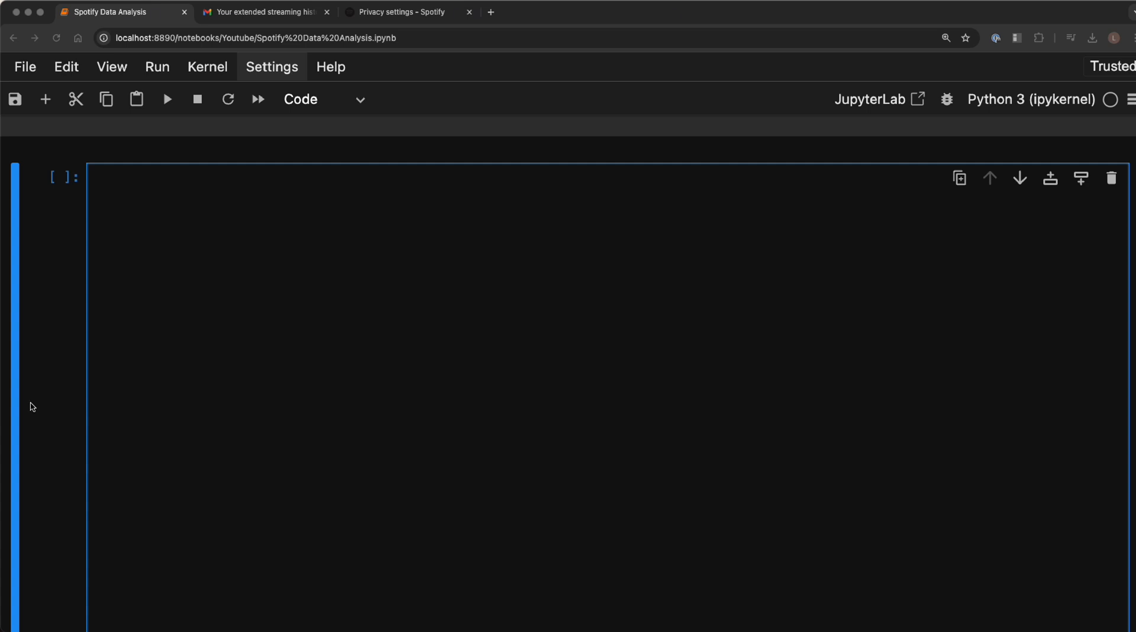
mouse_move(282, 228)
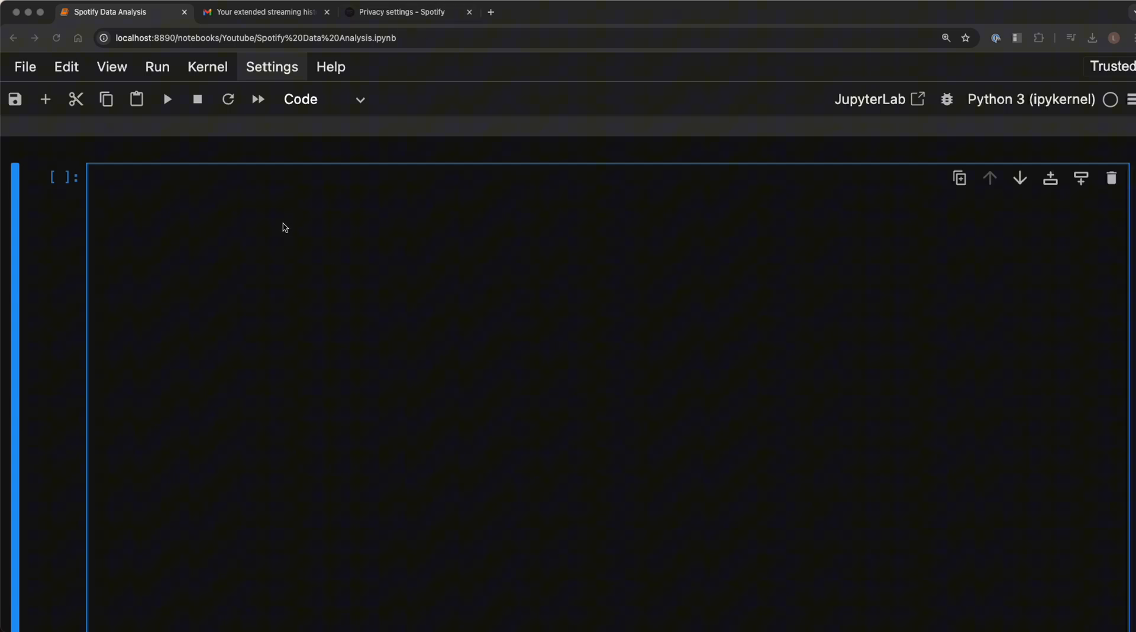
- Open the Spotify email in Gmail and download the extended streaming history archive
left_click(265, 12)
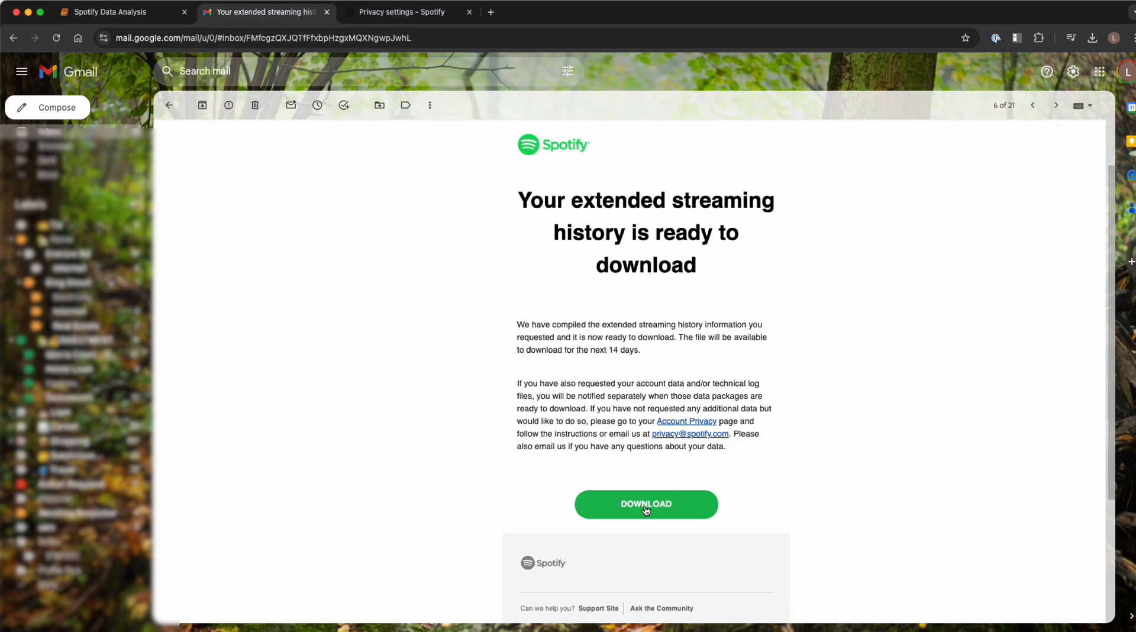
left_click(645, 504)
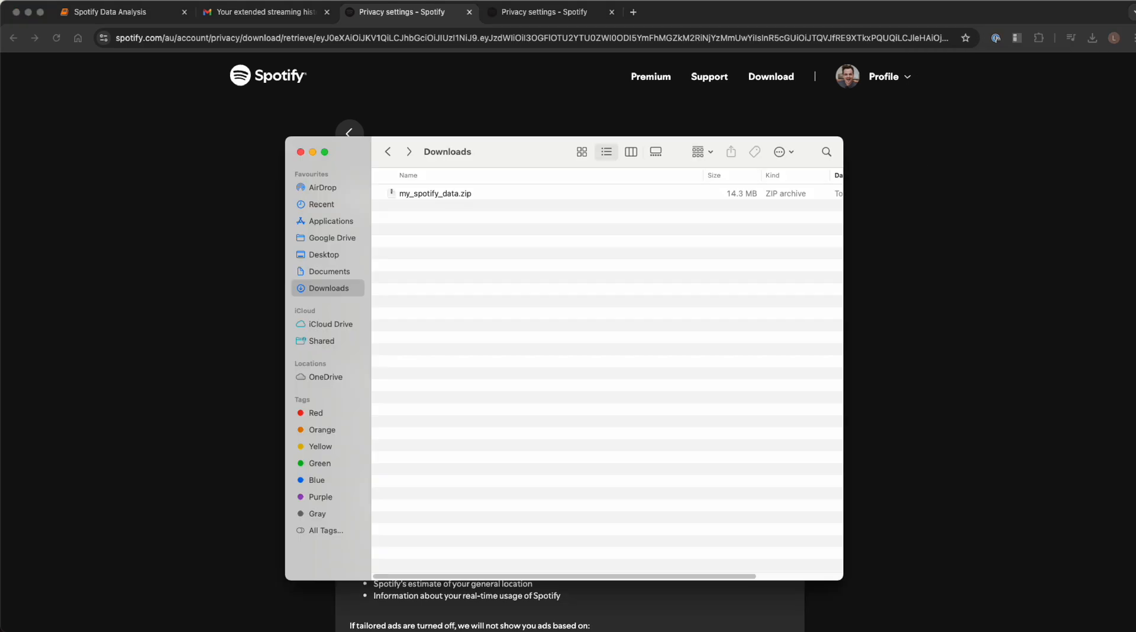
mouse_move(243, 285)
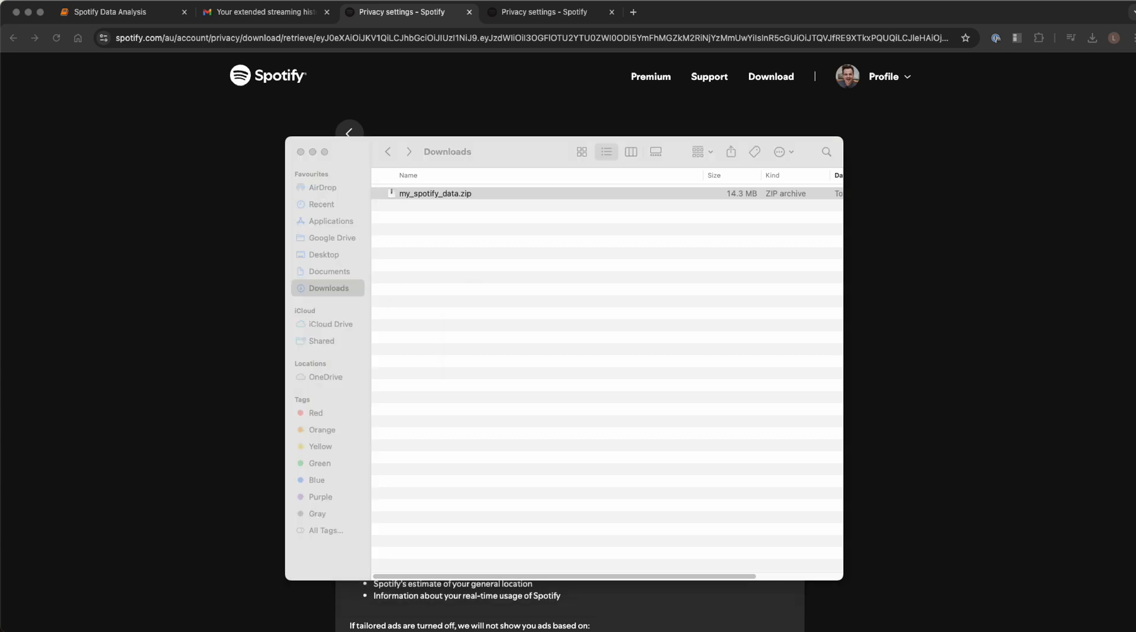
- Unzip my_spotify_data.zip and open the Spotify Extended Streaming History folder
double_click(436, 194)
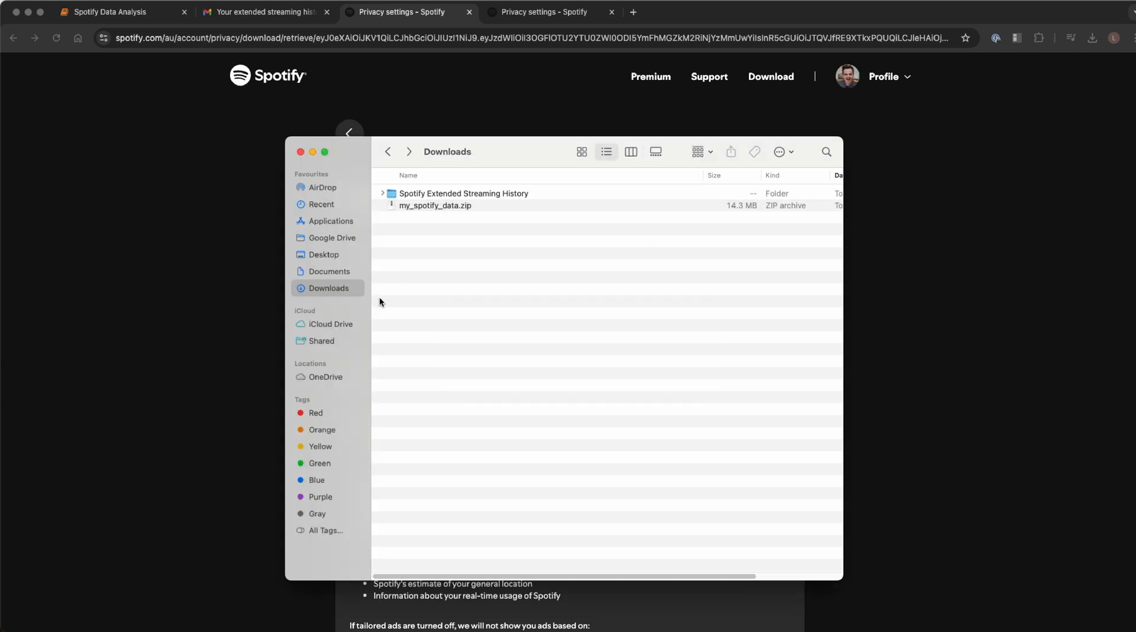
left_click(462, 193)
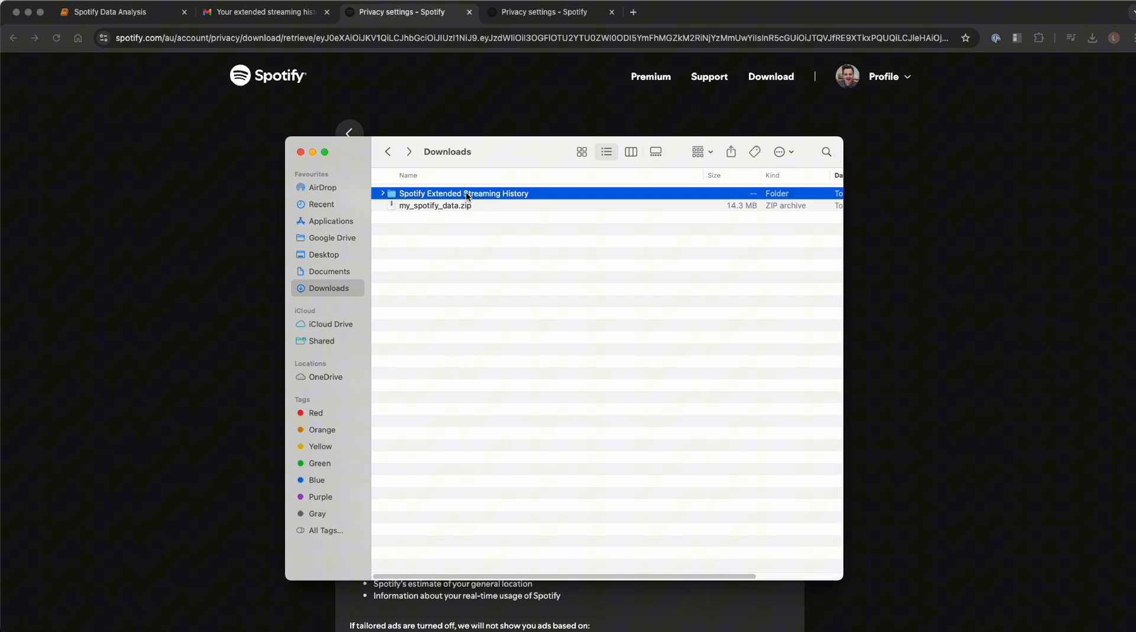
double_click(464, 193)
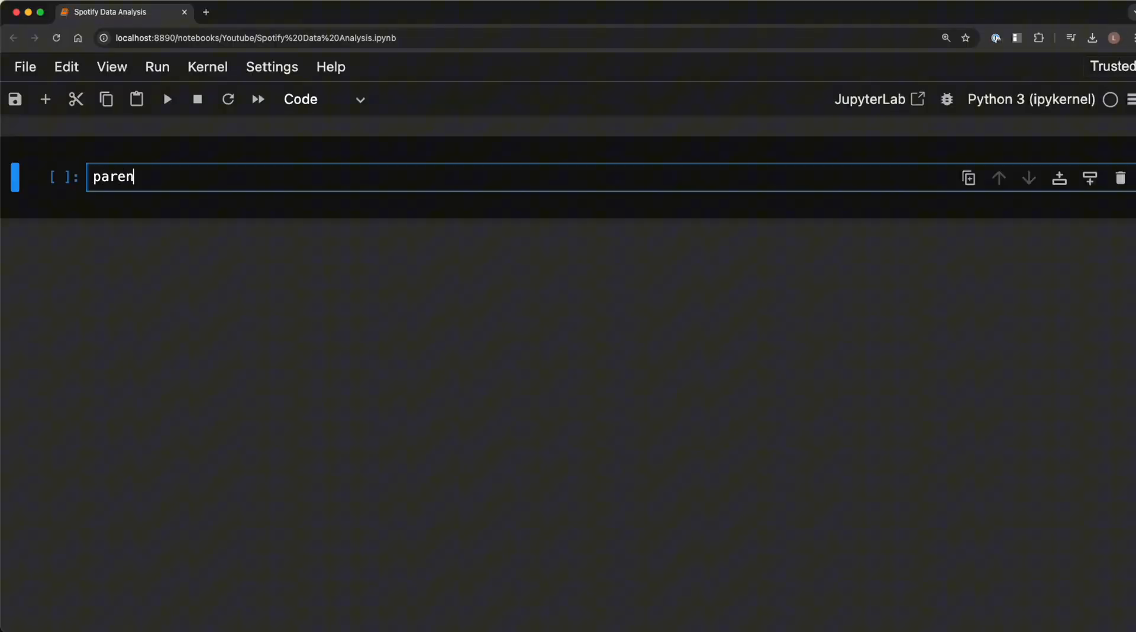
- Set parent_folder to the /Users/liampearson/Downloads/ streaming history path and start file_name =
type("t_folder")
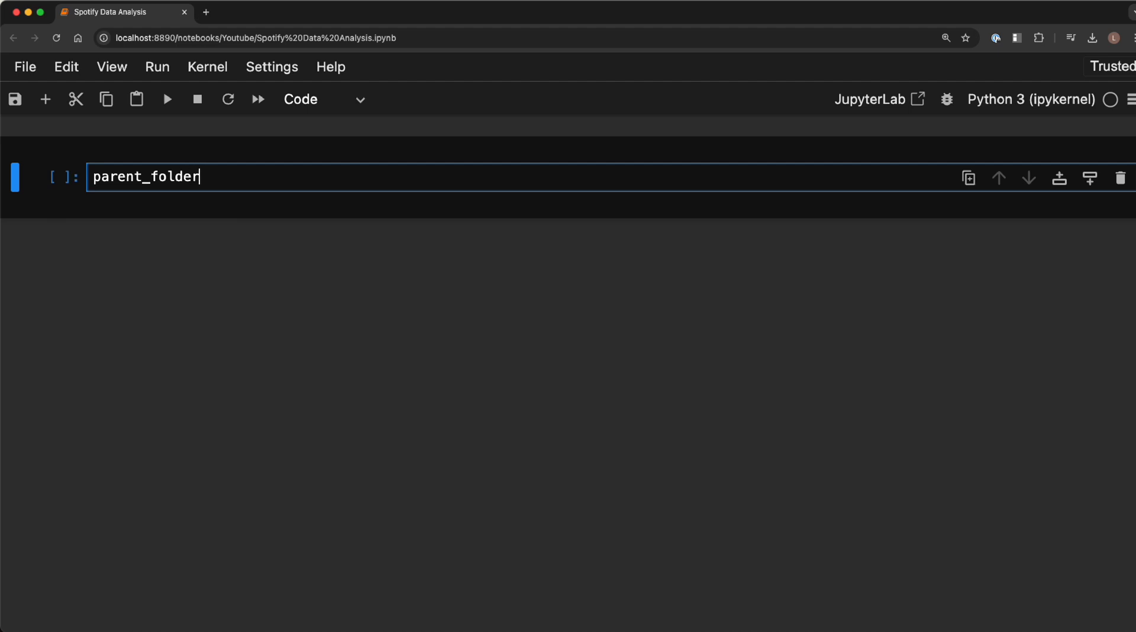
type("= \"\"")
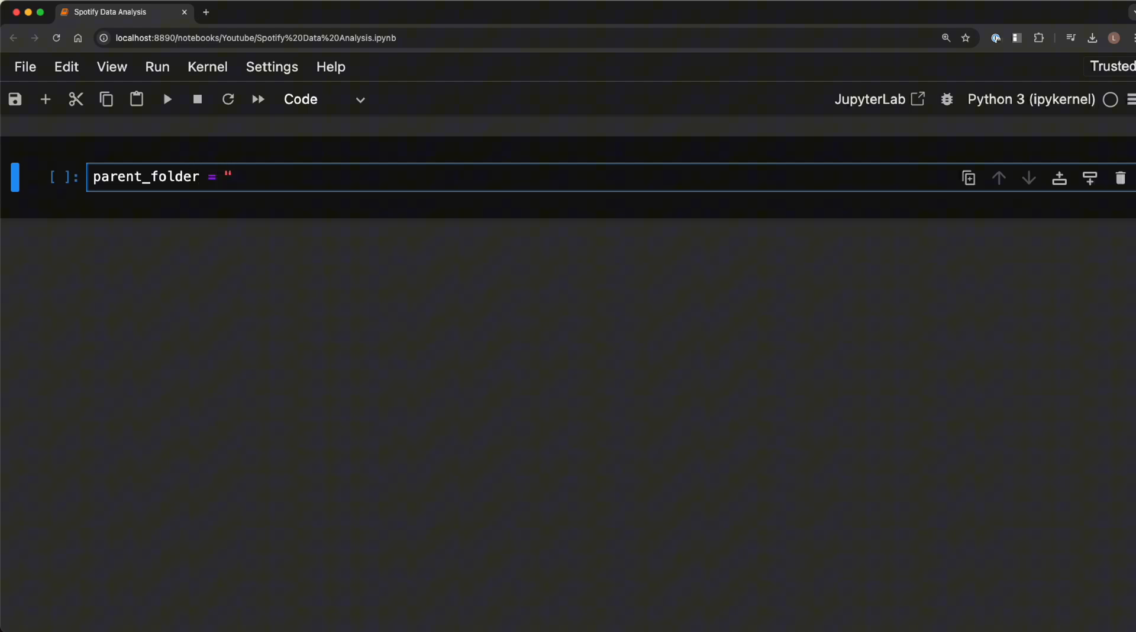
type("/")
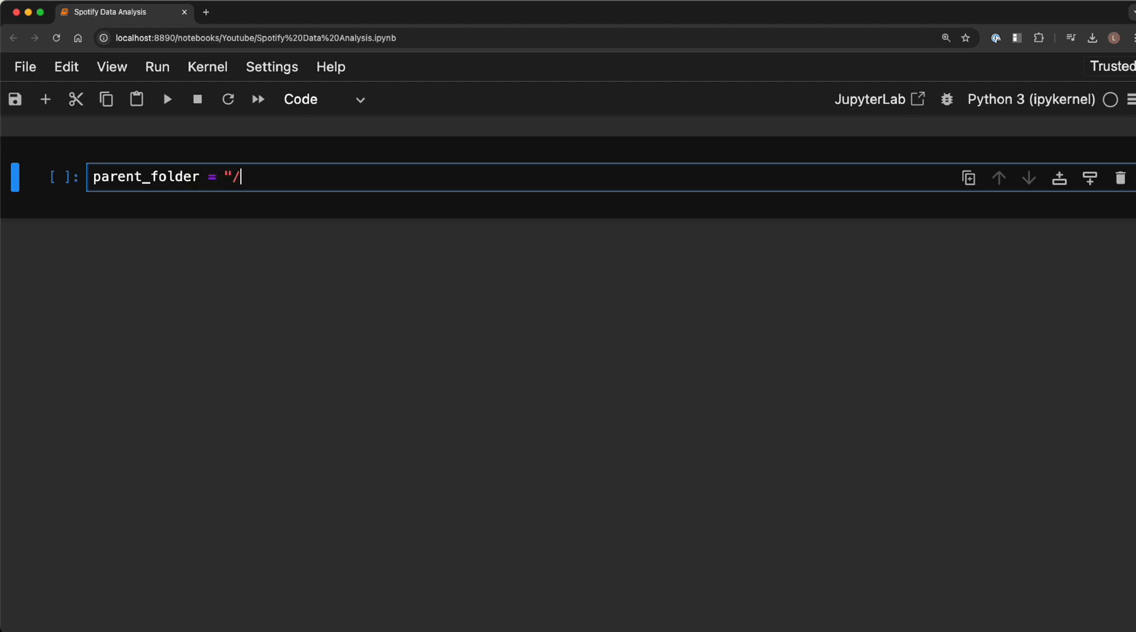
type("Users/liamp")
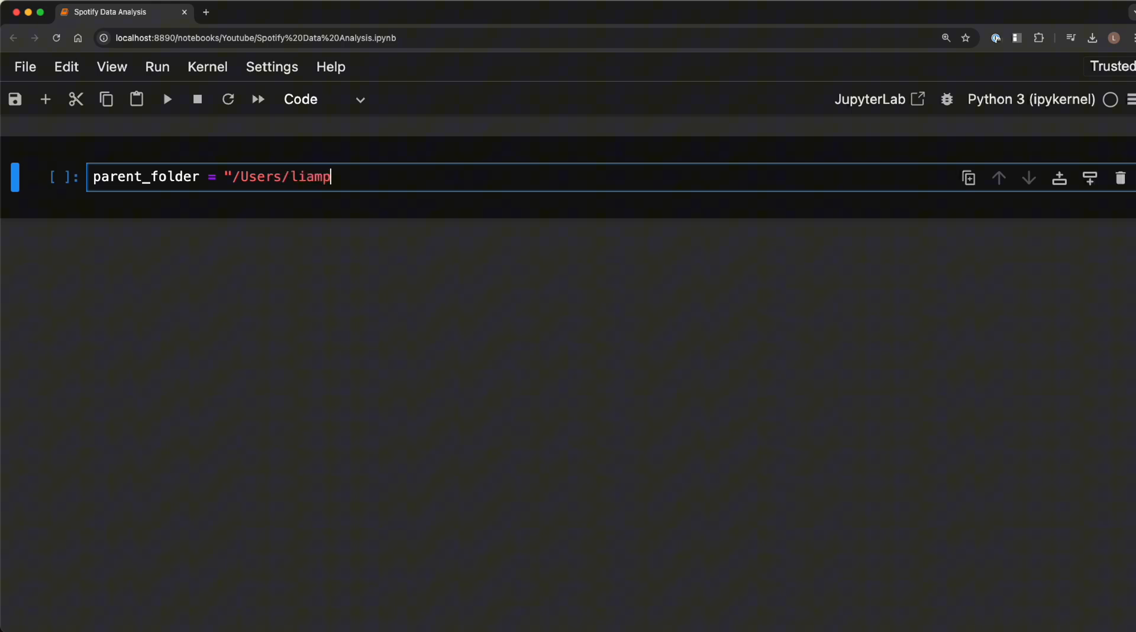
type("earson/Down")
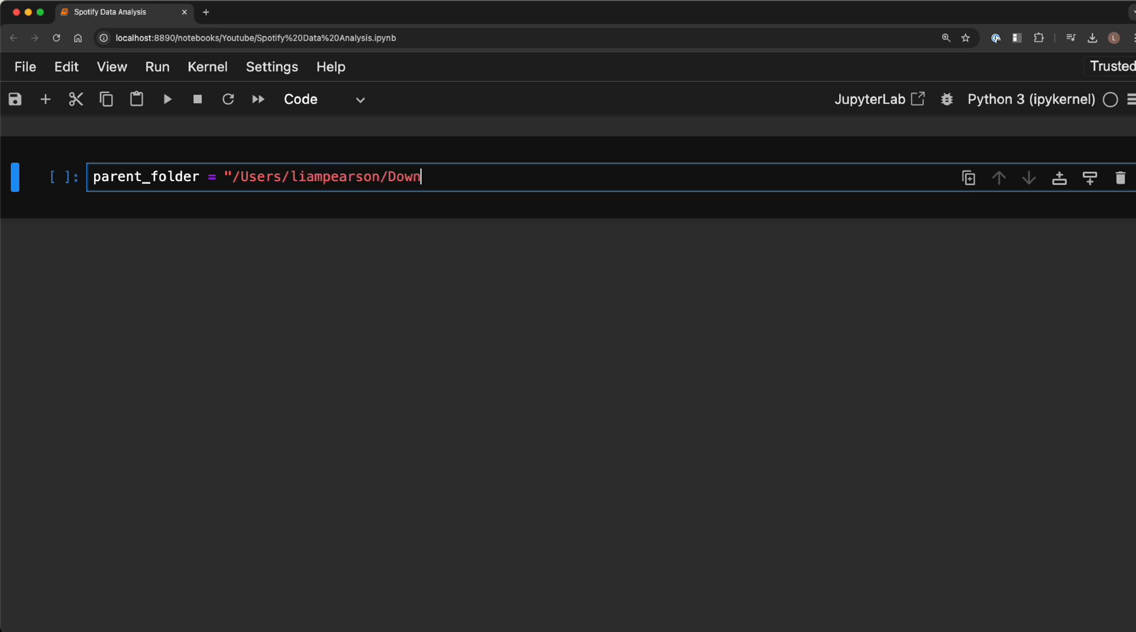
type("loads/Spotify Extended Streaming History\"")
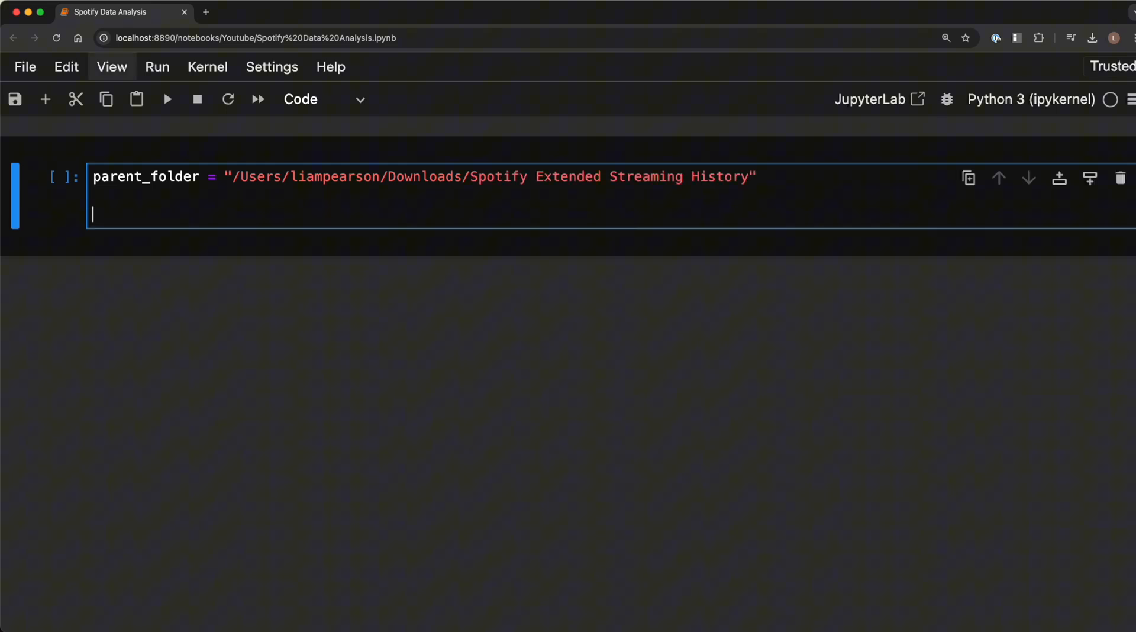
type("file_name")
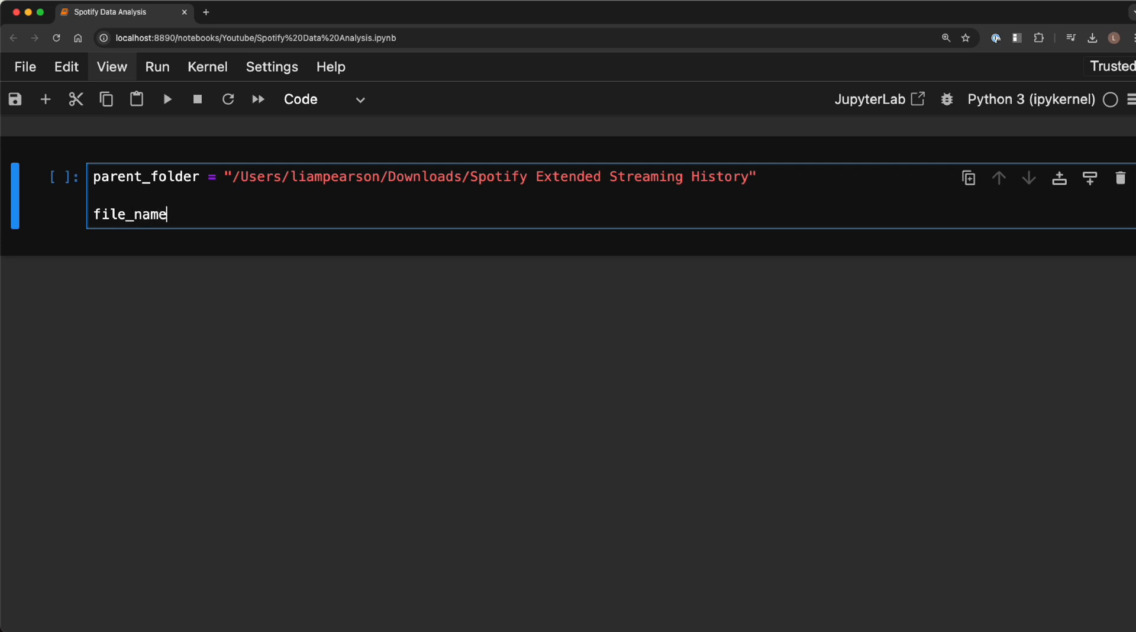
type("=")
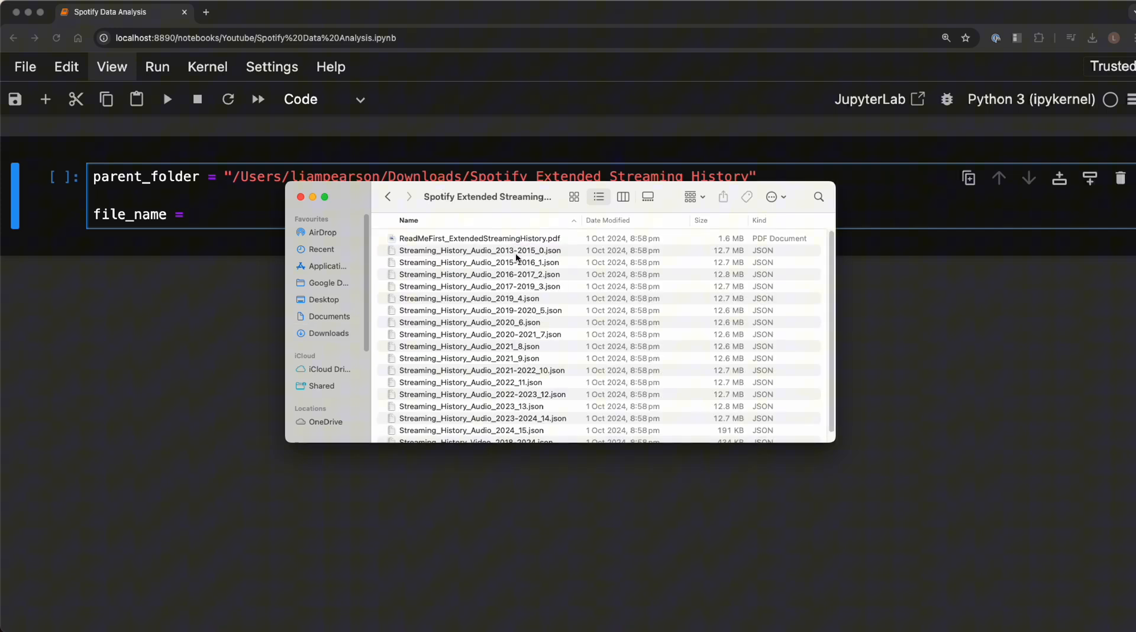
mouse_move(501, 356)
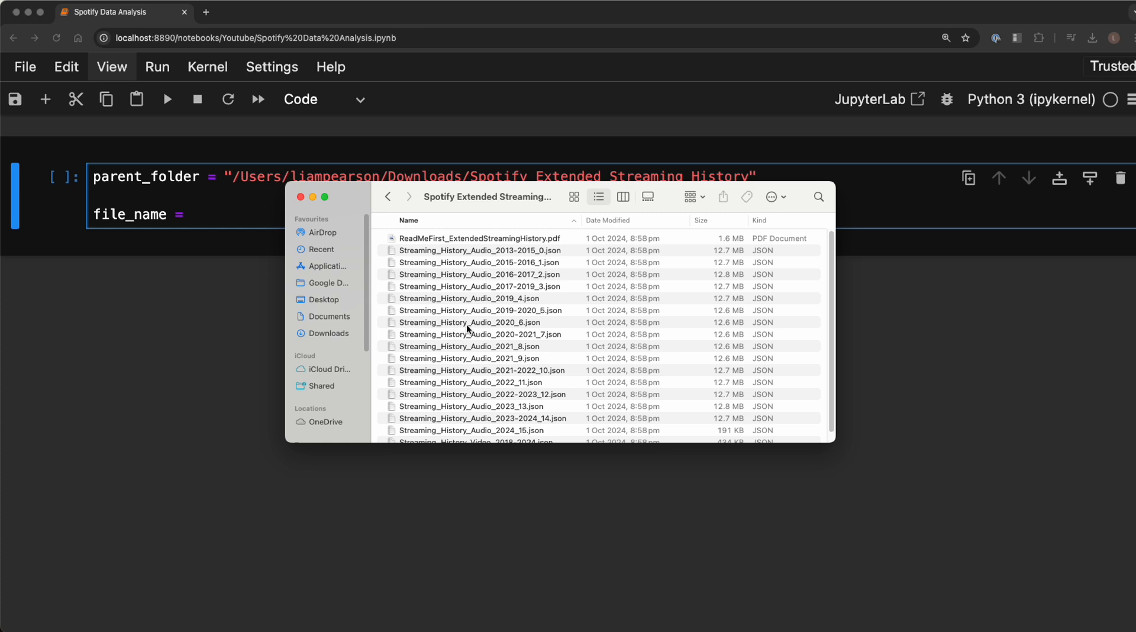
- Copy the name Streaming_History_Audio_2020_6.json in Finder to use as file_name's string
right_click(469, 323)
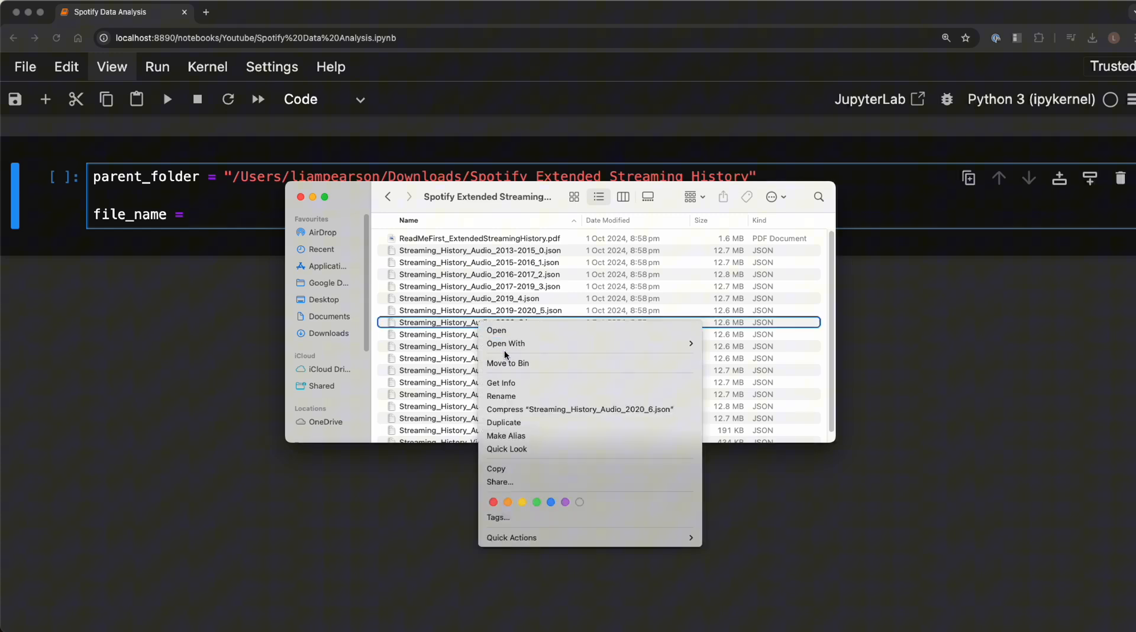
left_click(501, 396)
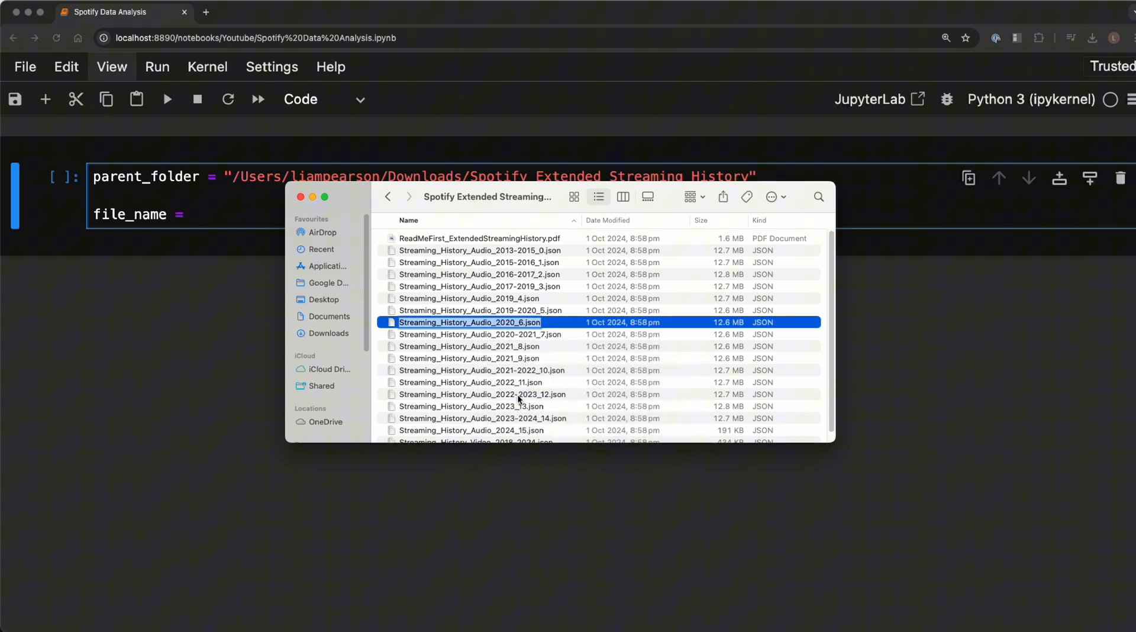
left_click(483, 370)
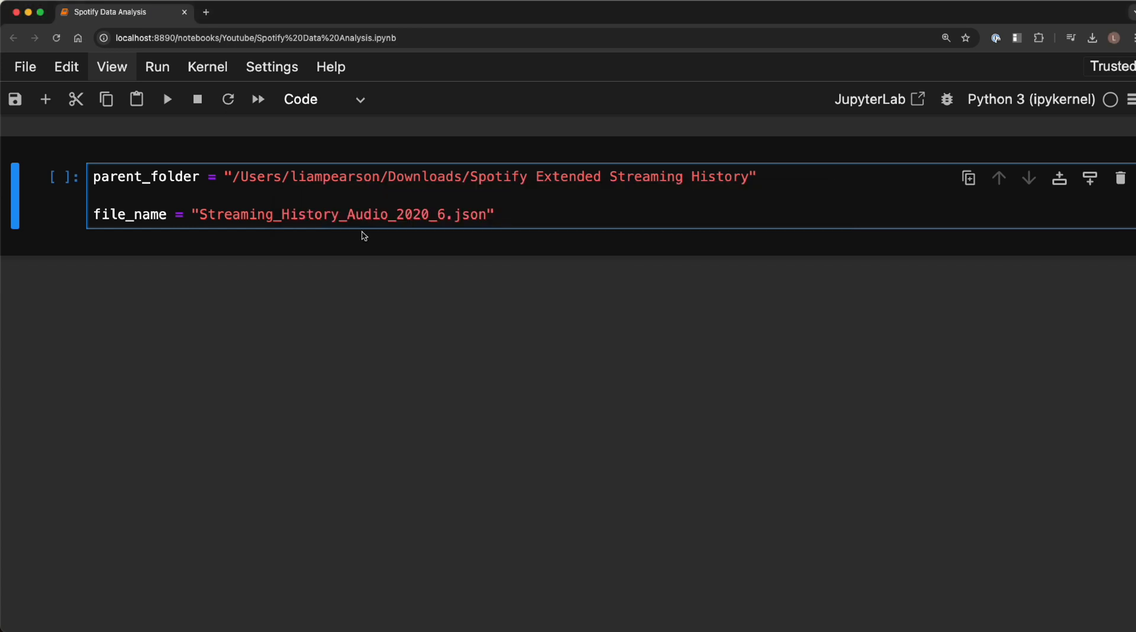
- Replace 2020_6 with * in file_name and insert an empty cell below
left_click(436, 215)
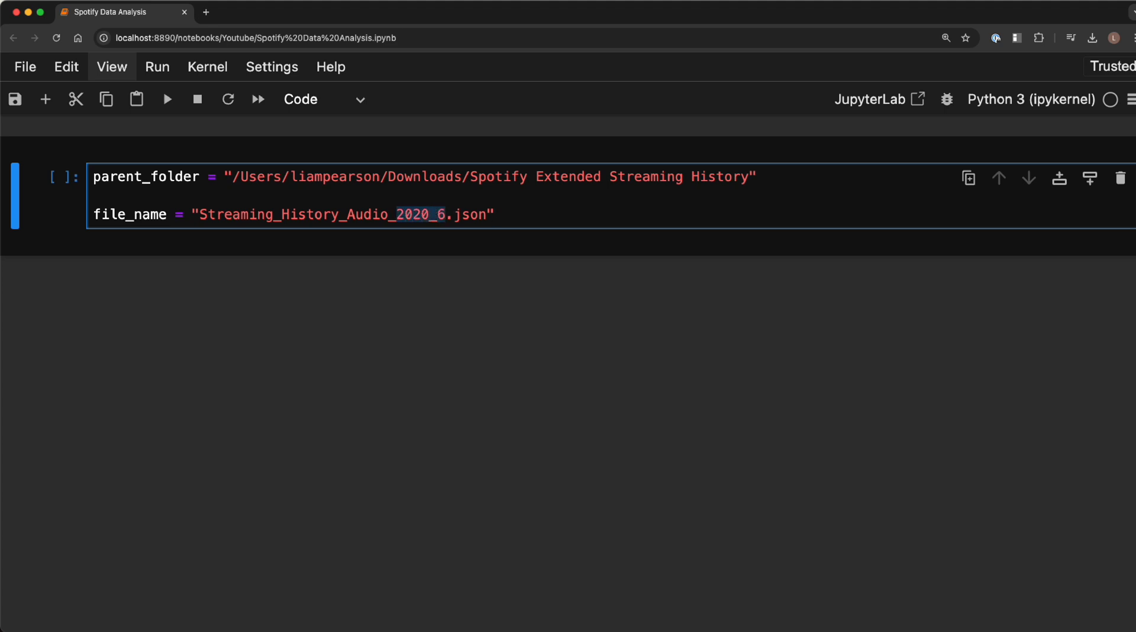
type("*")
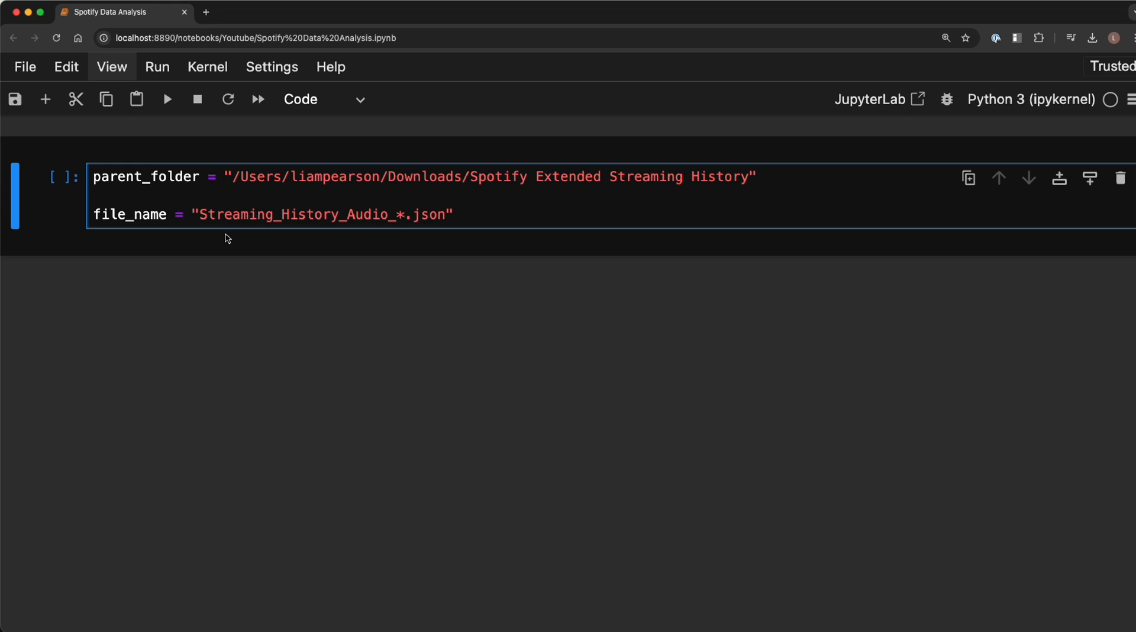
left_click(403, 215)
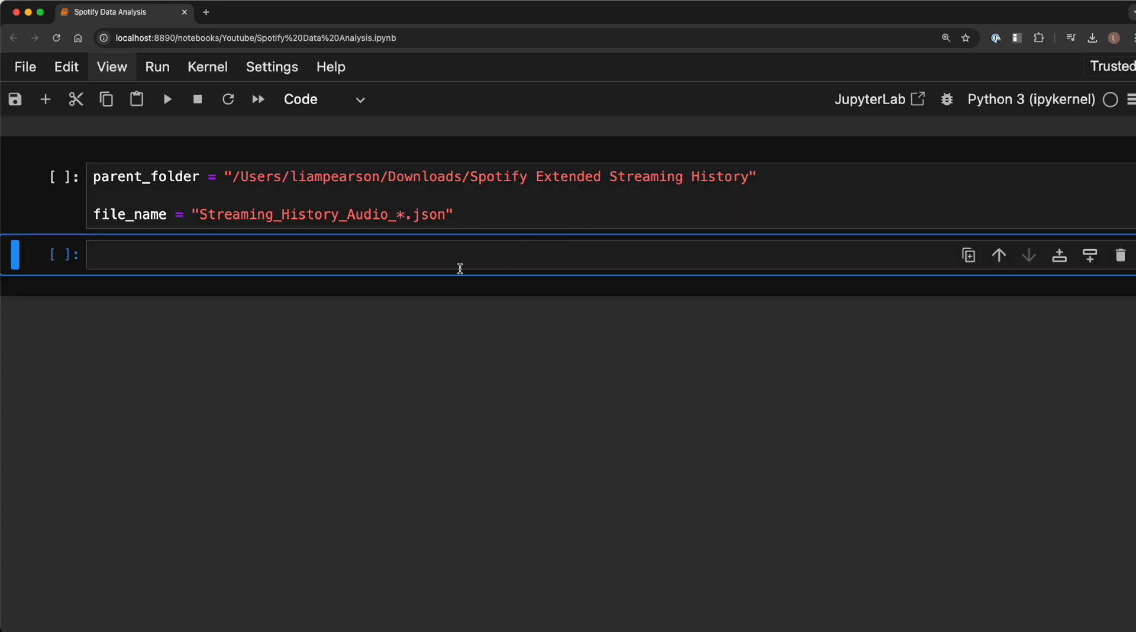
- Write import pandas as pd, import glob, and df = pd.DataFrame() in the new cell
type("import")
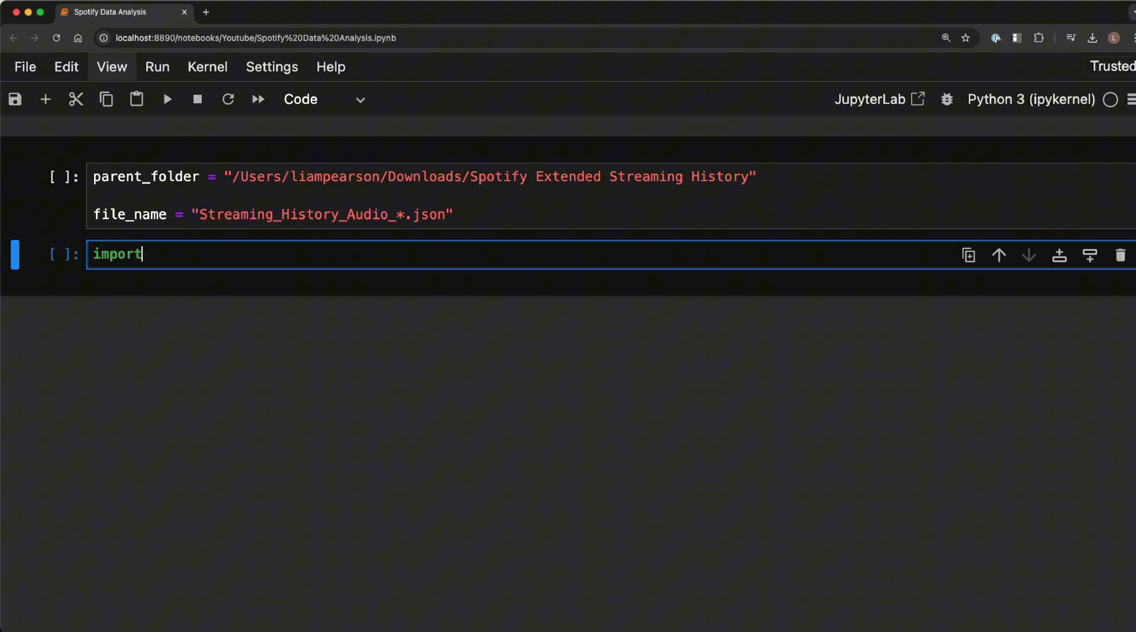
type("pandas as pd")
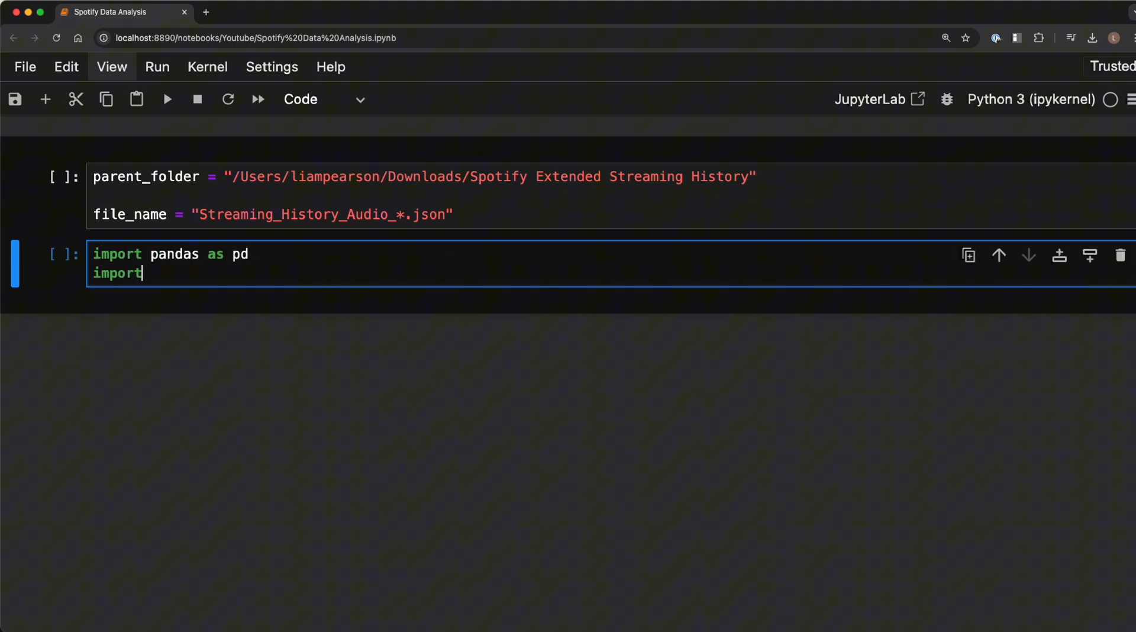
type("glob")
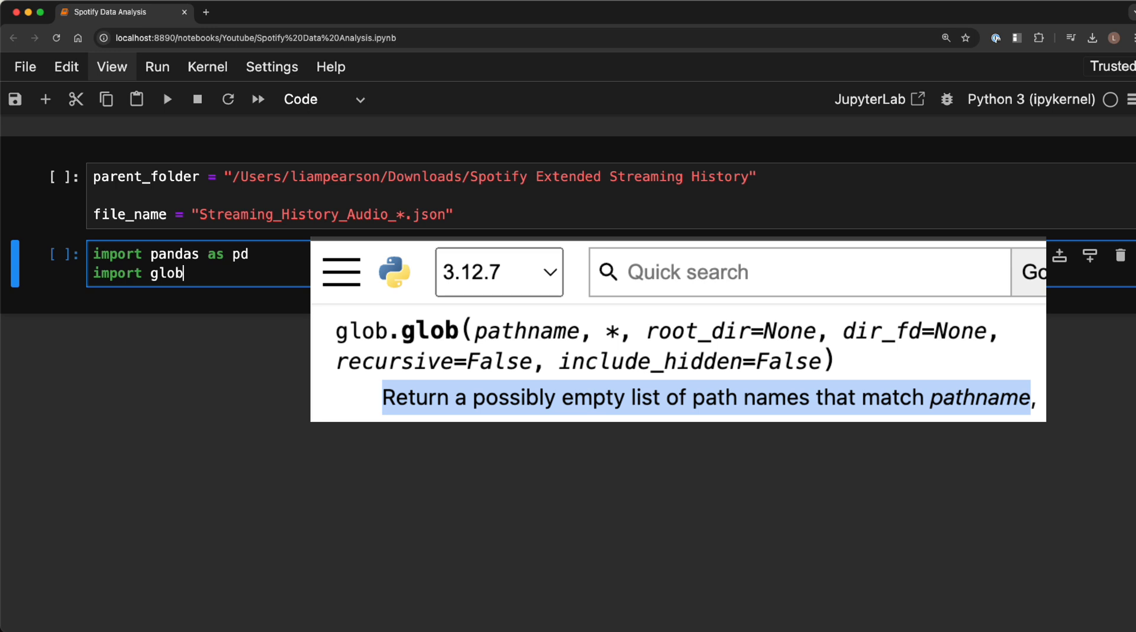
type("df = pd")
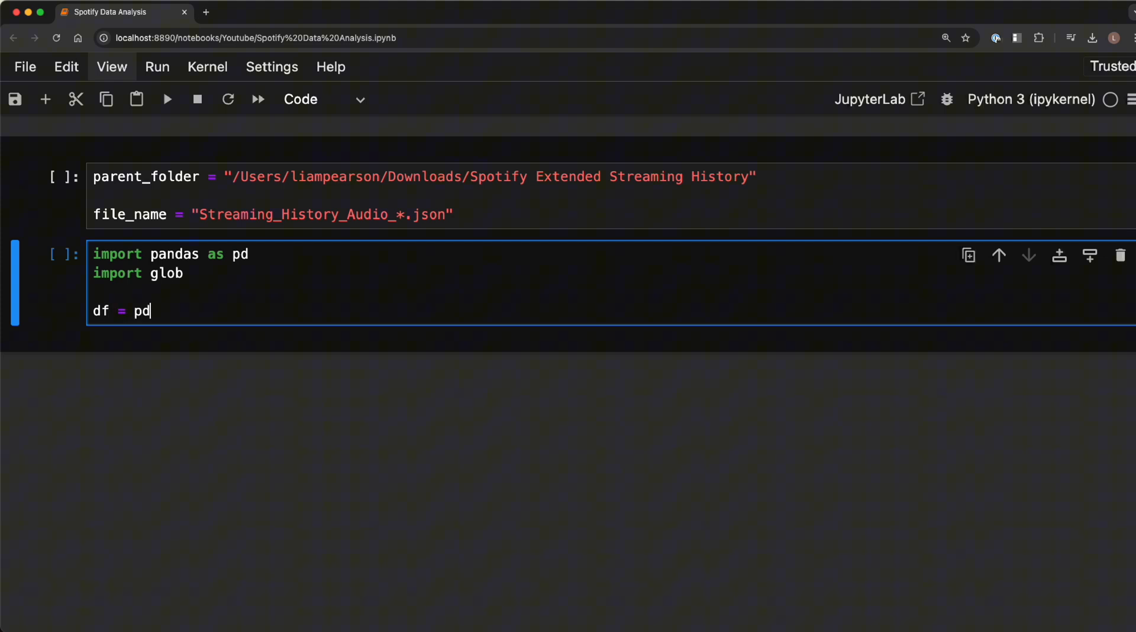
type(".DataFrame")
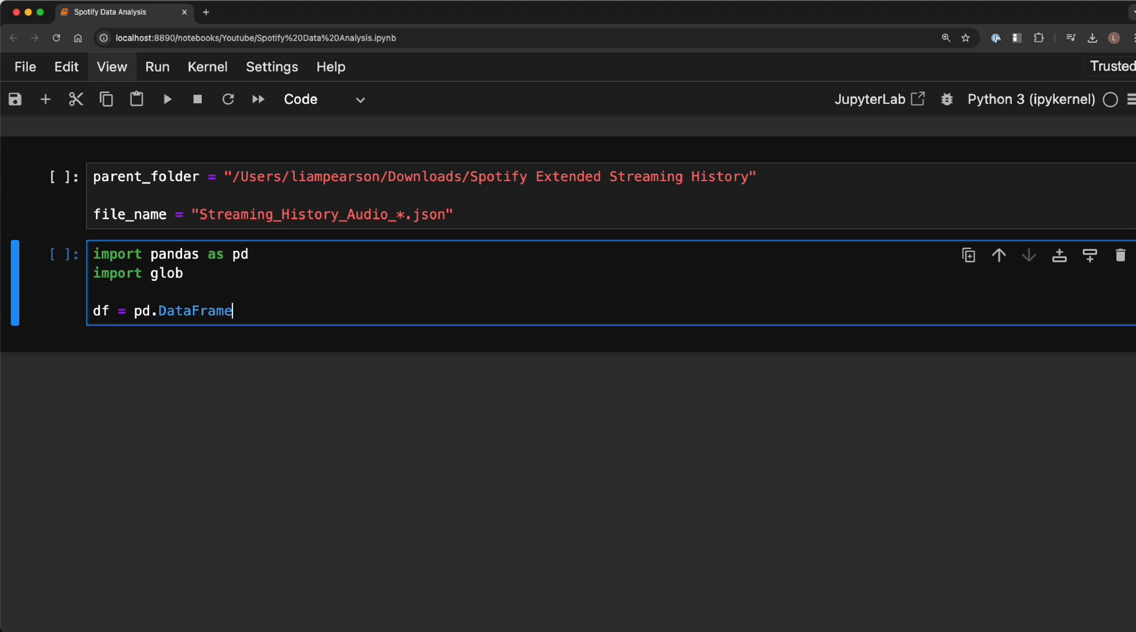
type("()")
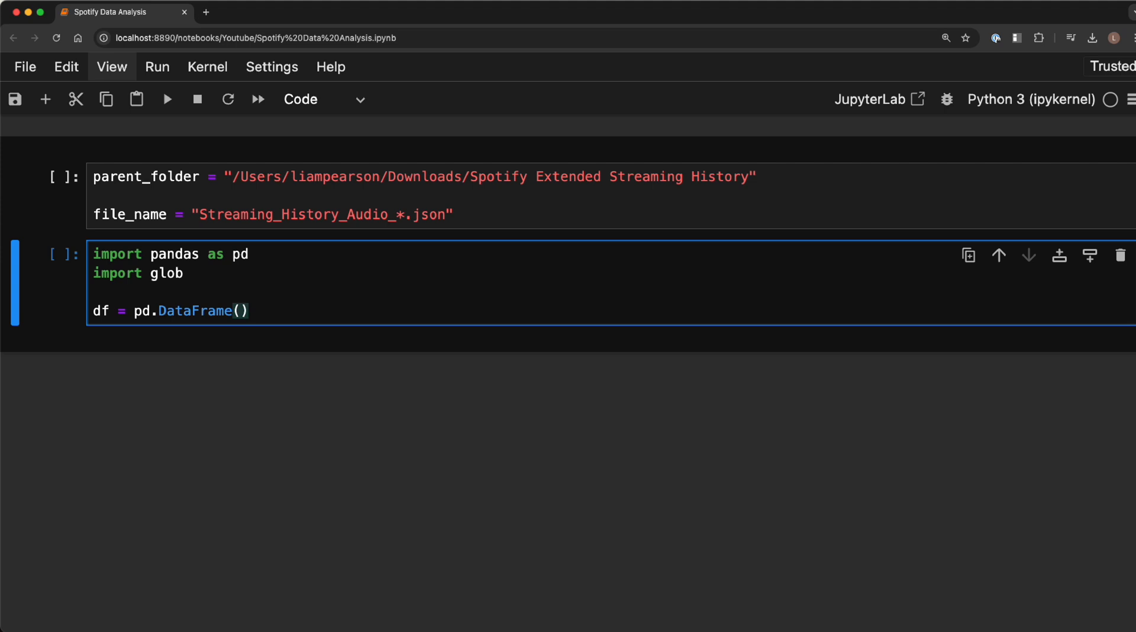
left_click(248, 310)
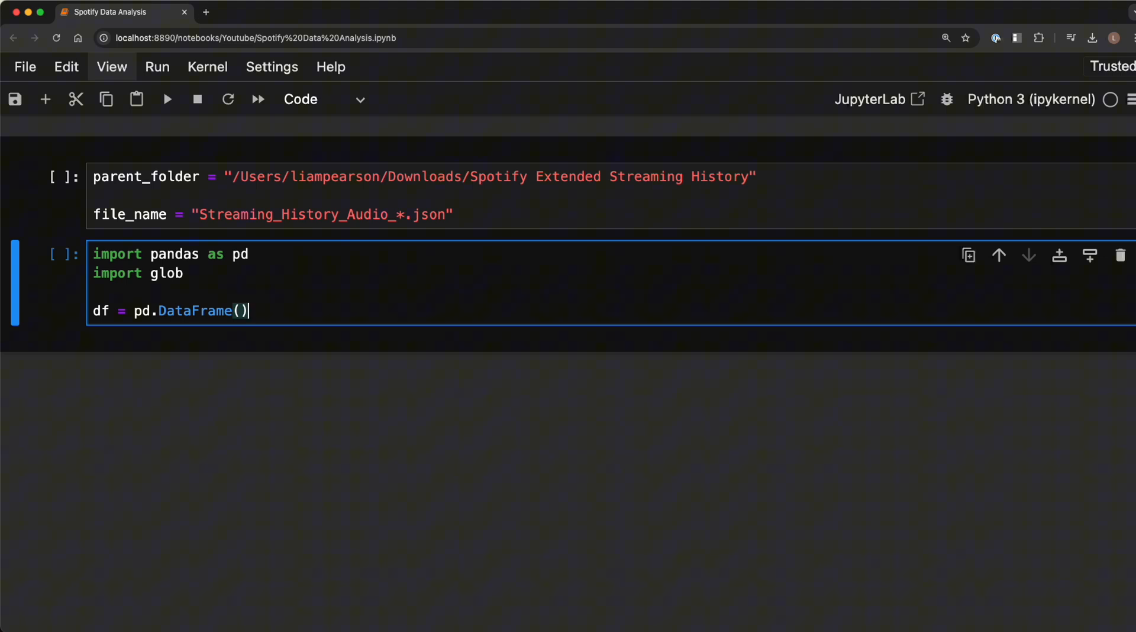
- Start a for loop over glob.glob(parent_folder+'/'+file_name)
type("for file")
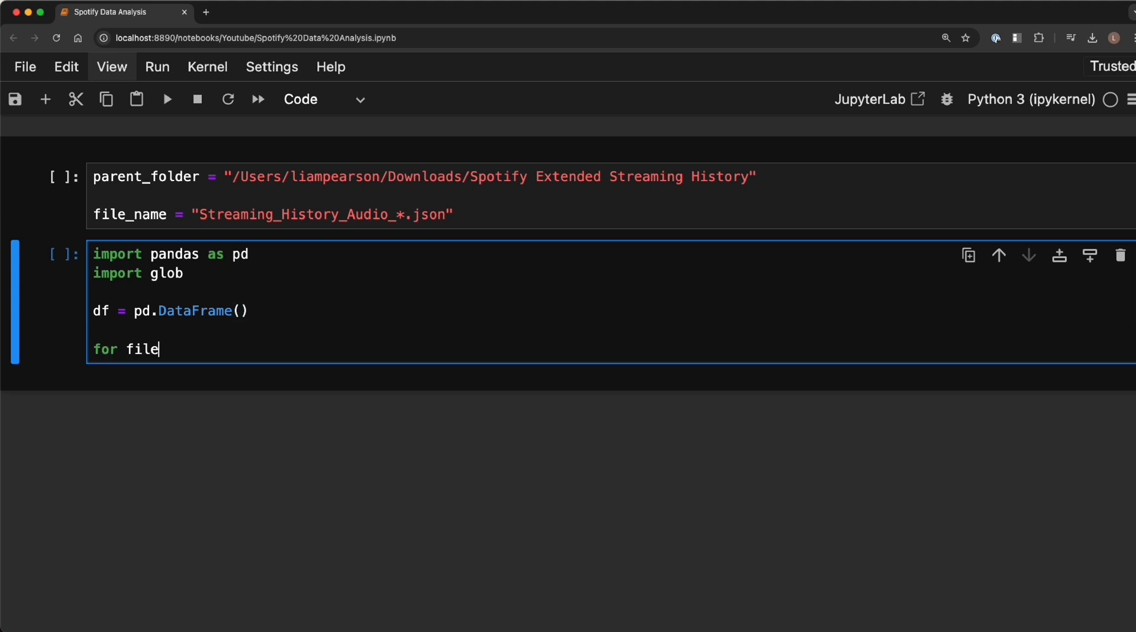
type("in")
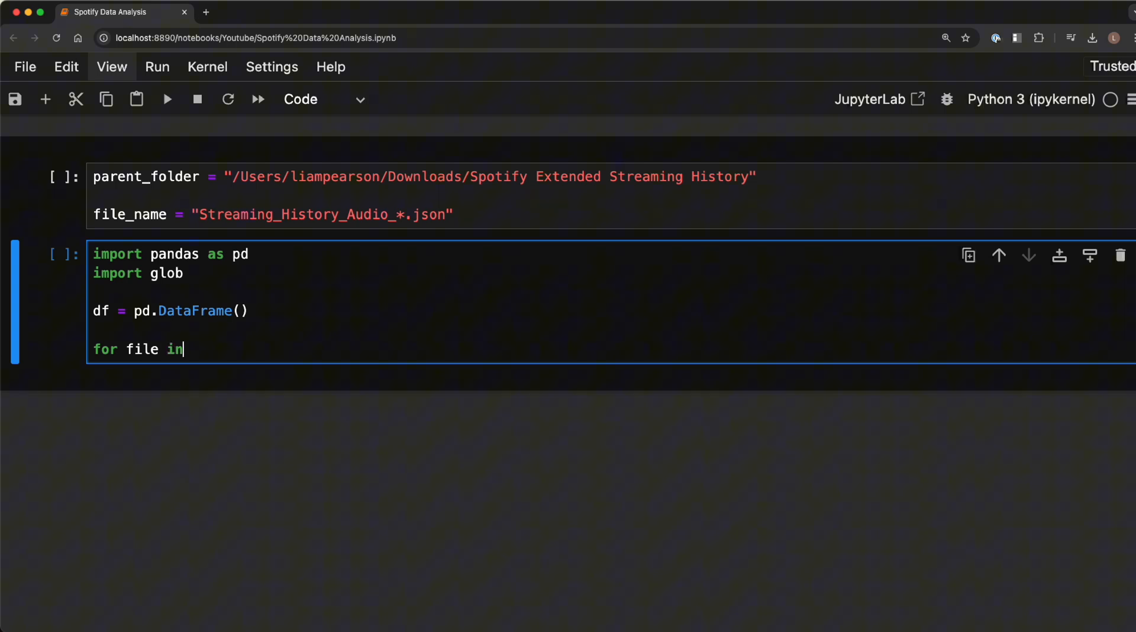
type("glob.glob(")
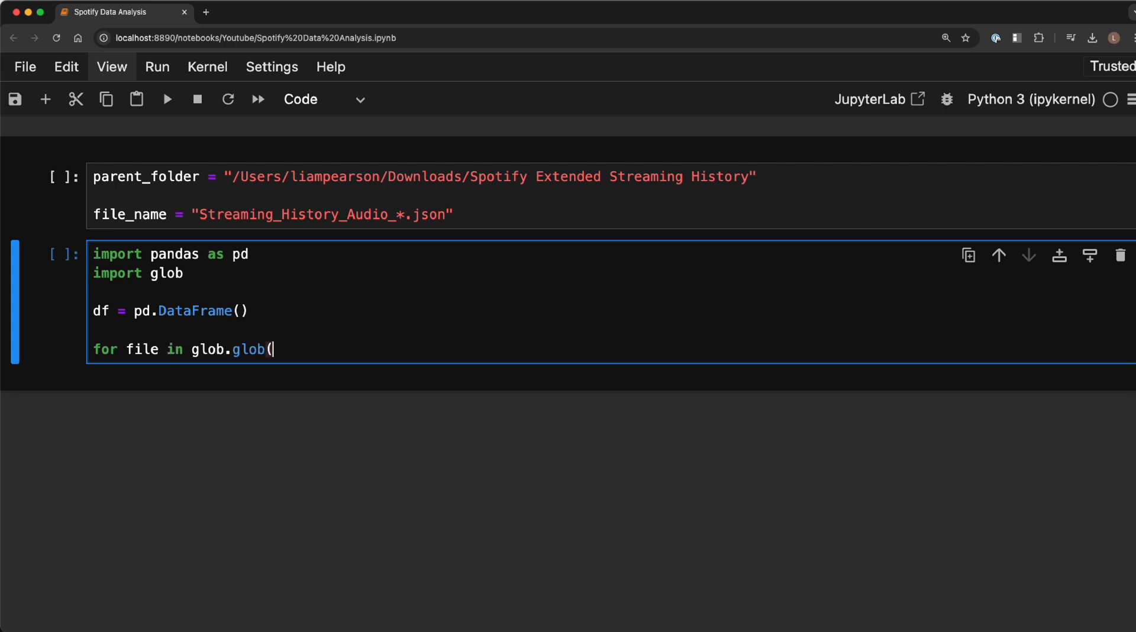
type("parent_")
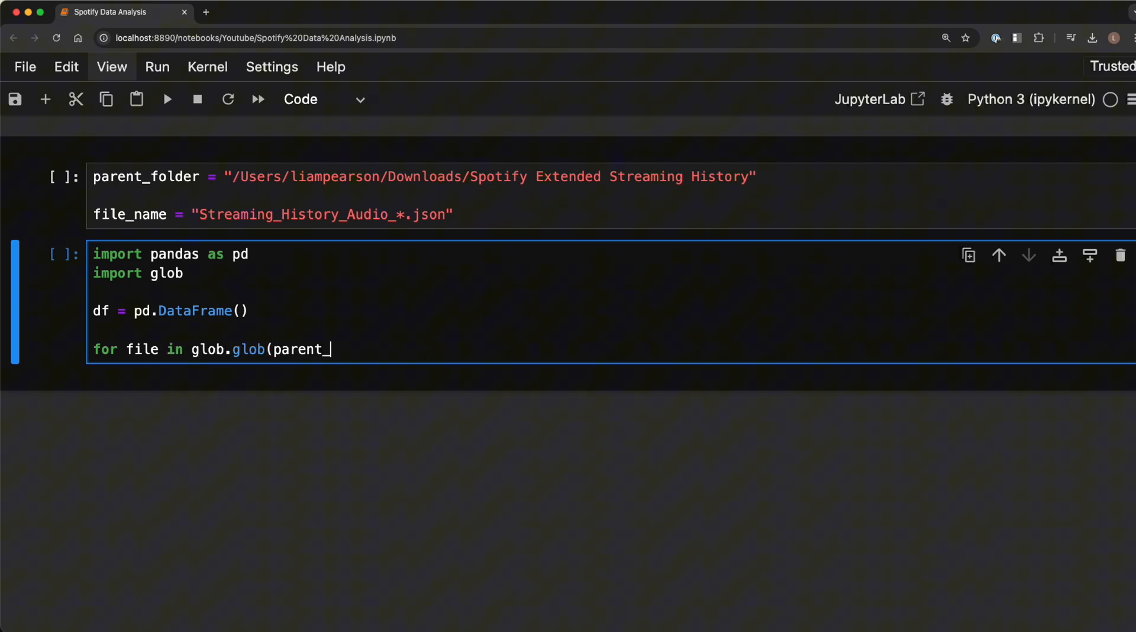
type("folder+")
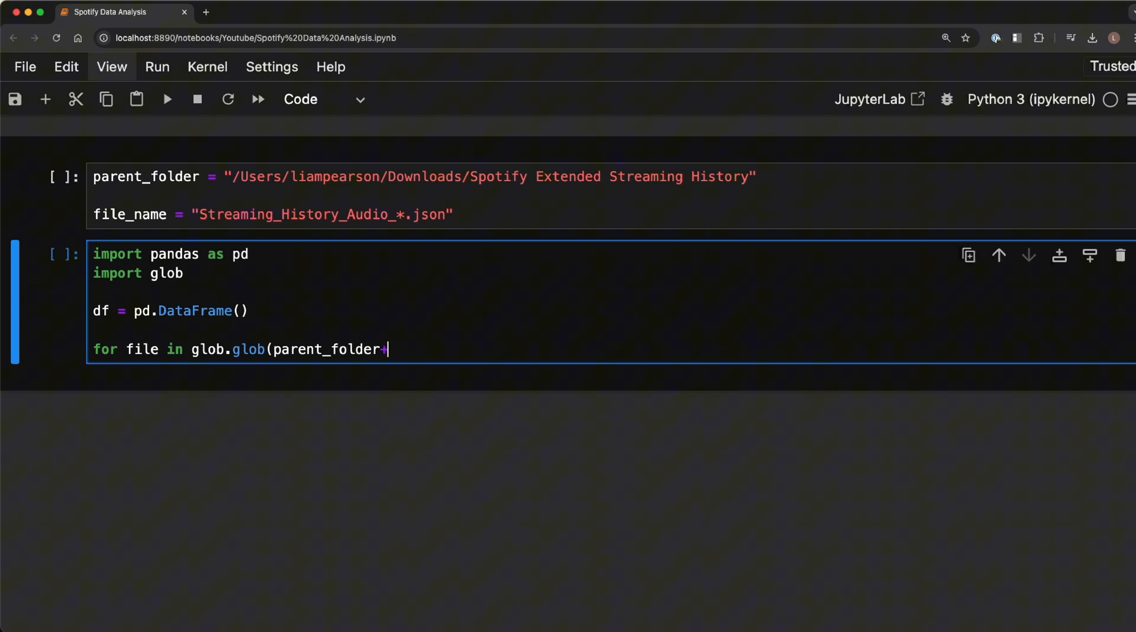
type("+'/'+")
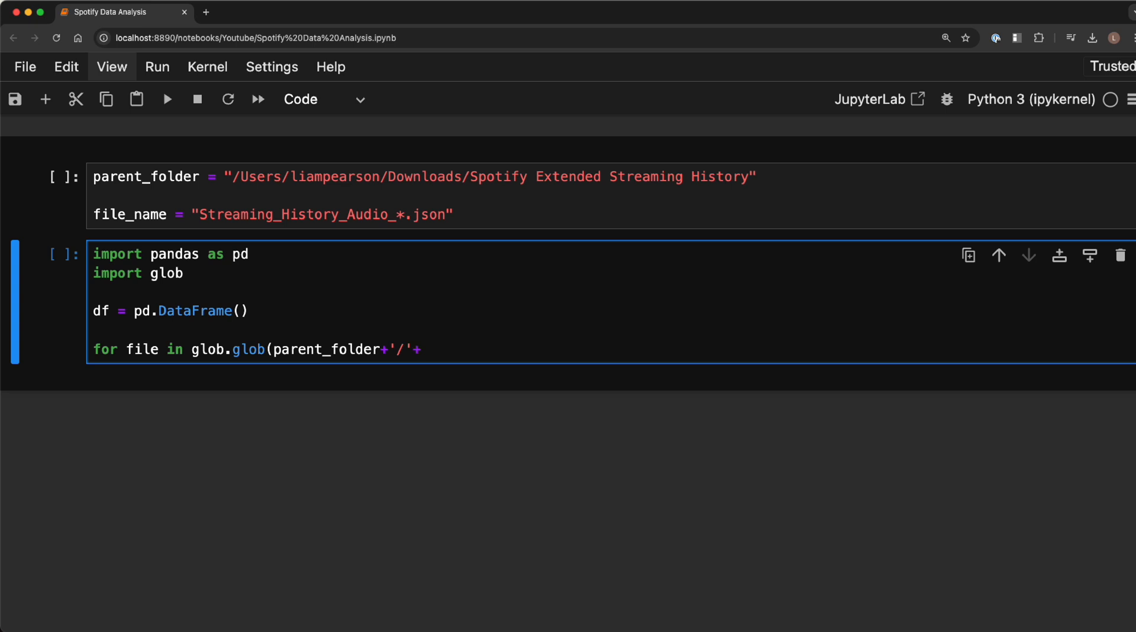
type("file_name)")
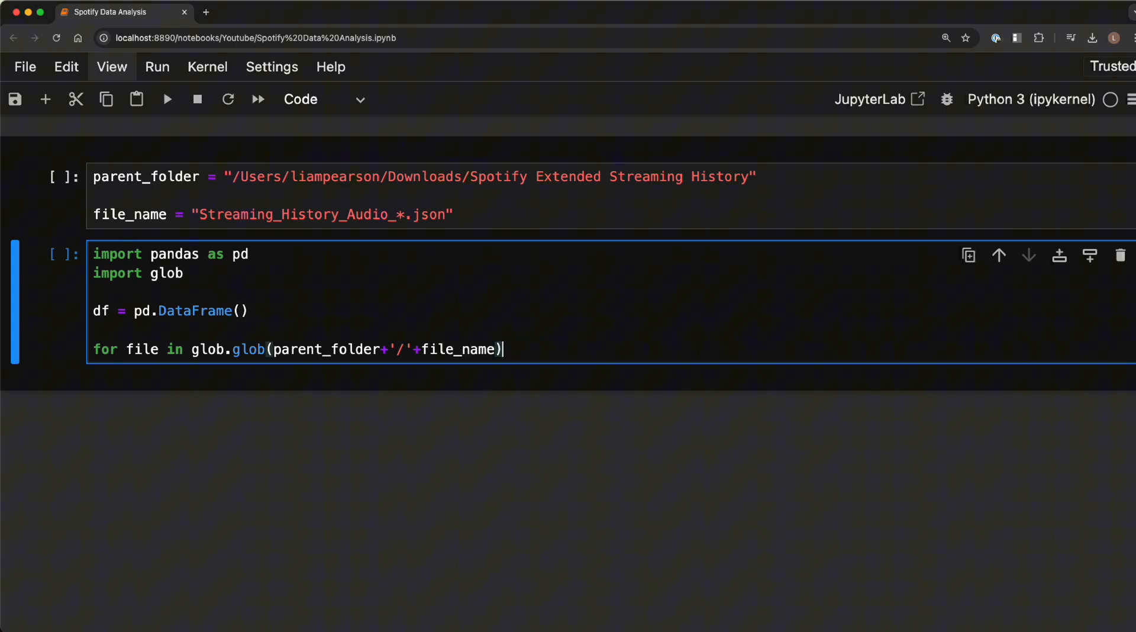
type(":")
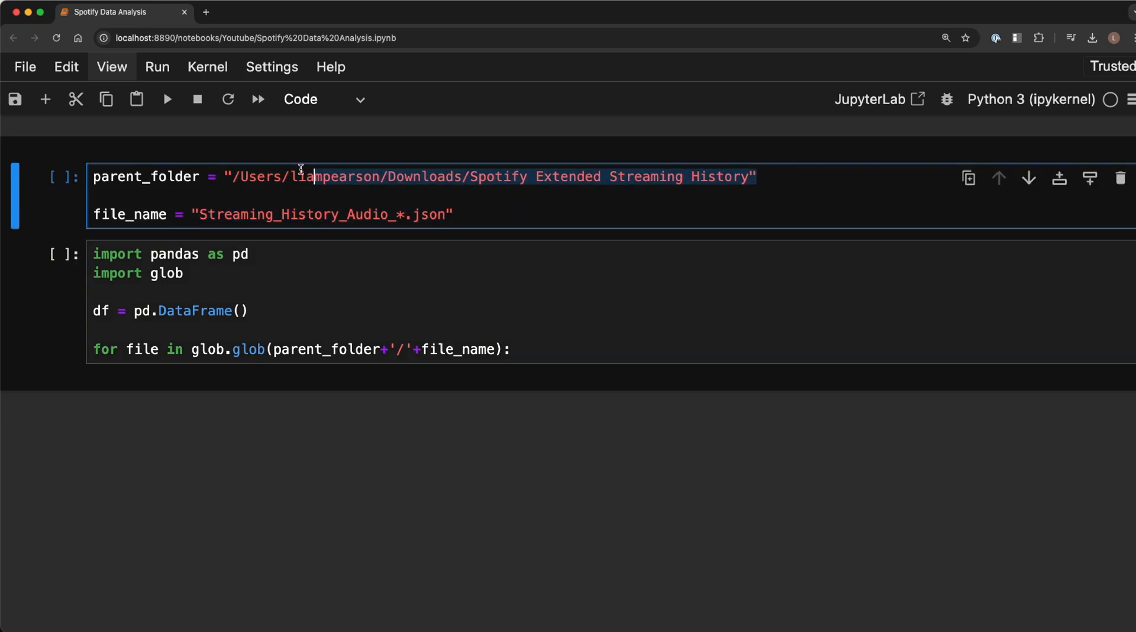
- Inside the loop, read each file with pd.read_json and concat it into df
type("temp")
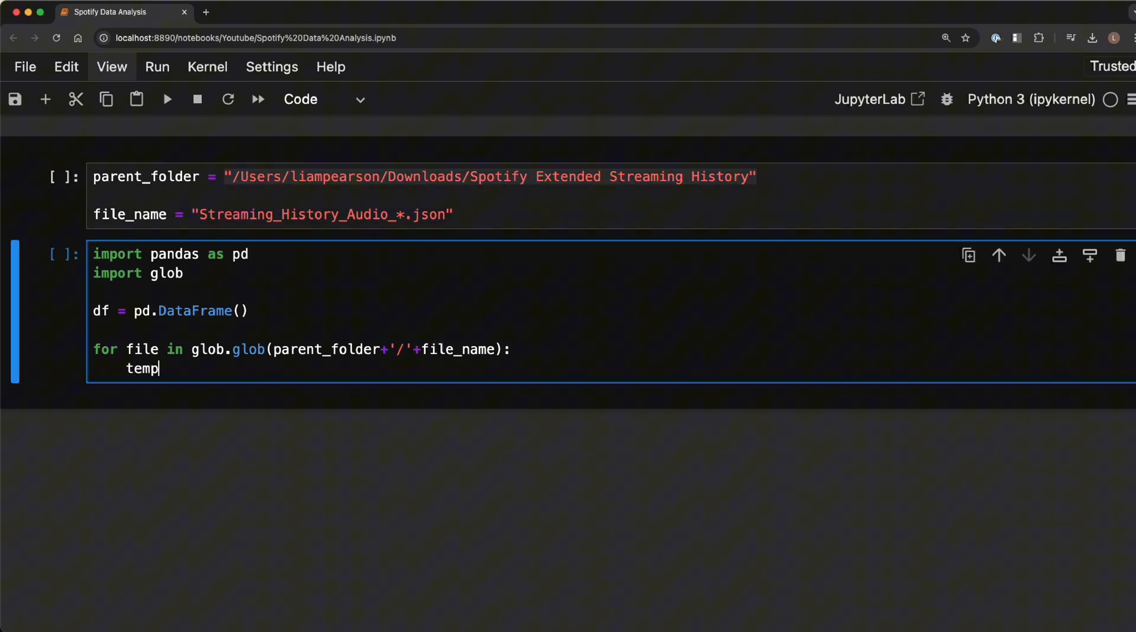
type("= pd.")
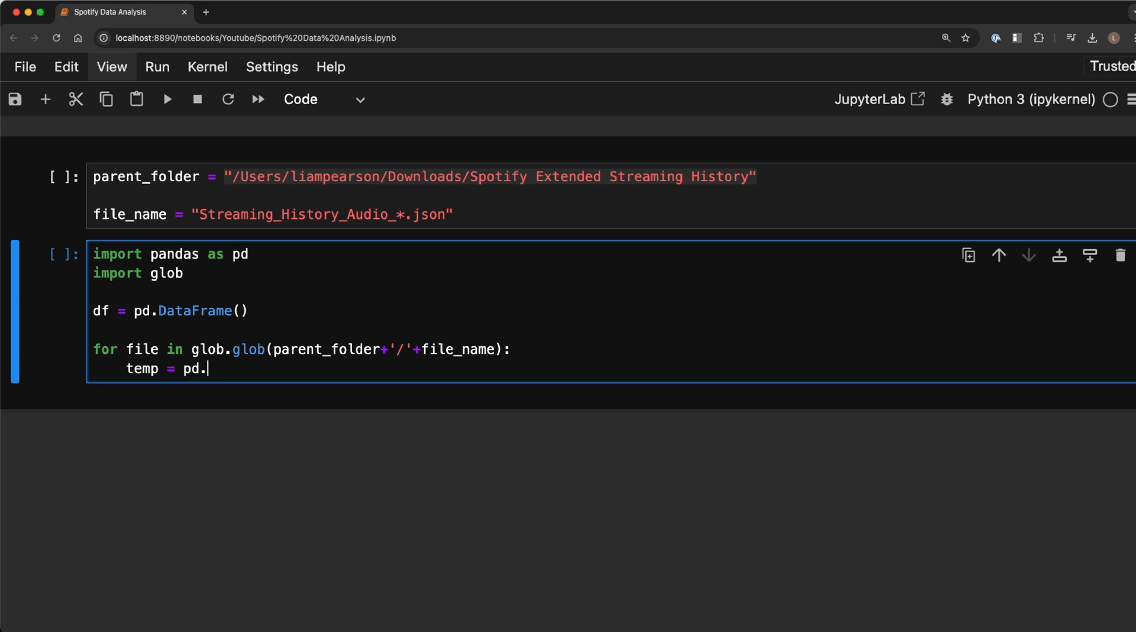
type("read_j")
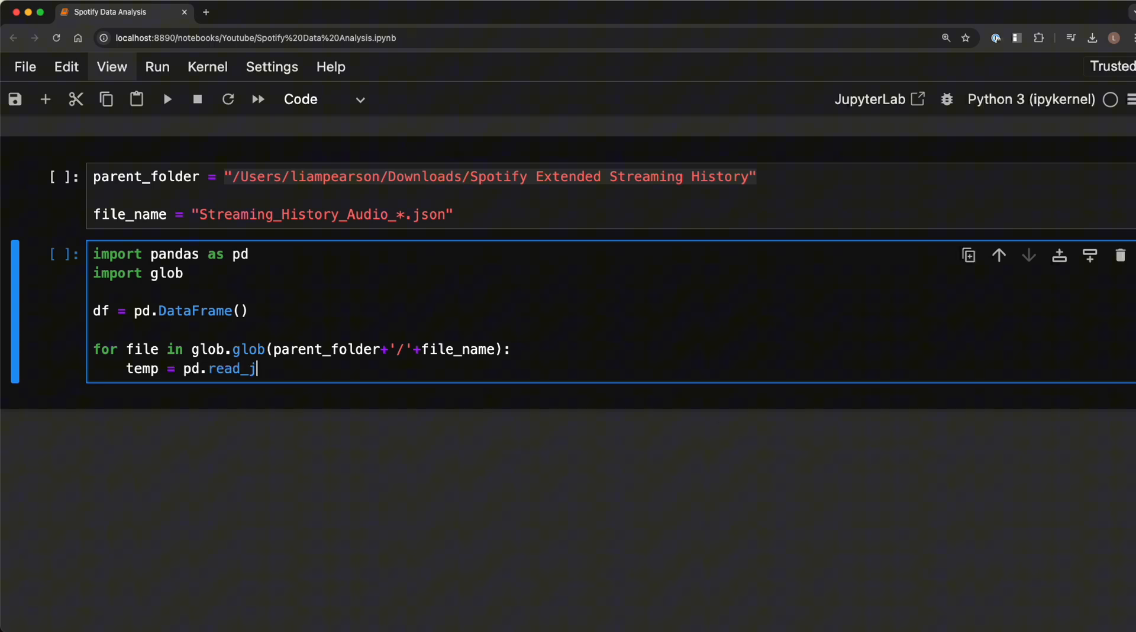
type("son(file")
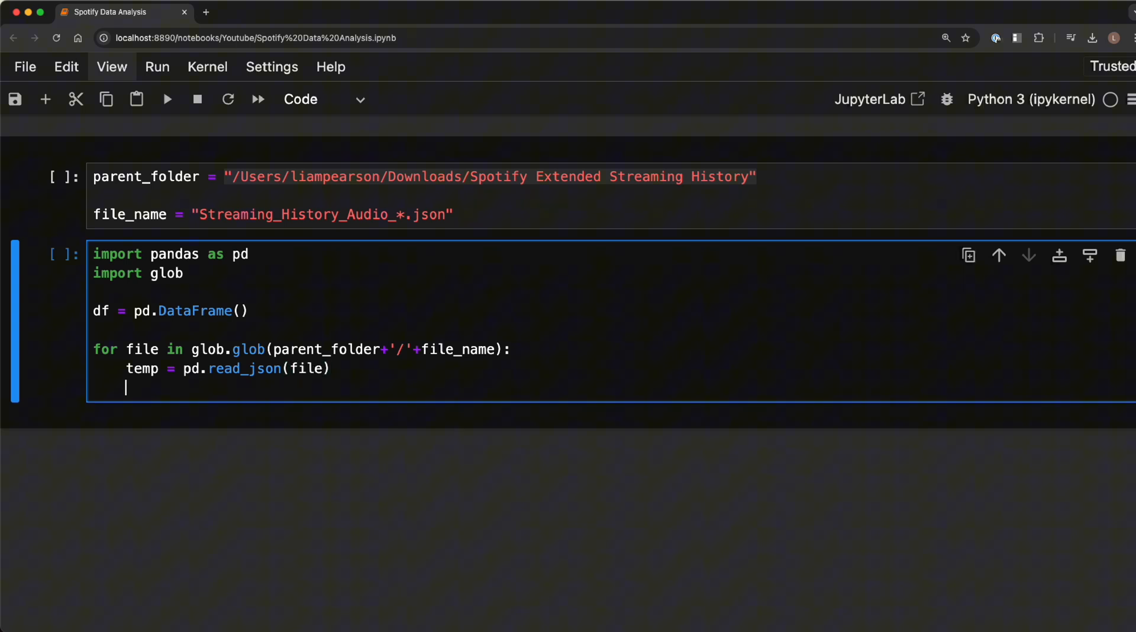
type("df")
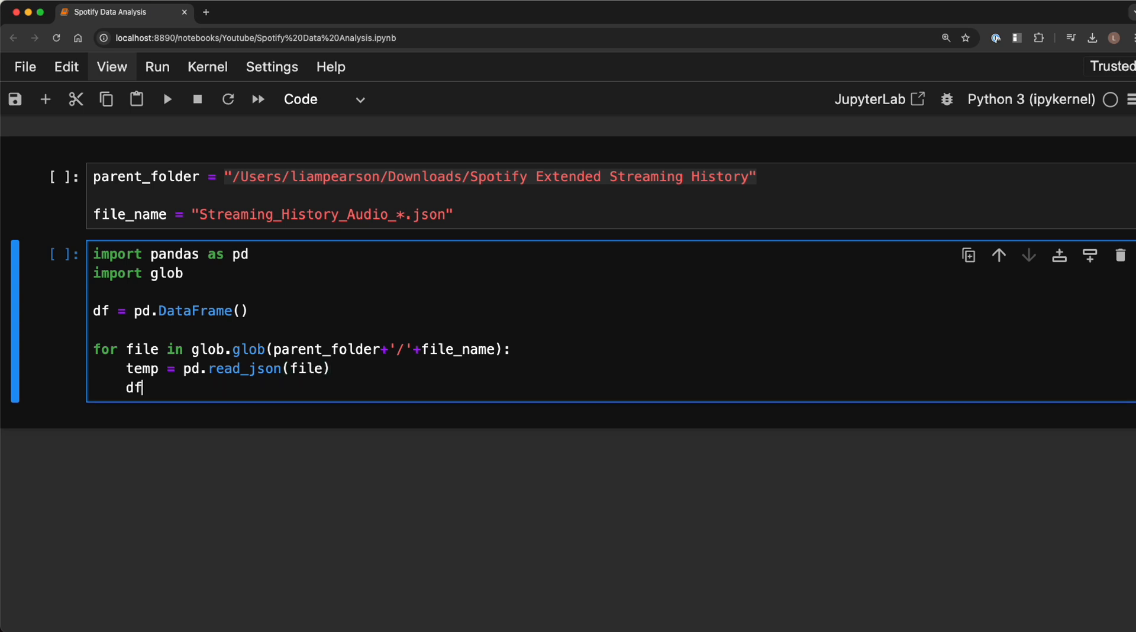
type("=")
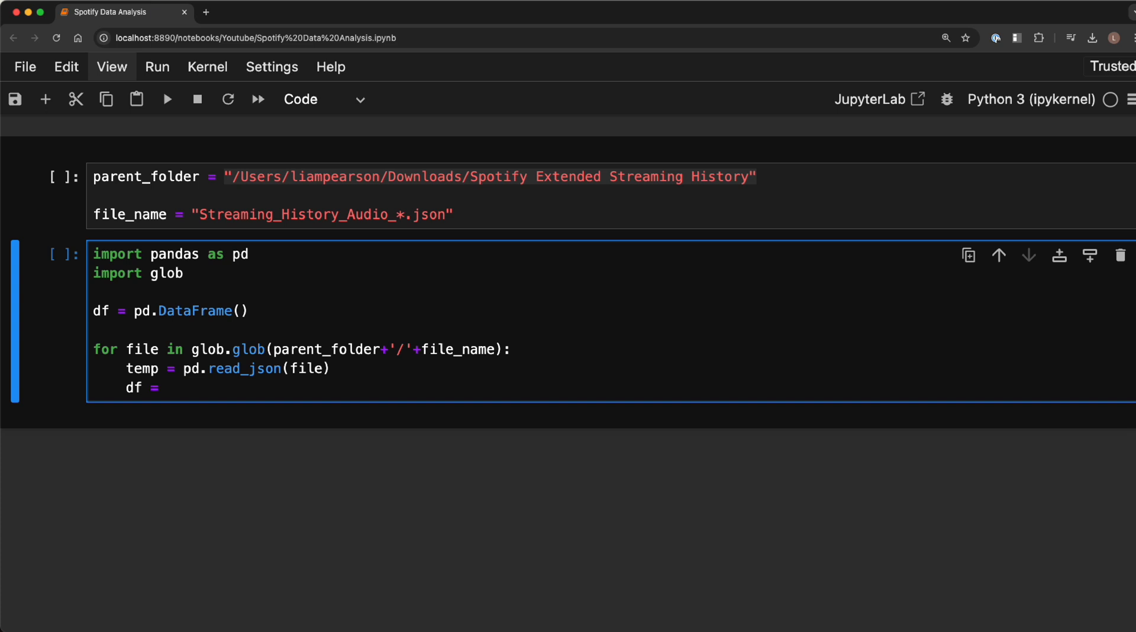
type("pd.concat([")
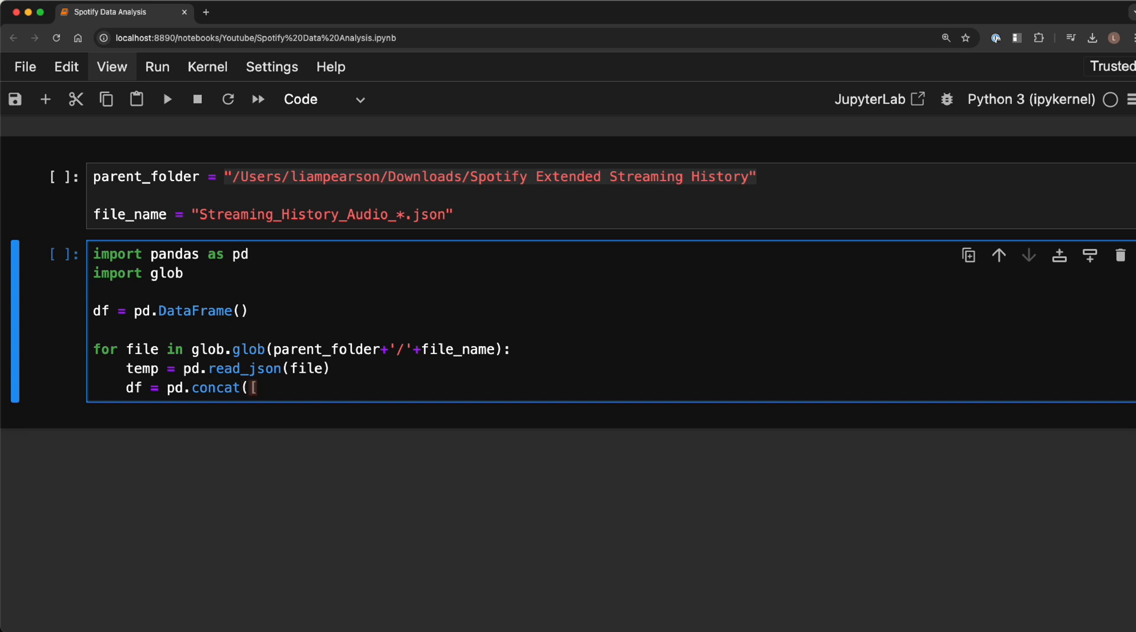
type("df,")
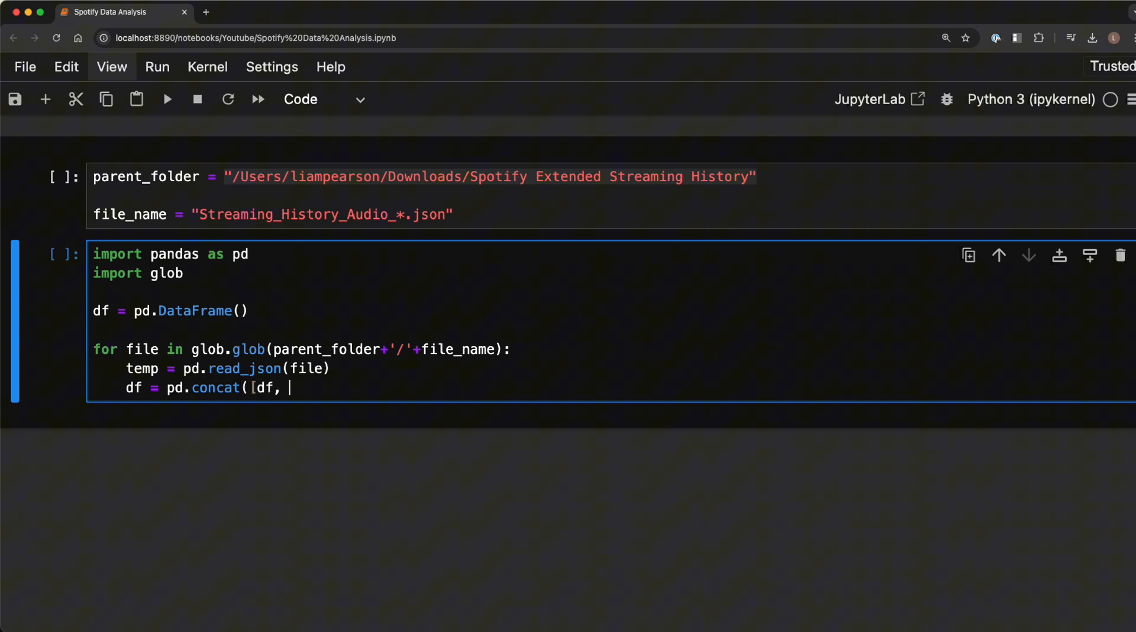
type("temp])")
type("print(df.shape")
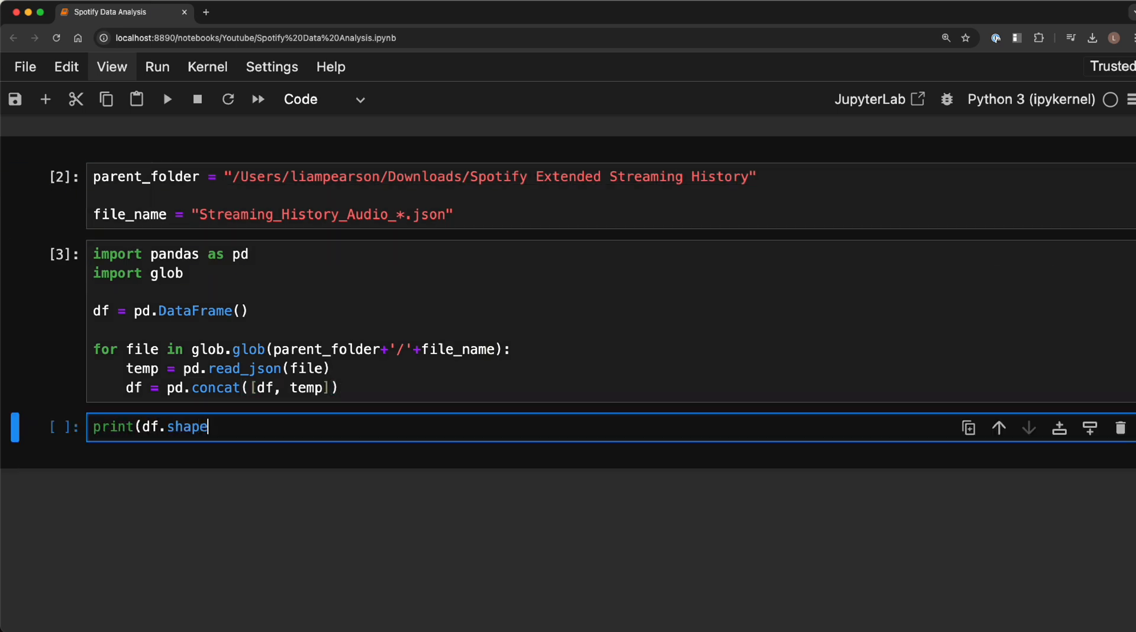
- Complete print(df.shape), run it, and scroll through the 248041 × 21 table
type(")")
type("df")
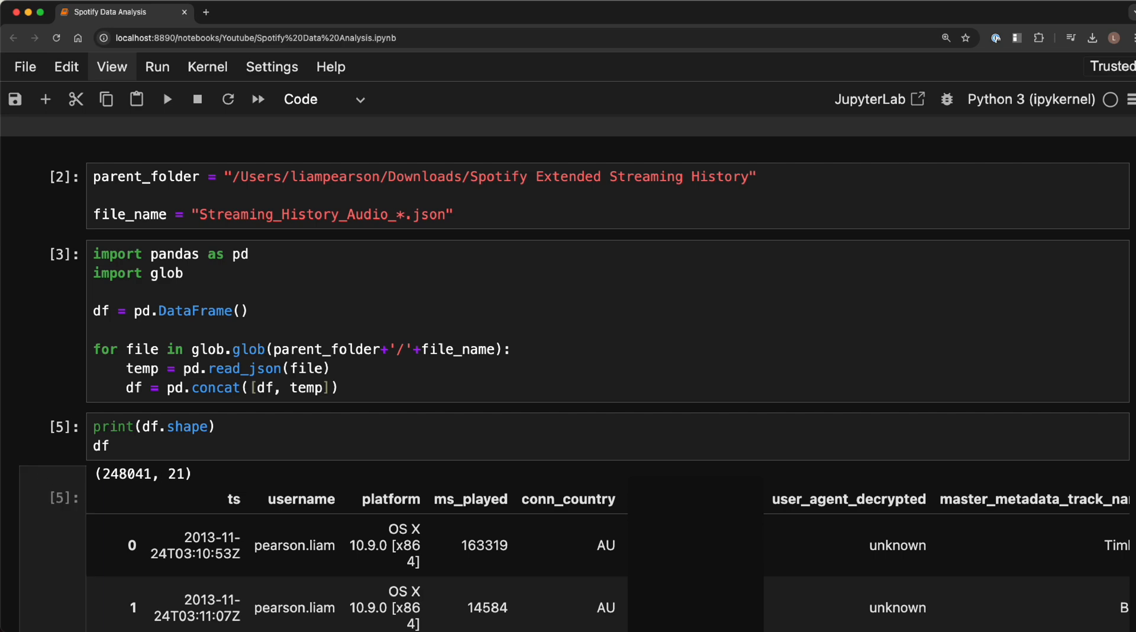
scroll("down", 3)
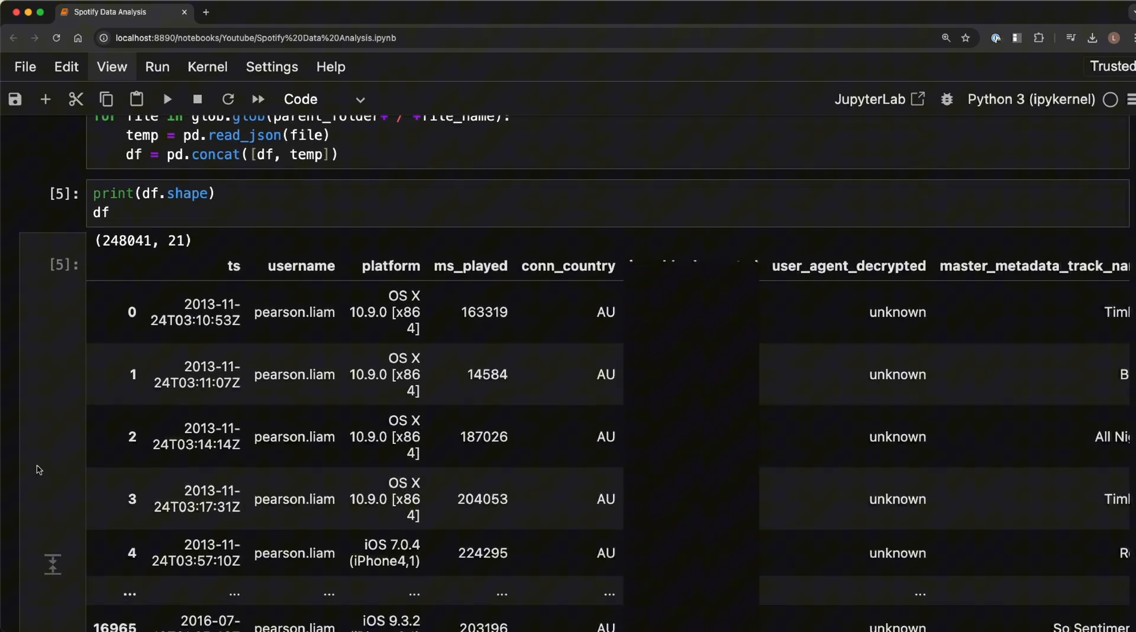
mouse_move(40, 445)
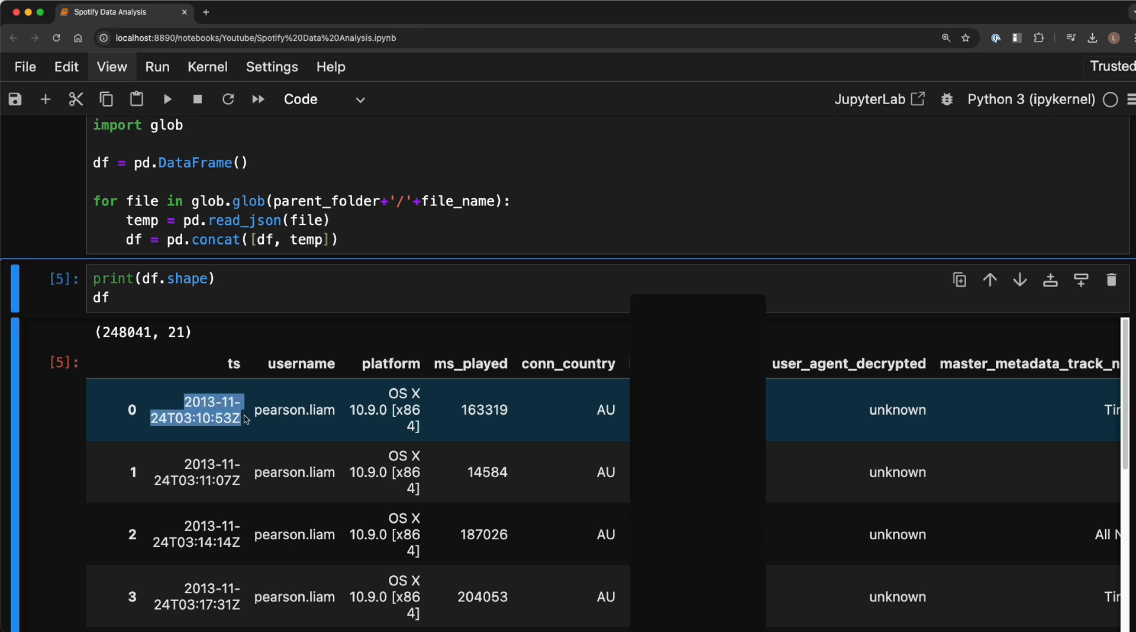
mouse_move(208, 423)
type("#convert ")
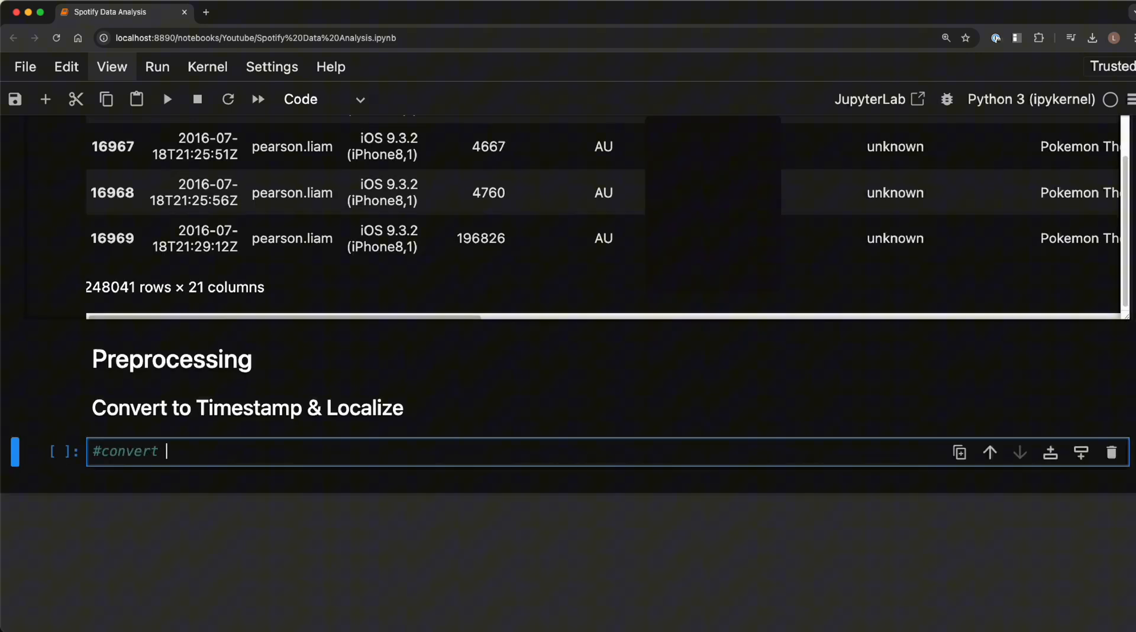
- Add a 'to datetime' comment and begin df['ts'] = pd.to_datetime(df['ts'], format
type("to datetime")
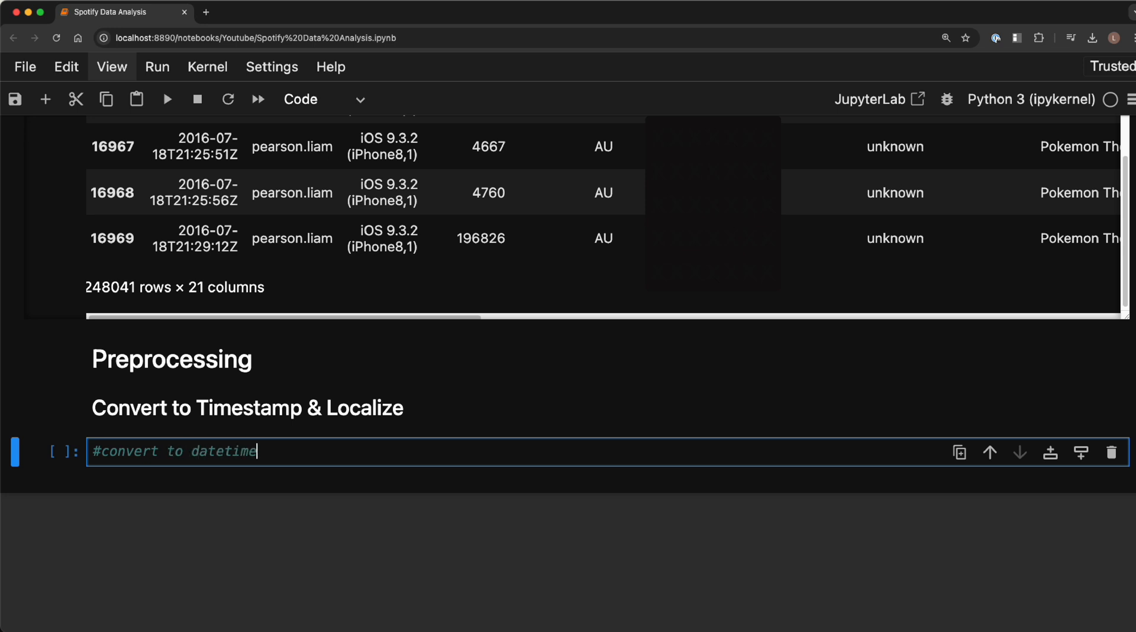
type("df['ts']")
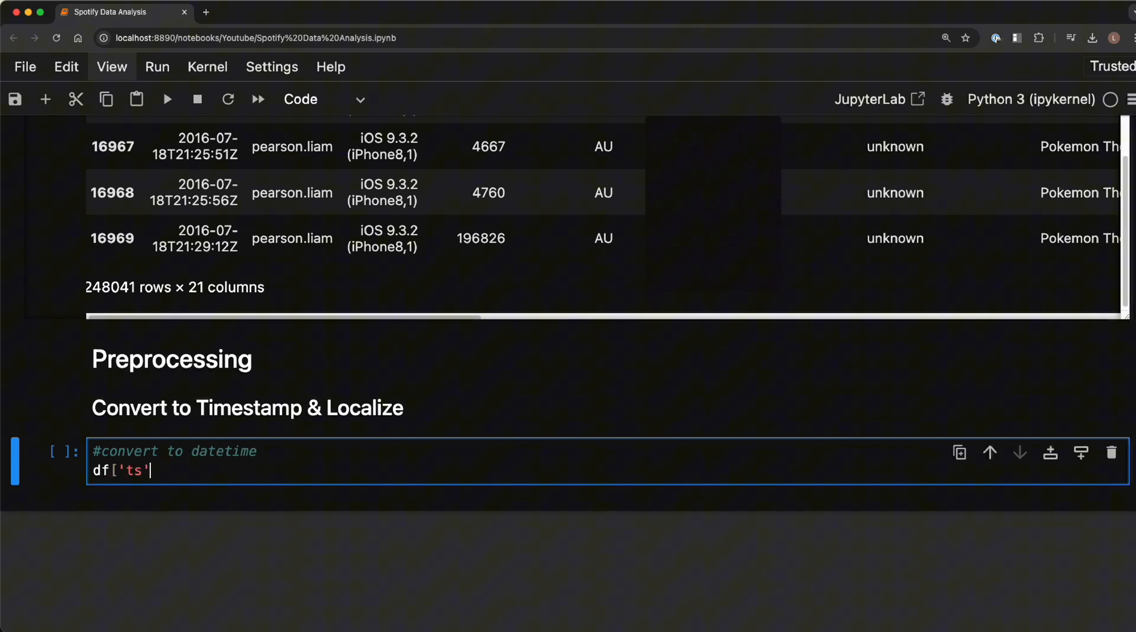
type("]")
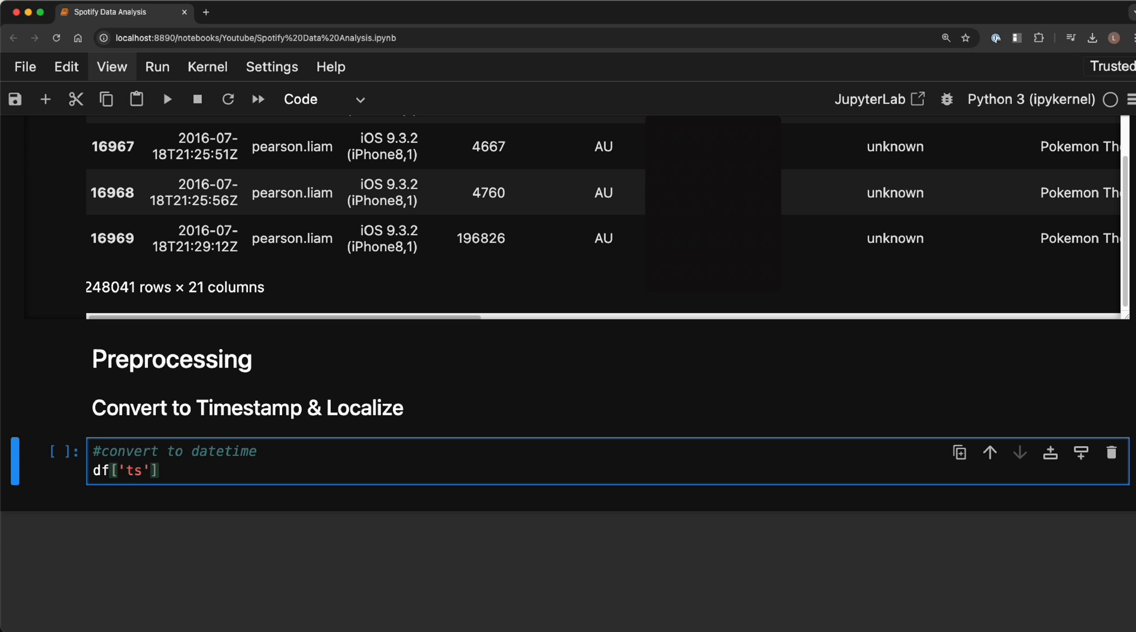
type("=")
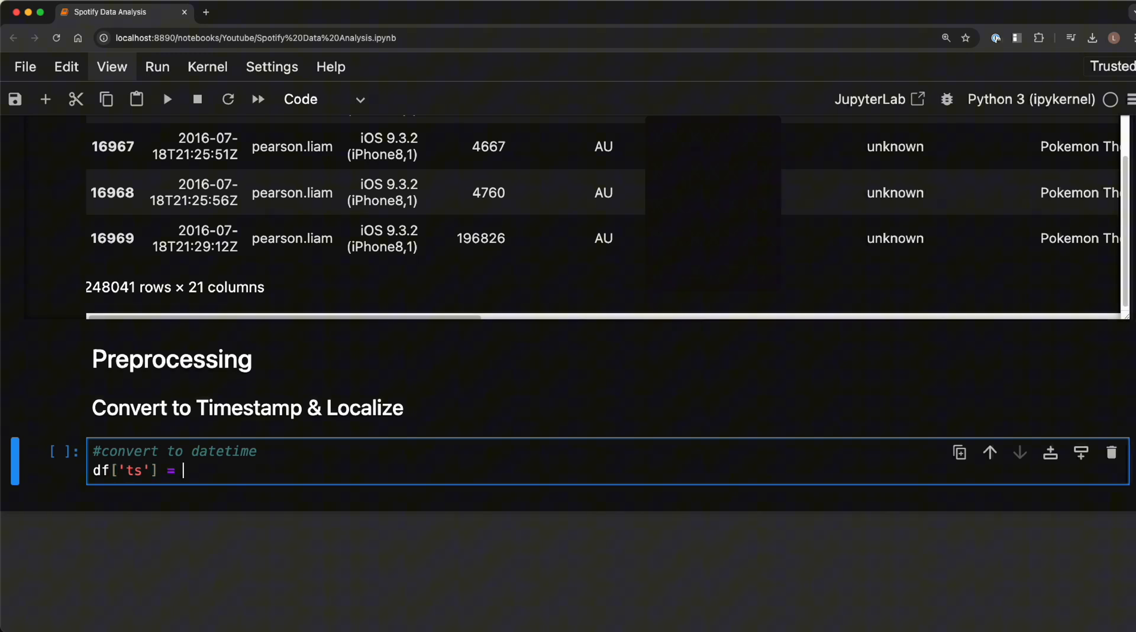
type("pd.d")
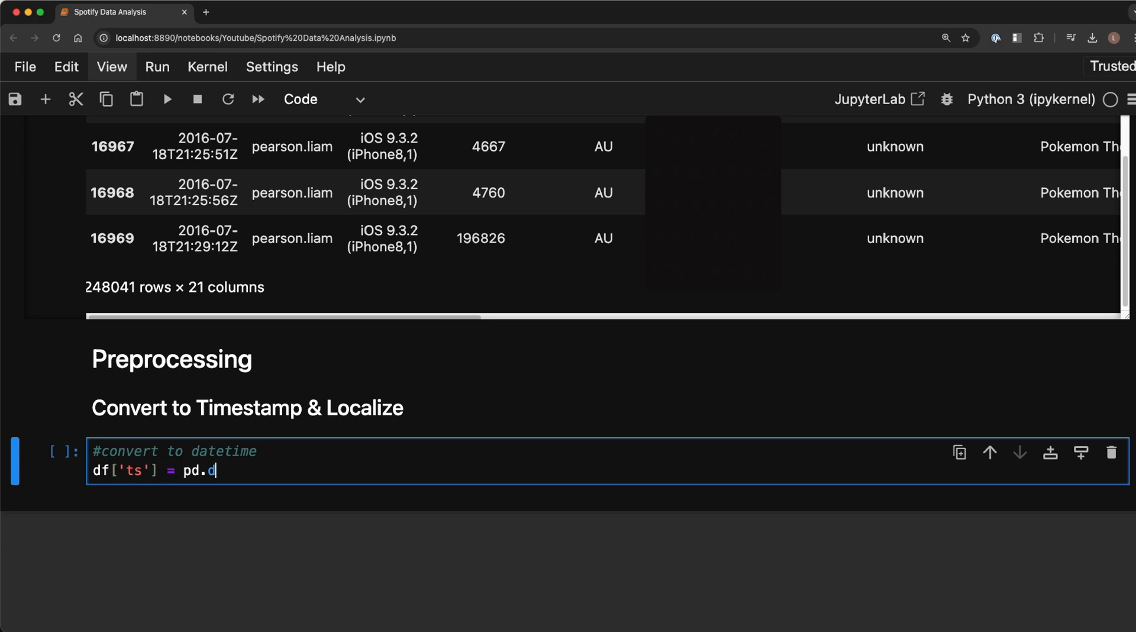
type("to_datetime")
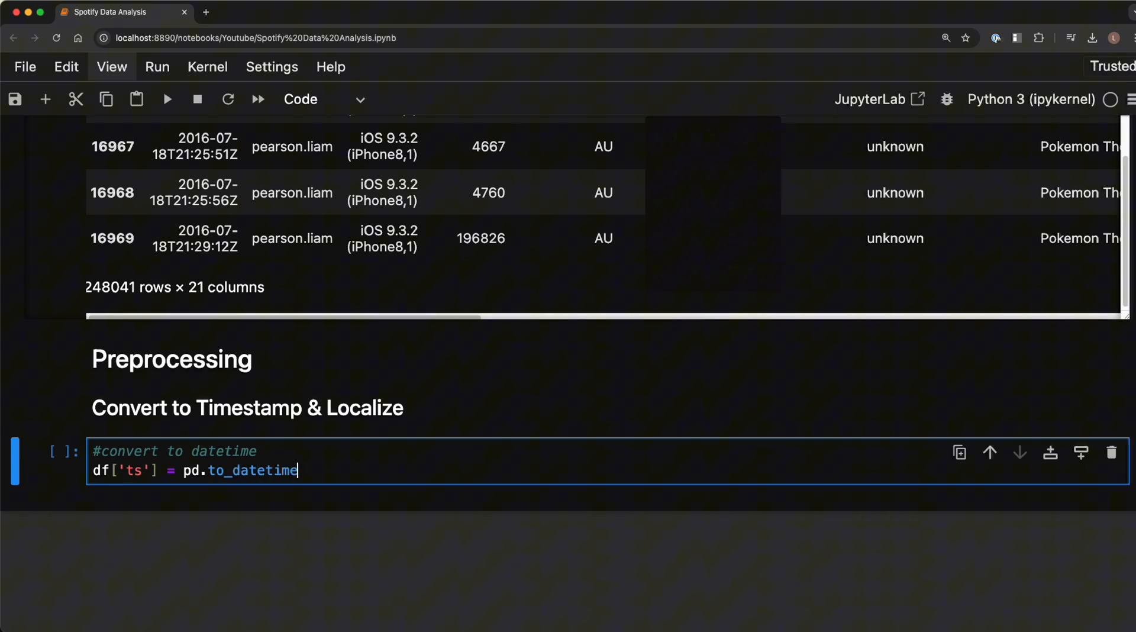
type("(df['t")
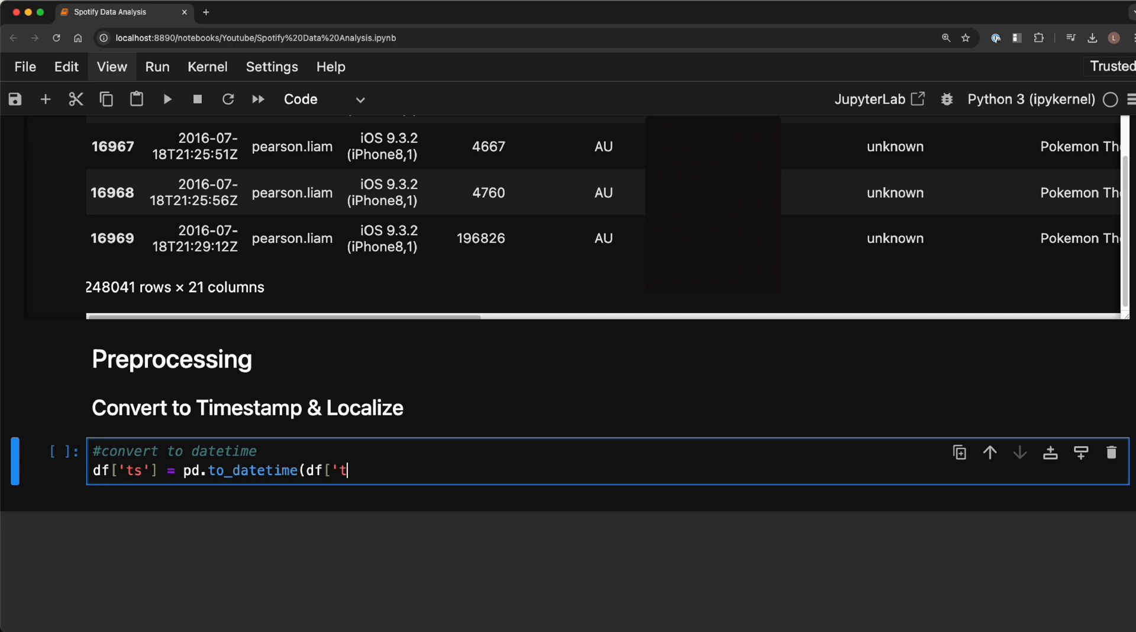
type("s'],")
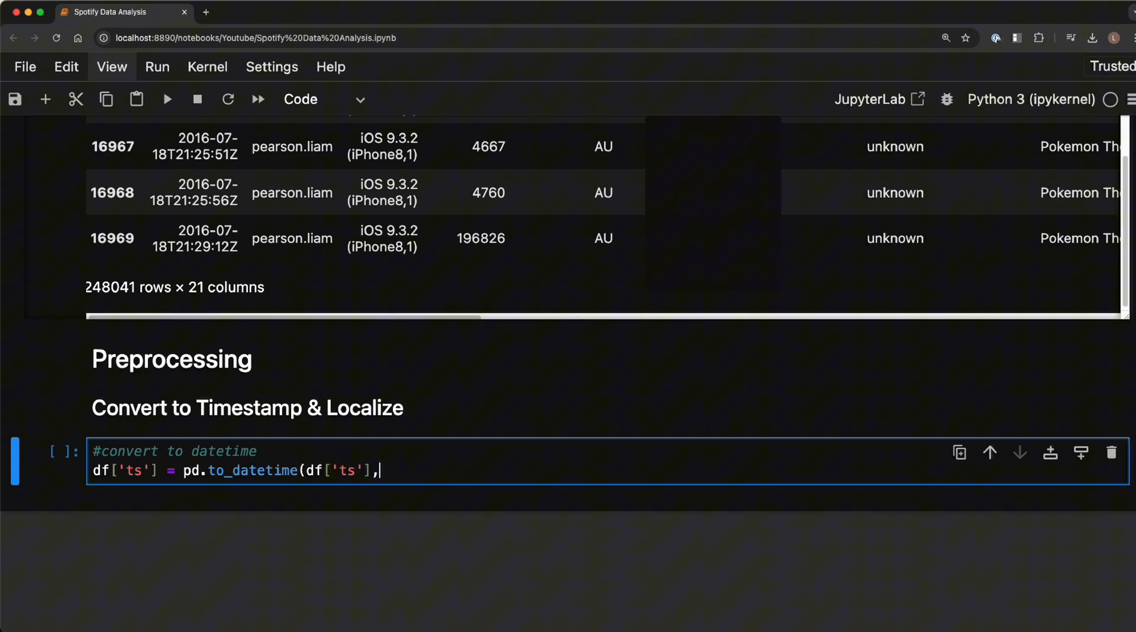
type("format")
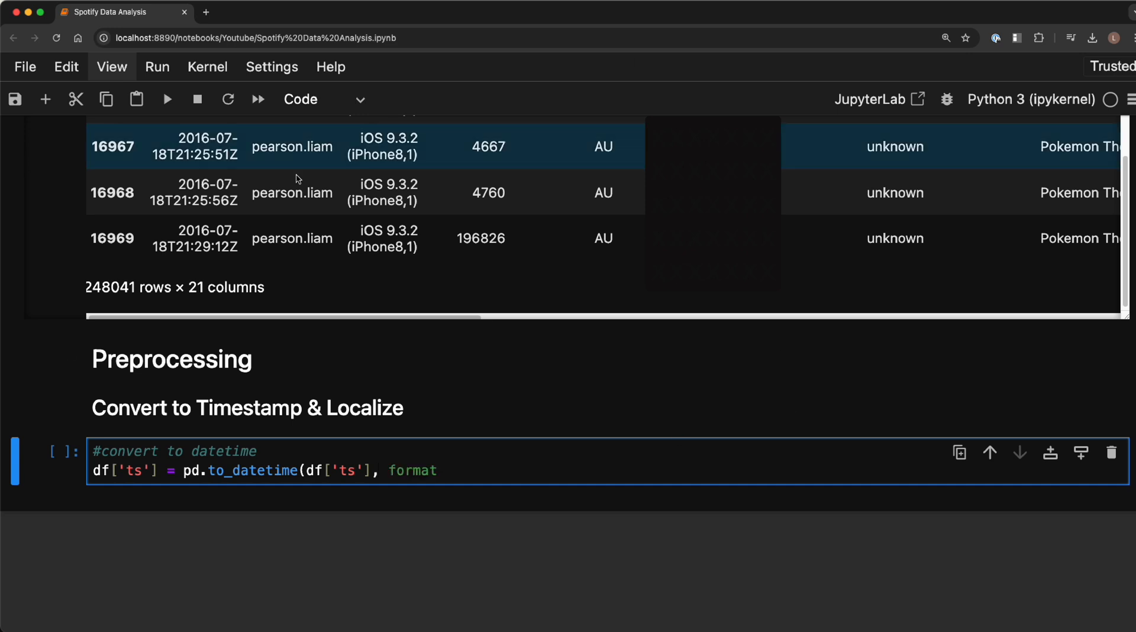
- Check a sample timestamp, then set format "%Y-%m-%dT%H:%M:%SZ" with utc=True
double_click(206, 239)
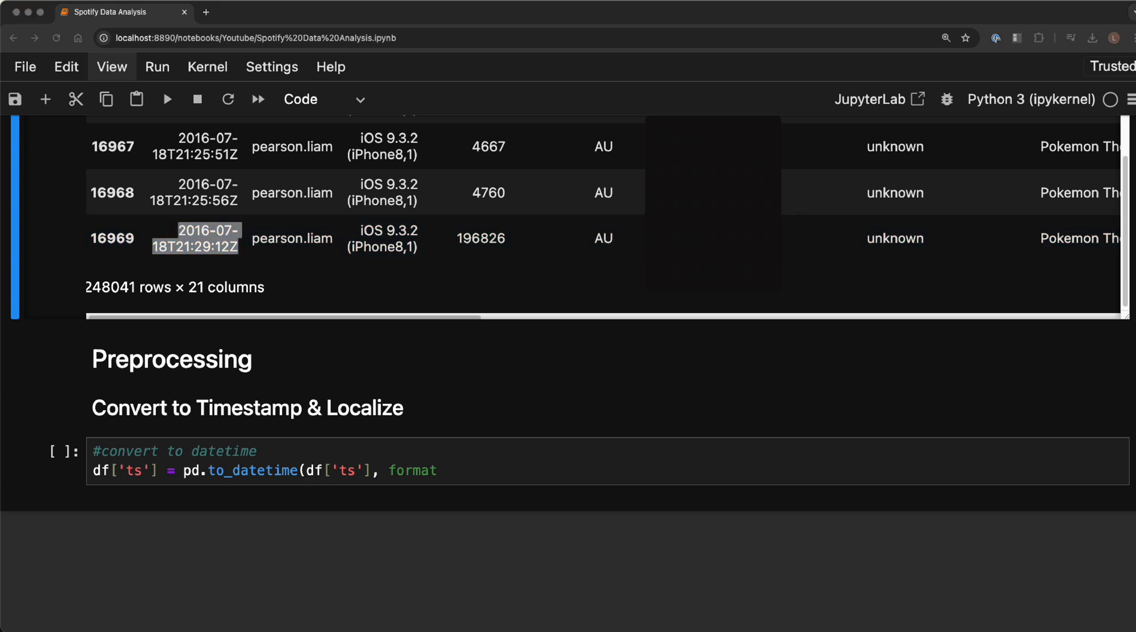
type("=")
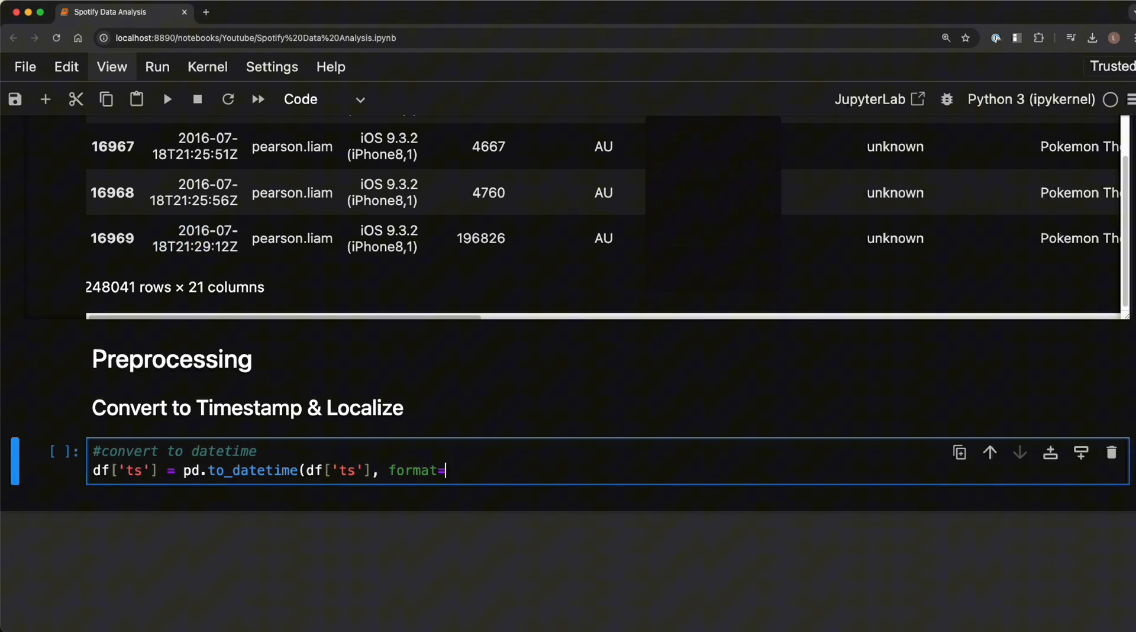
type("\"%Y-%m-%dT%H:%M:%SZ\"")
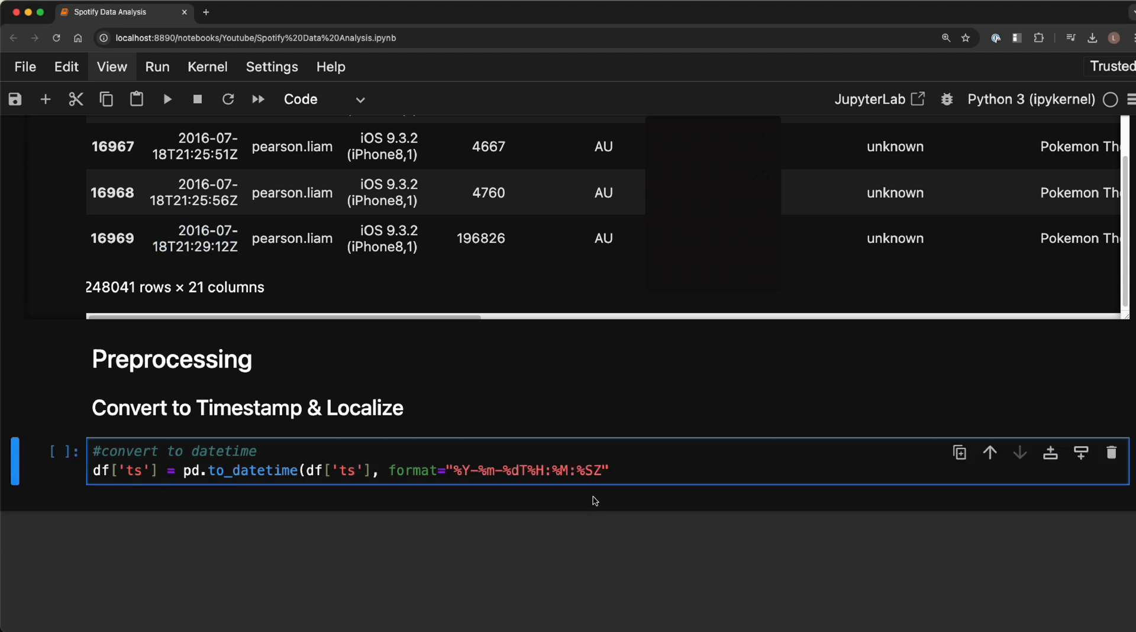
left_click(611, 471)
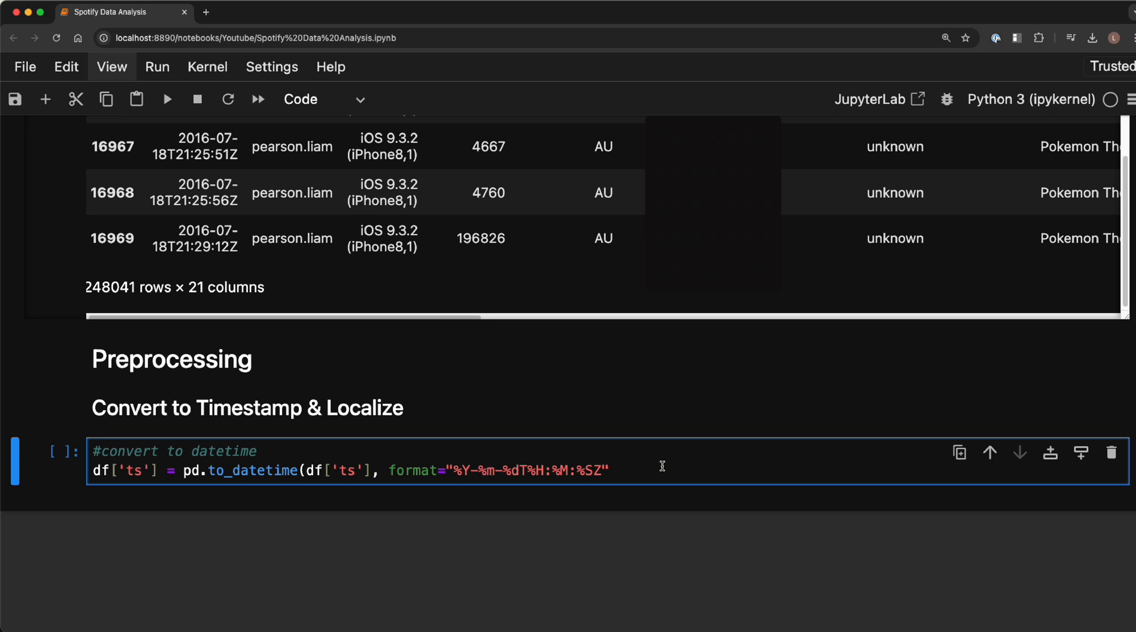
type(", u")
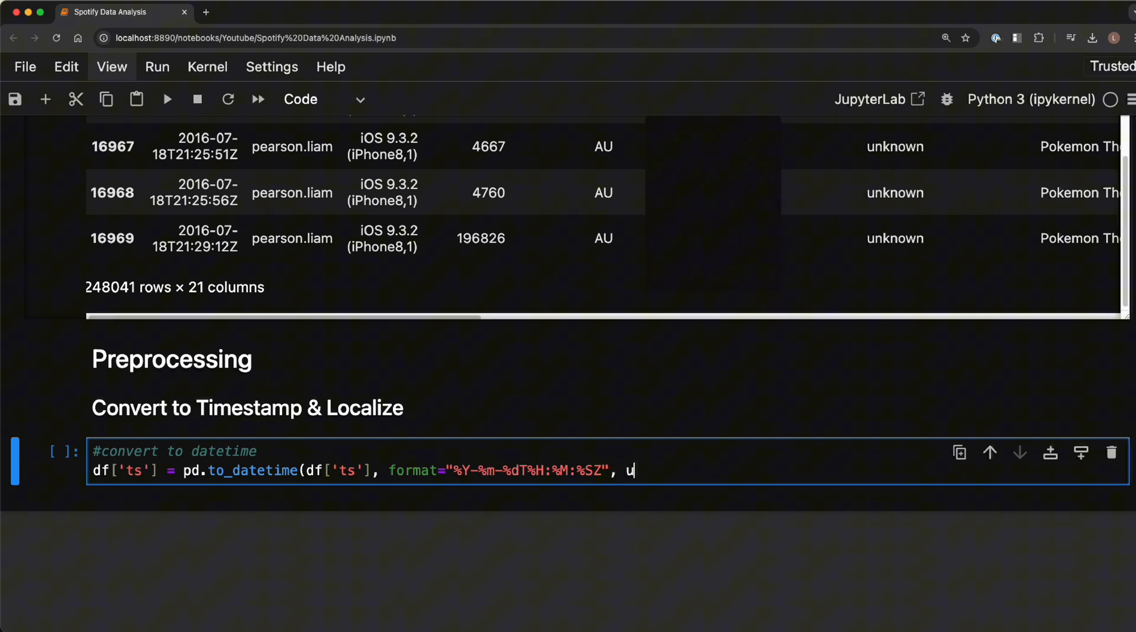
type("tc=True")
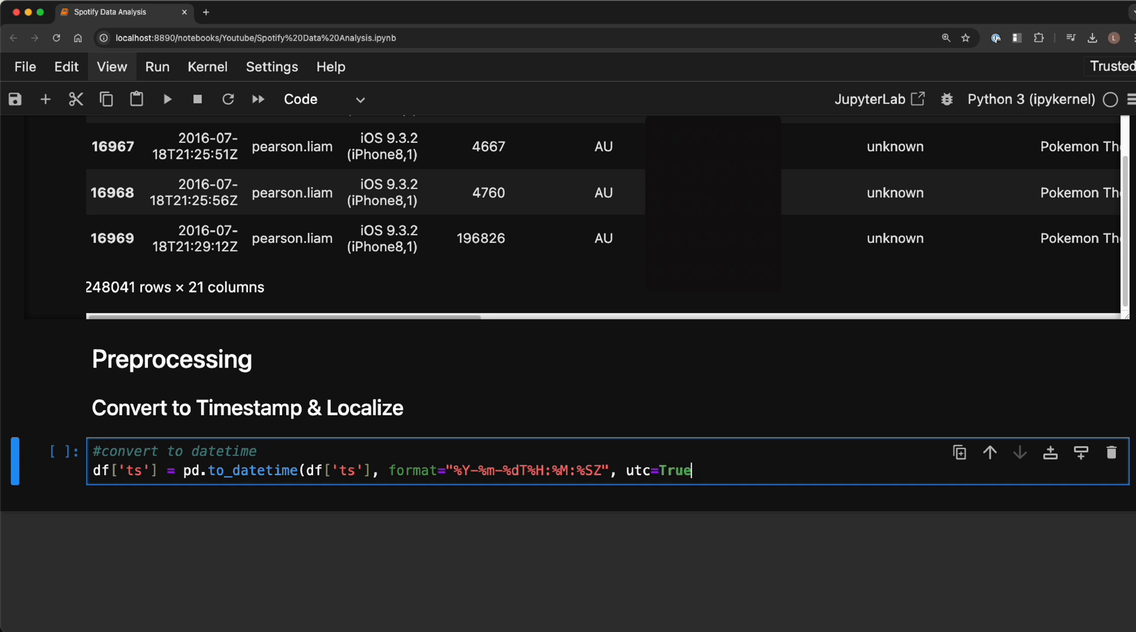
type(")")
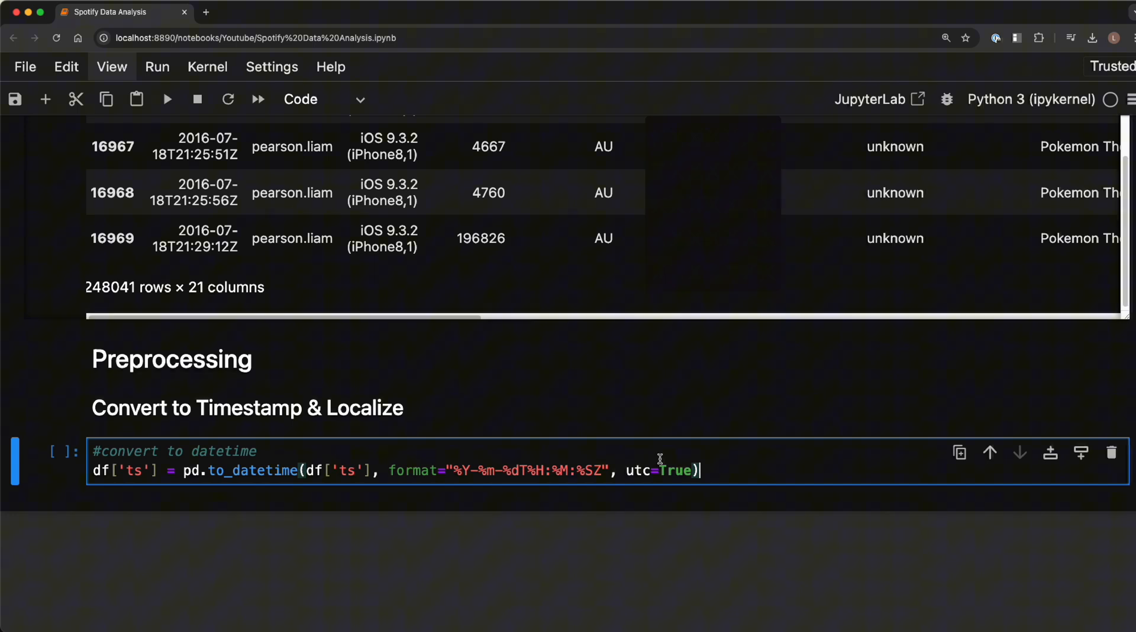
key("enter")
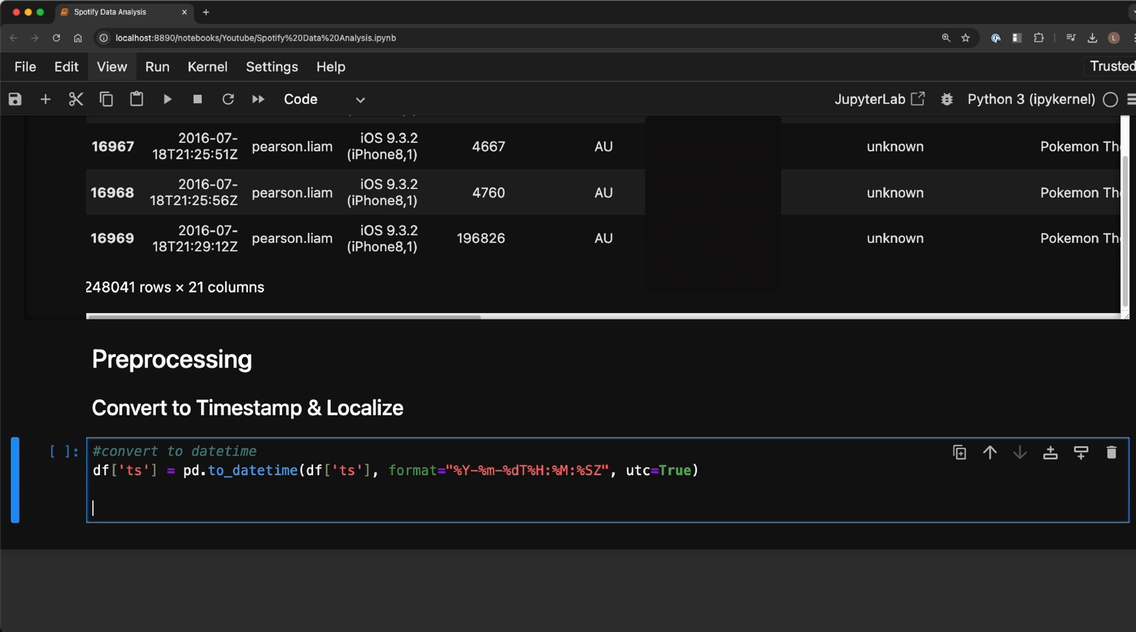
- Add #localise, import pytz, my_tz = pytz.timezone("Australia/Sydney"), and a #convert comment
type("#locali")
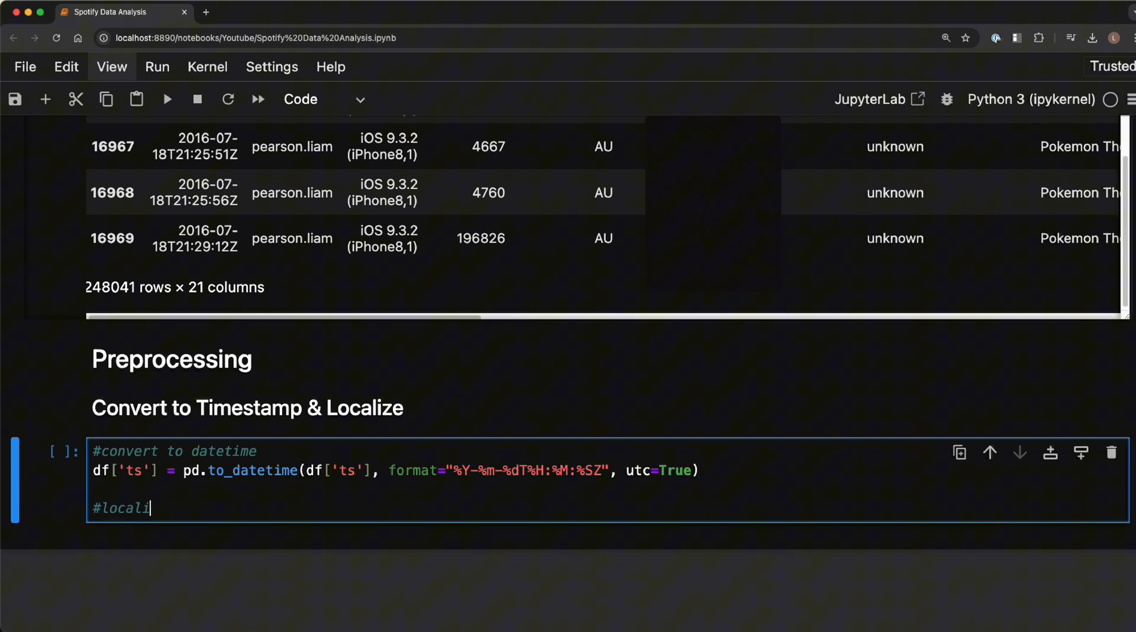
type("se")
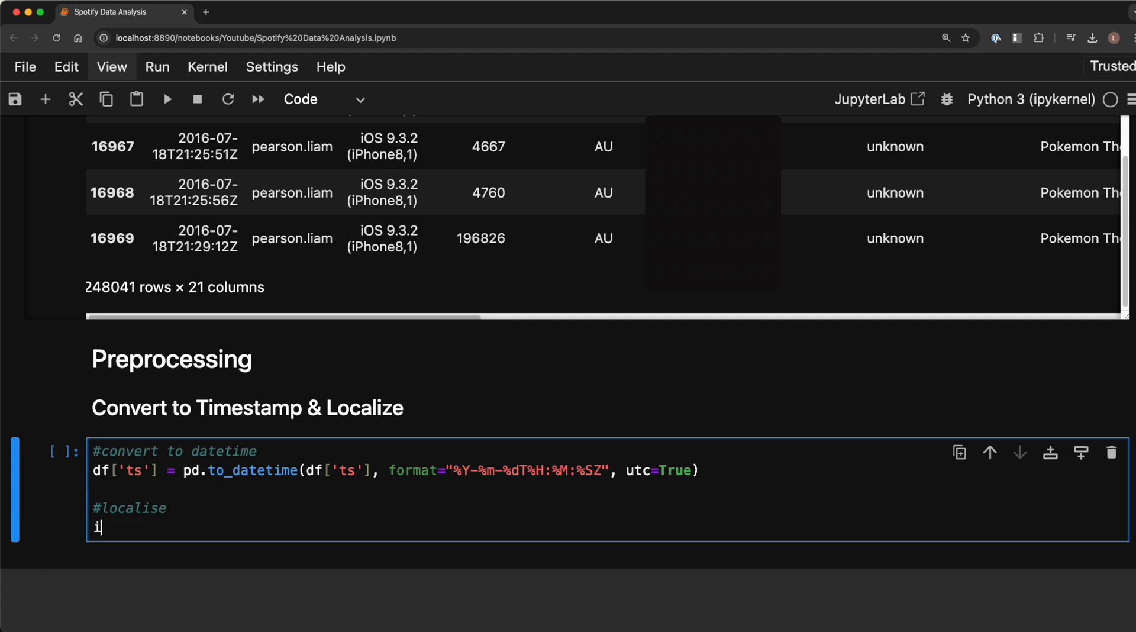
type("mport pytz")
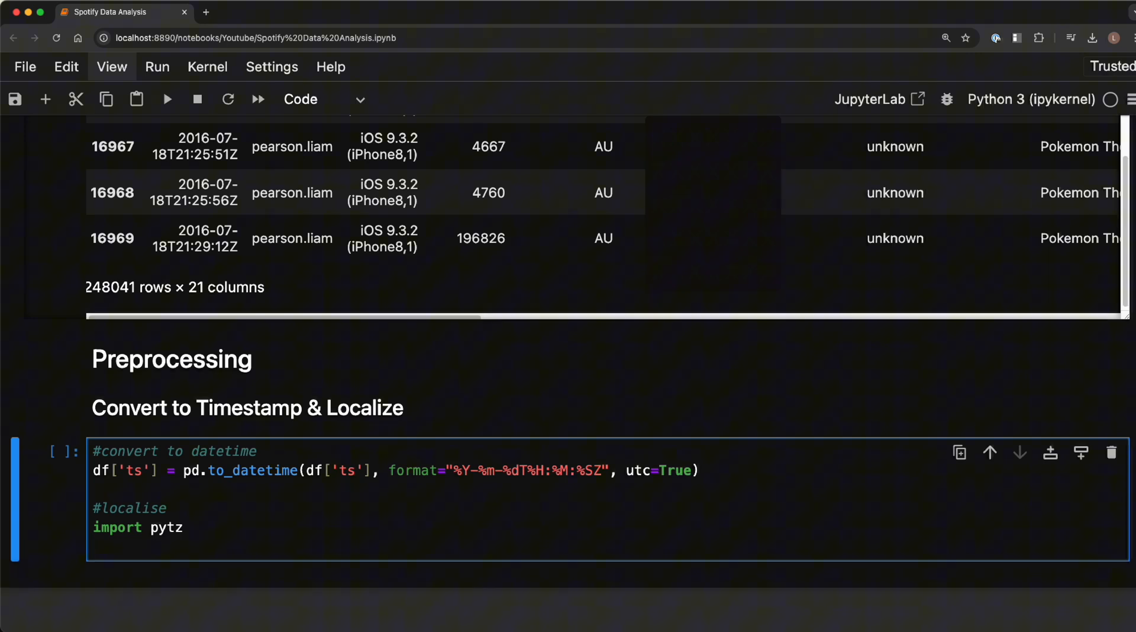
type("my_tz =")
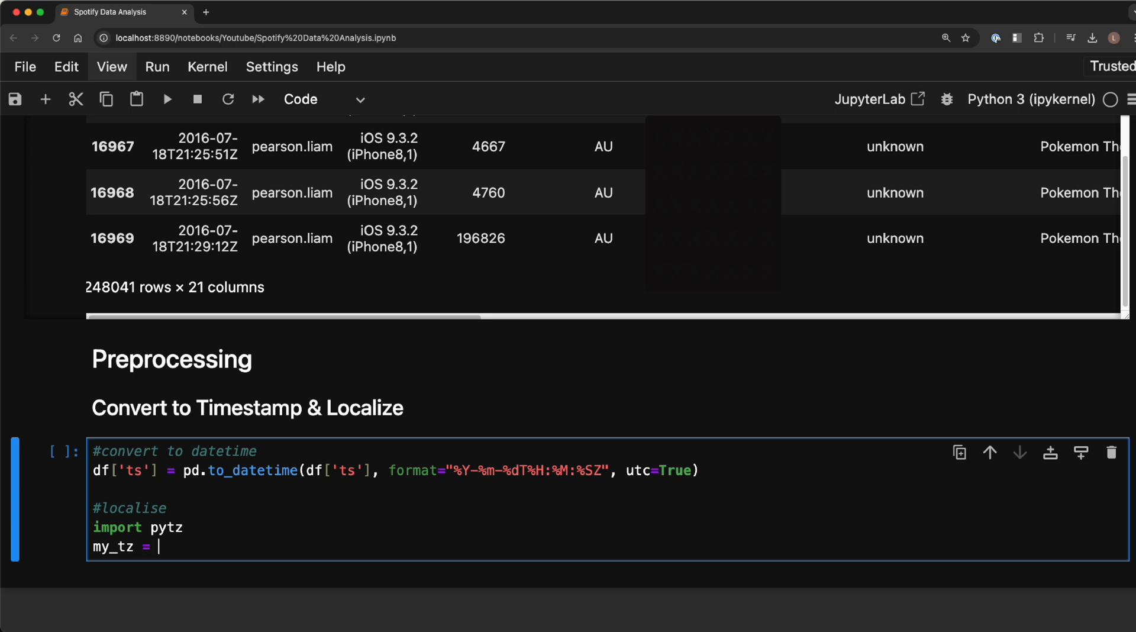
type("pytz.")
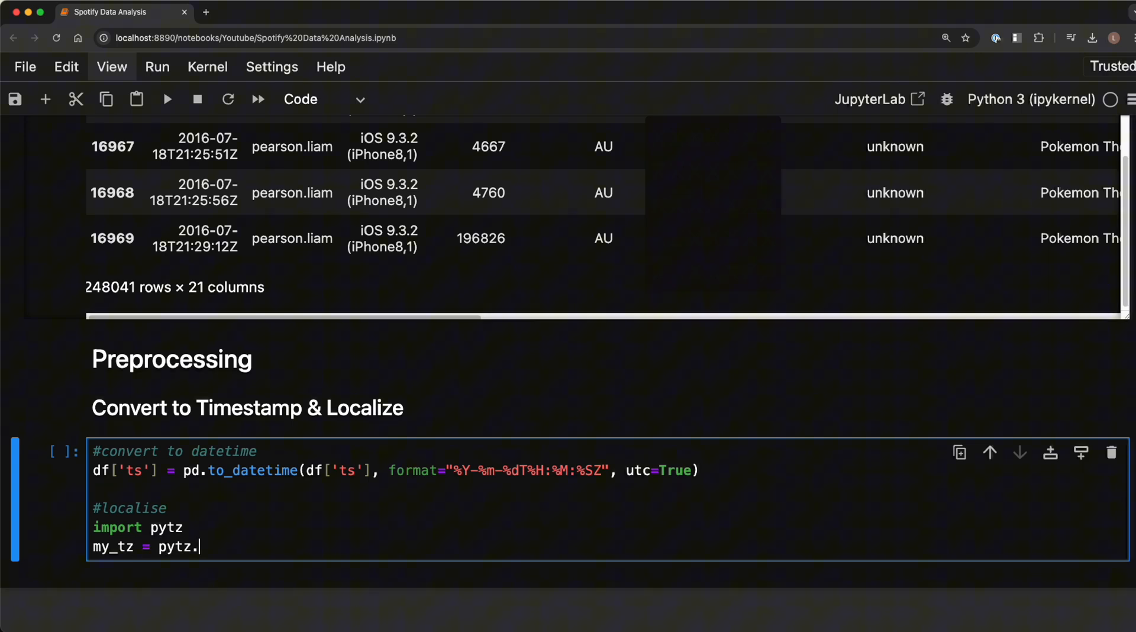
type("timezone(")
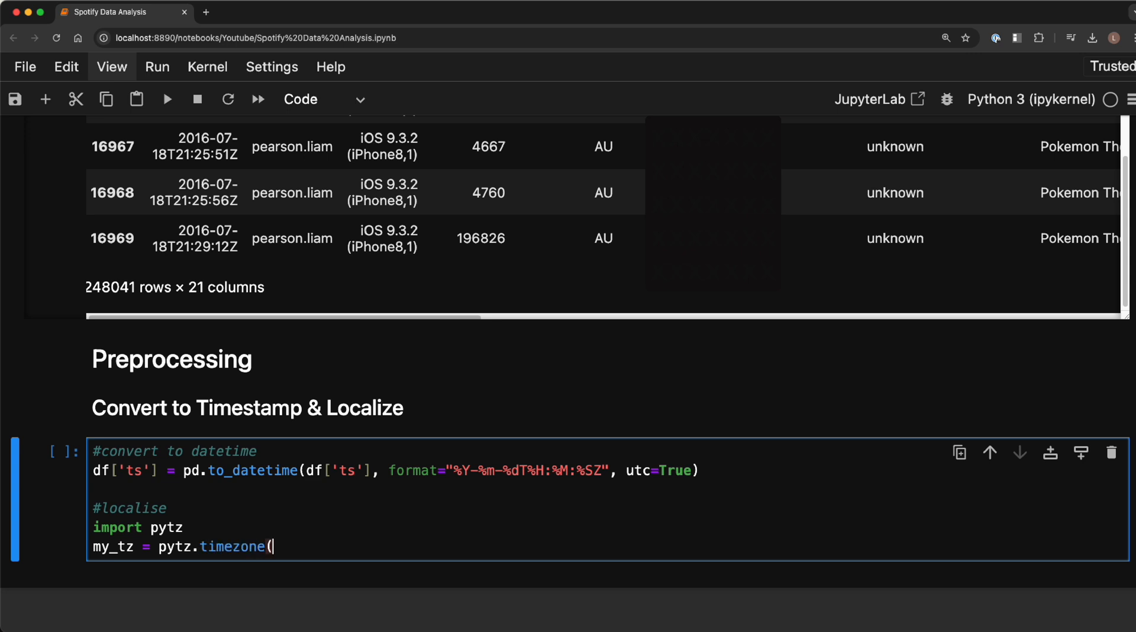
type("\"Aus")
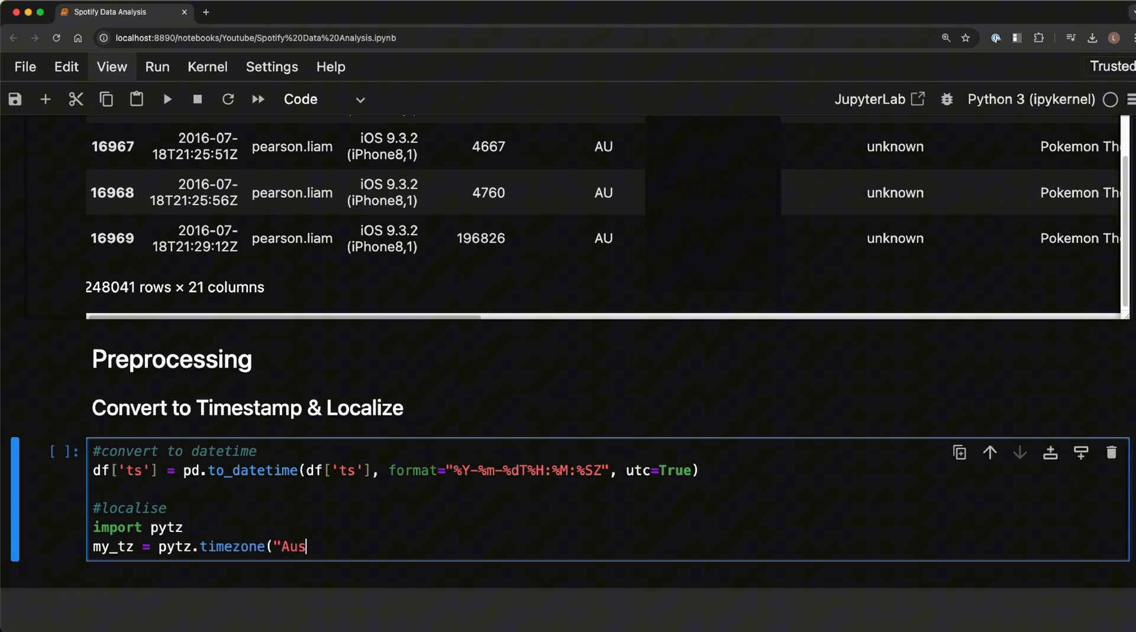
type("tralia/Sydne")
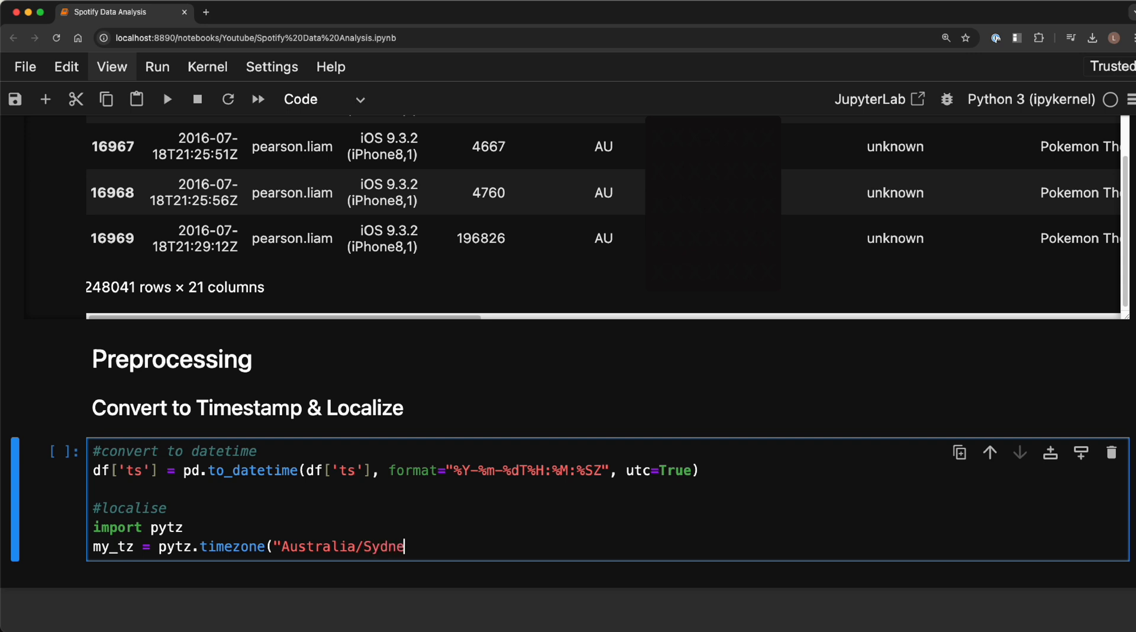
type("y\"")
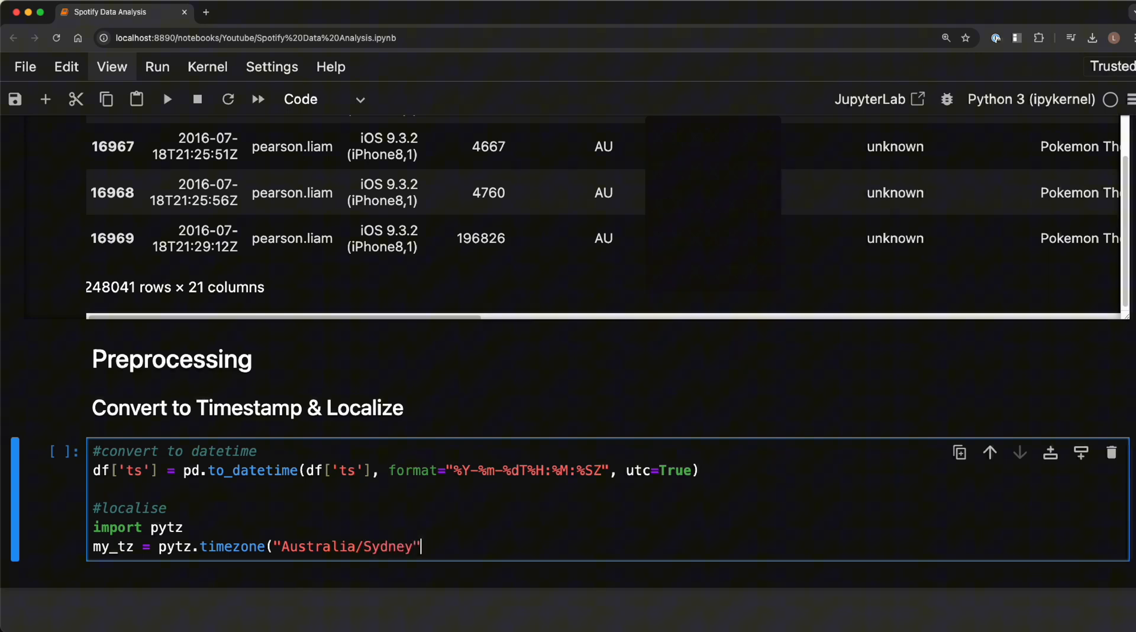
type(")")
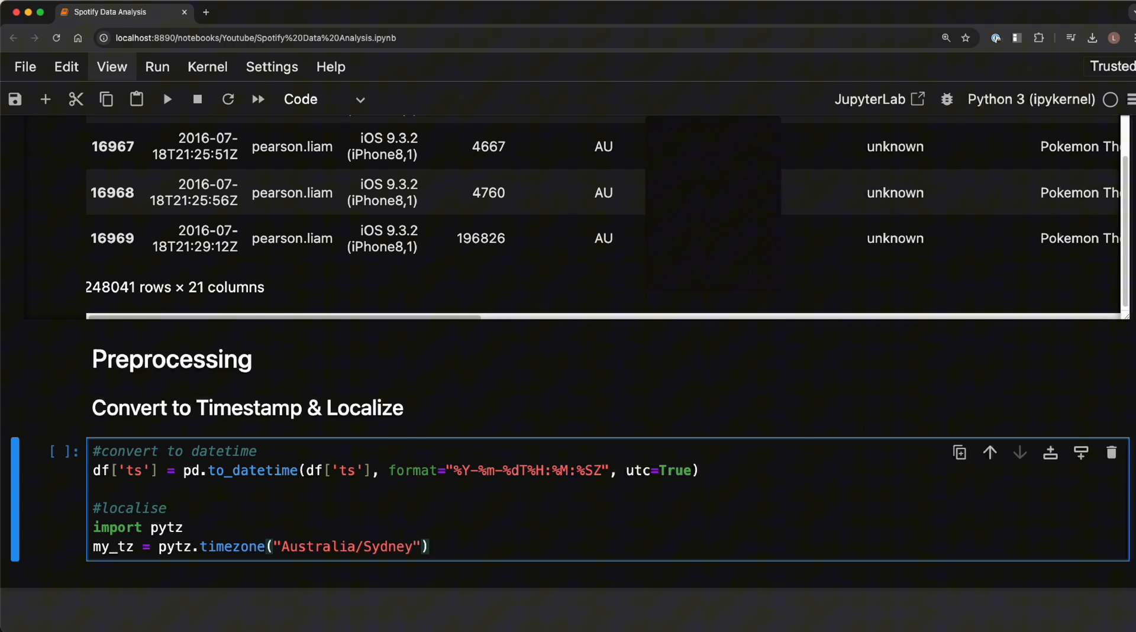
type("#convert")
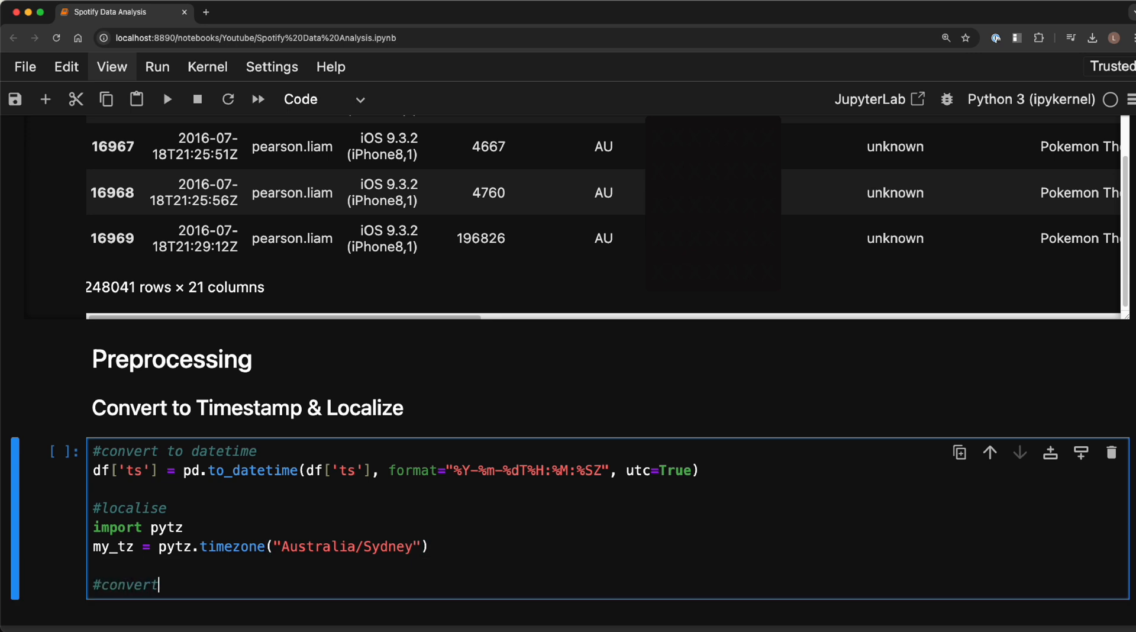
- Reassign df['ts'] as df['ts'].dt.tz_convert(my_tz) to shift timestamps to Sydney time
type("timezeon")
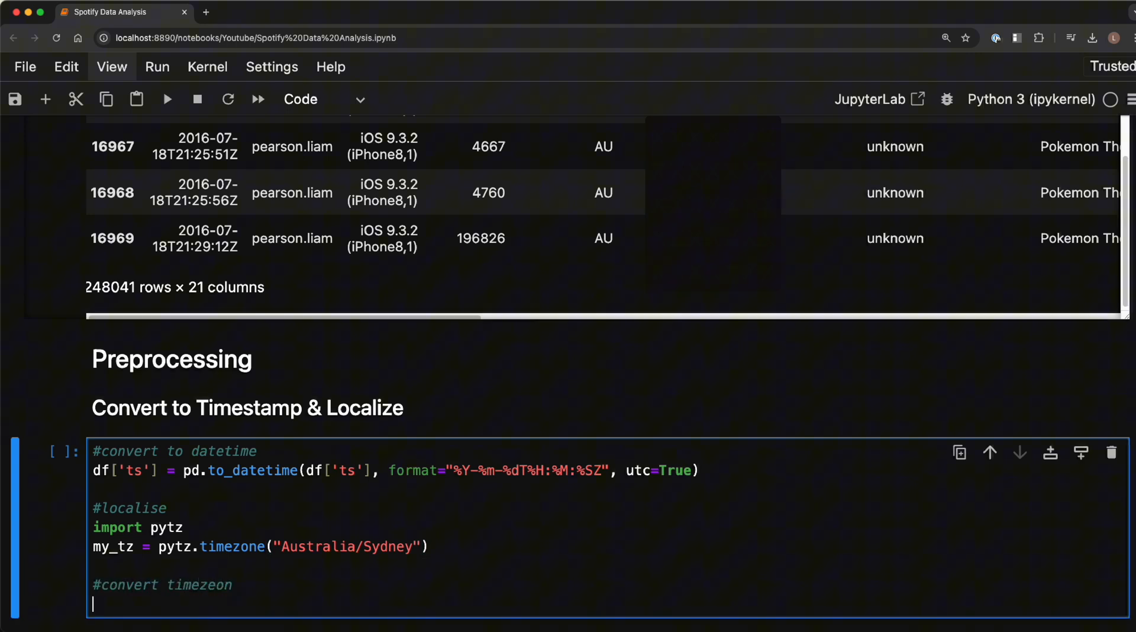
type("df['ts")
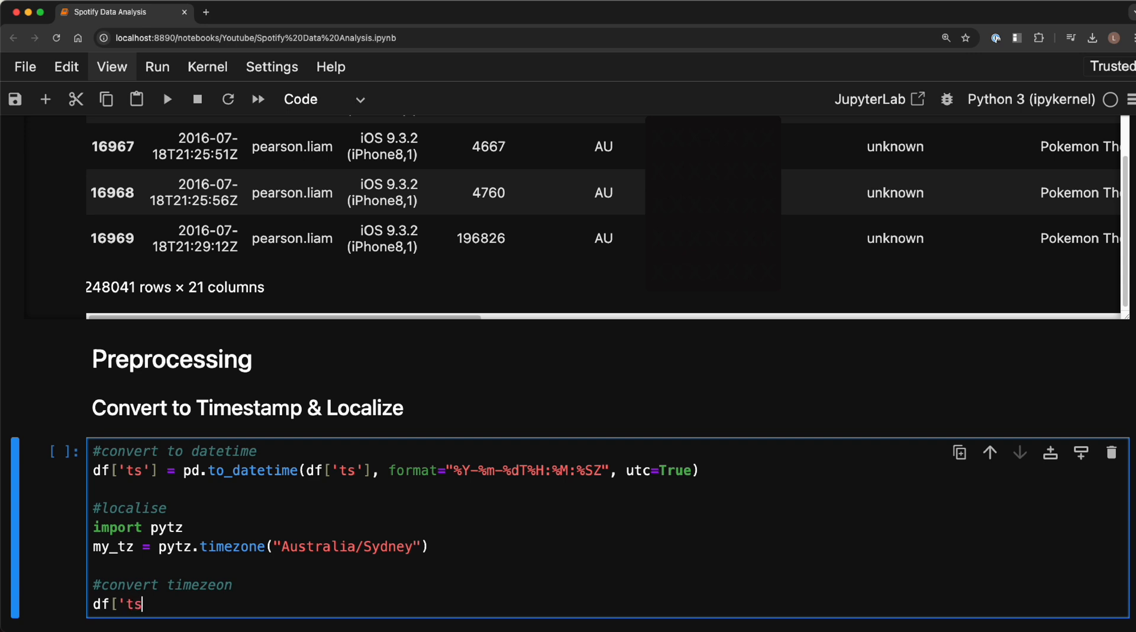
type("'] =")
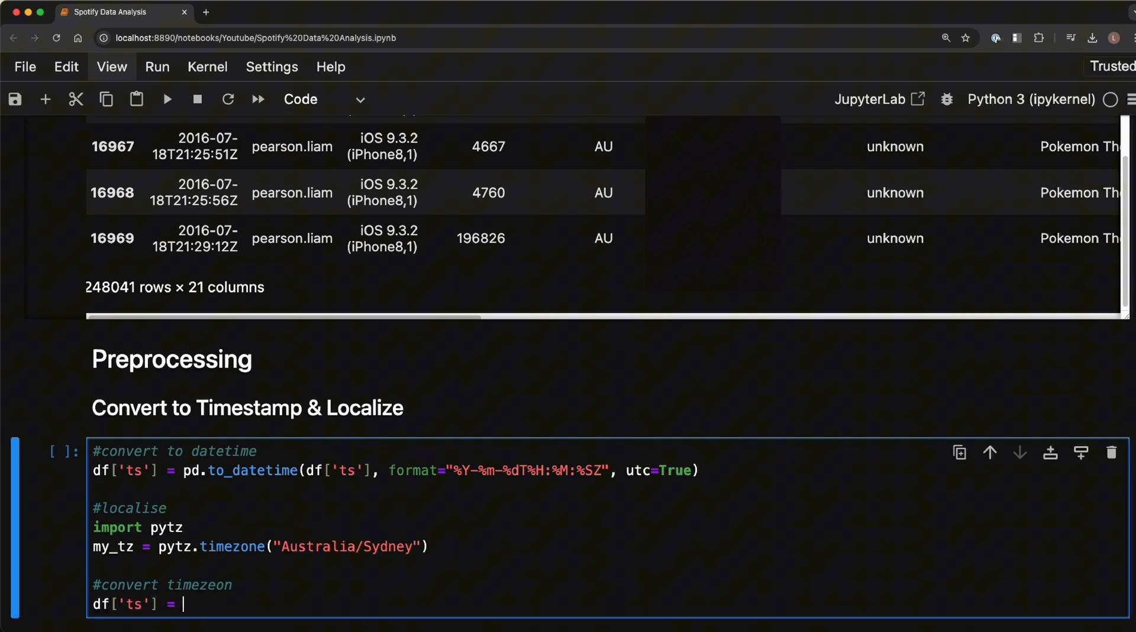
type("df['ts']")
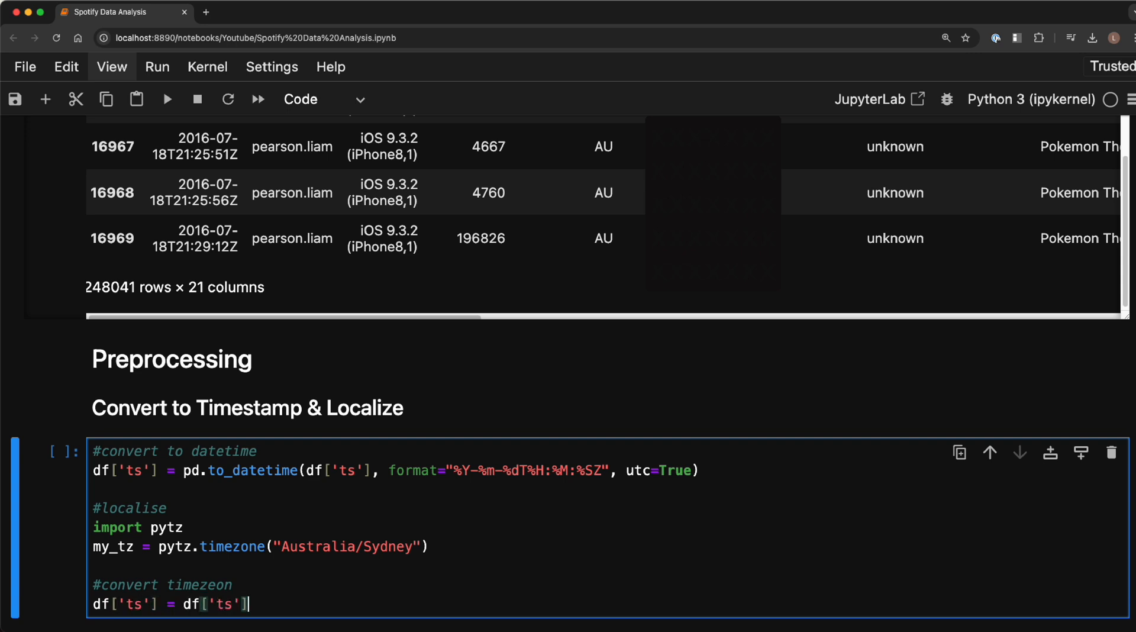
type(".dt.")
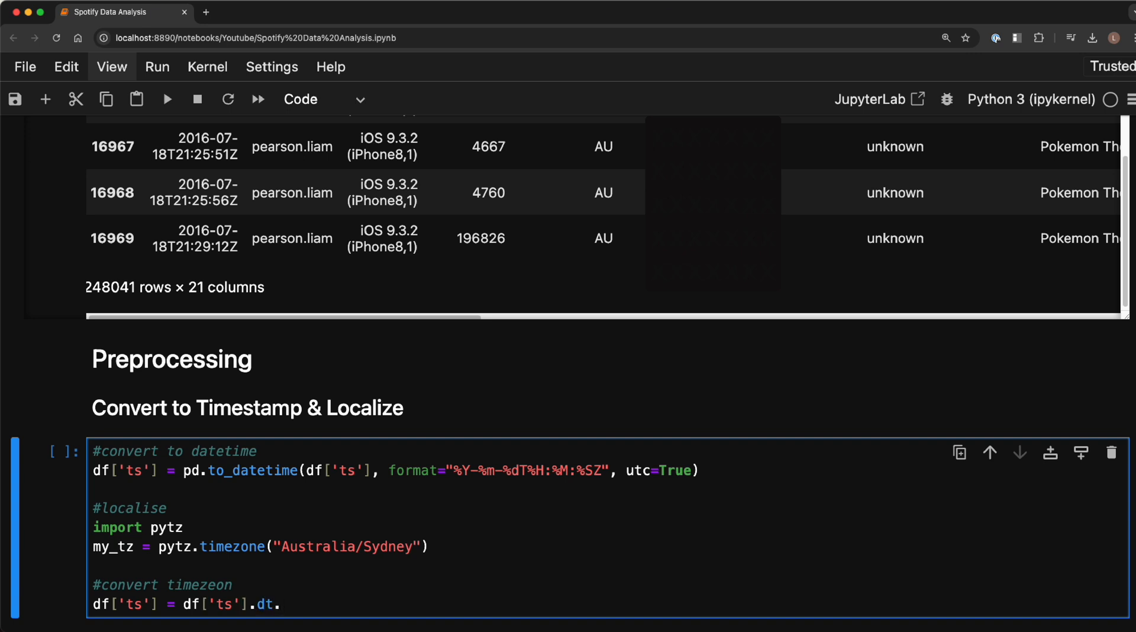
type("tz_conver")
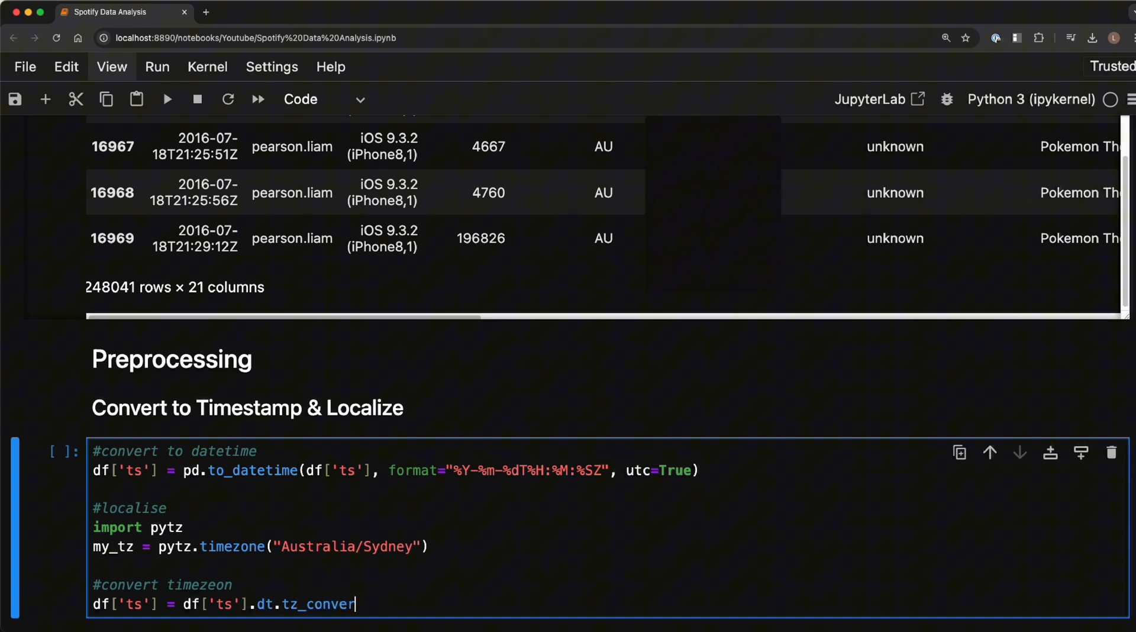
type("t(my")
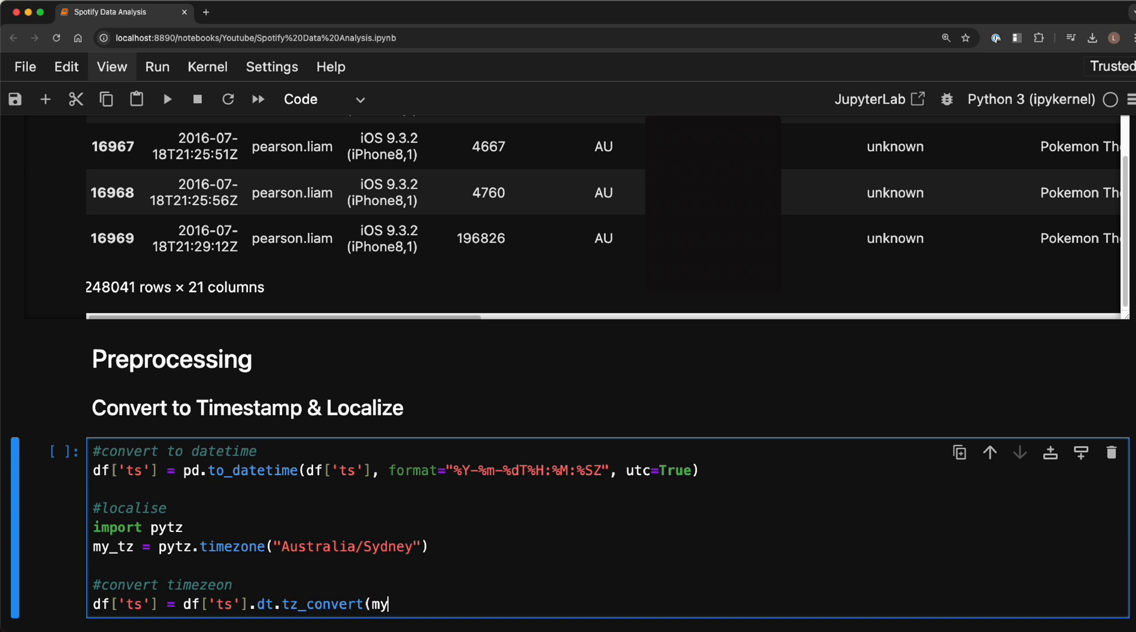
type("_tz)")
type("df")
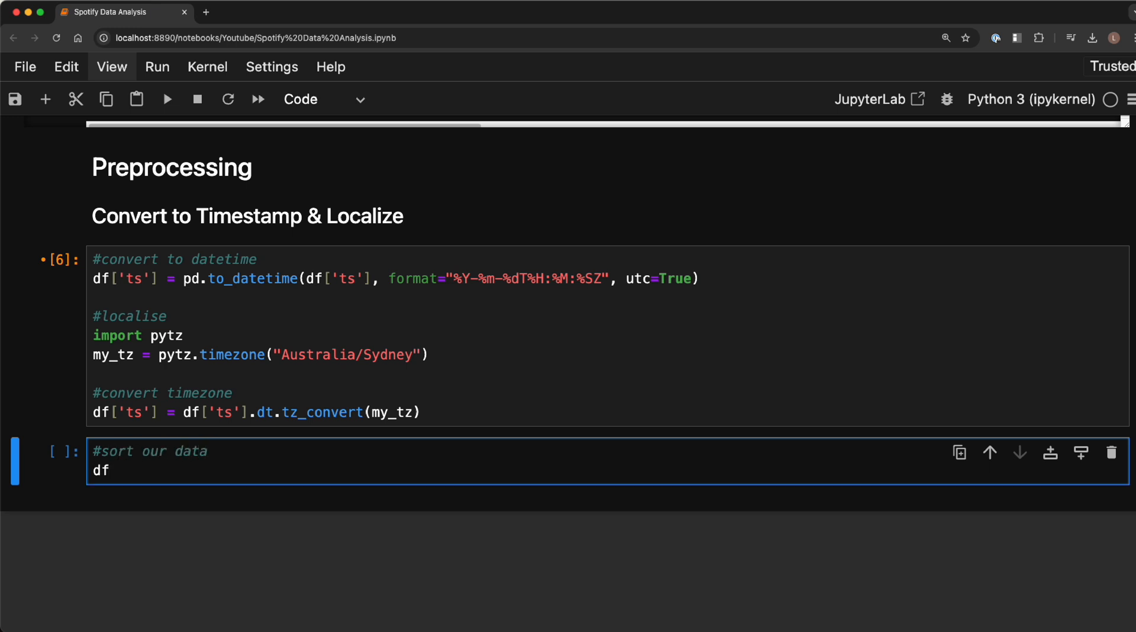
- Sort df in place by 'ts' with sort_values(by='ts', inplace=True)
type(".sort_va")
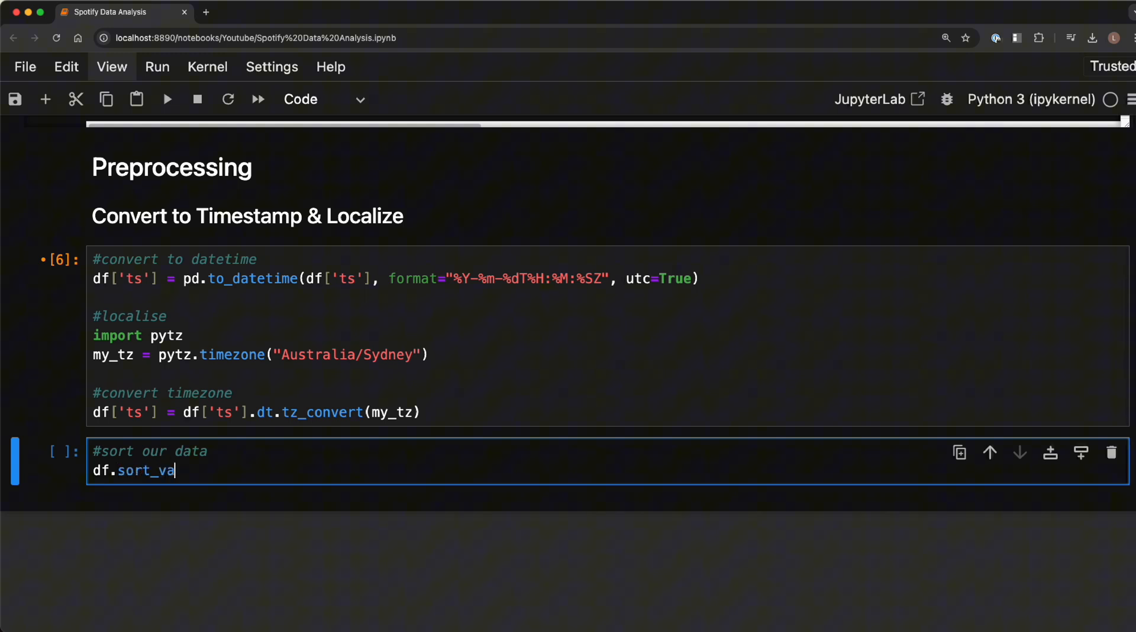
type("lues(by=")
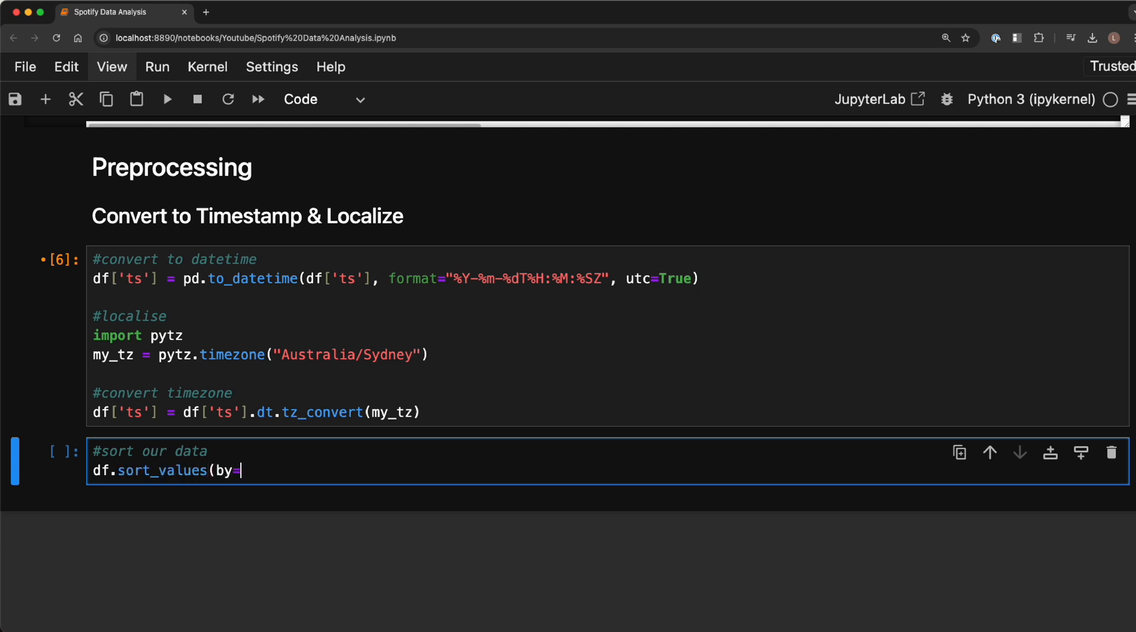
type("'ts")
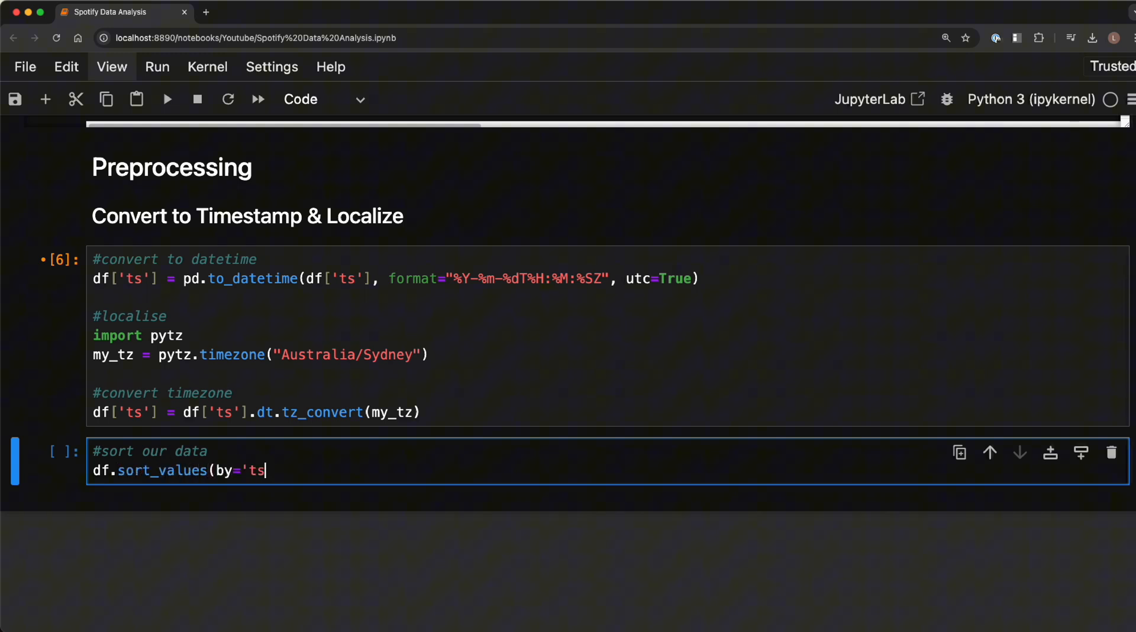
type("', inp")
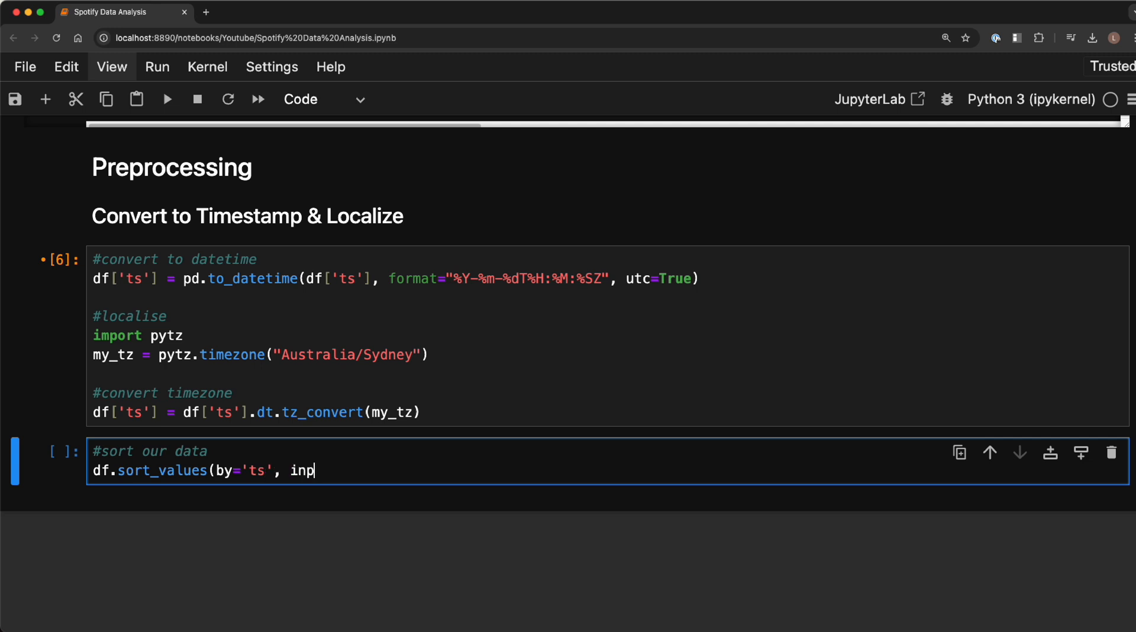
type("lace=True)")
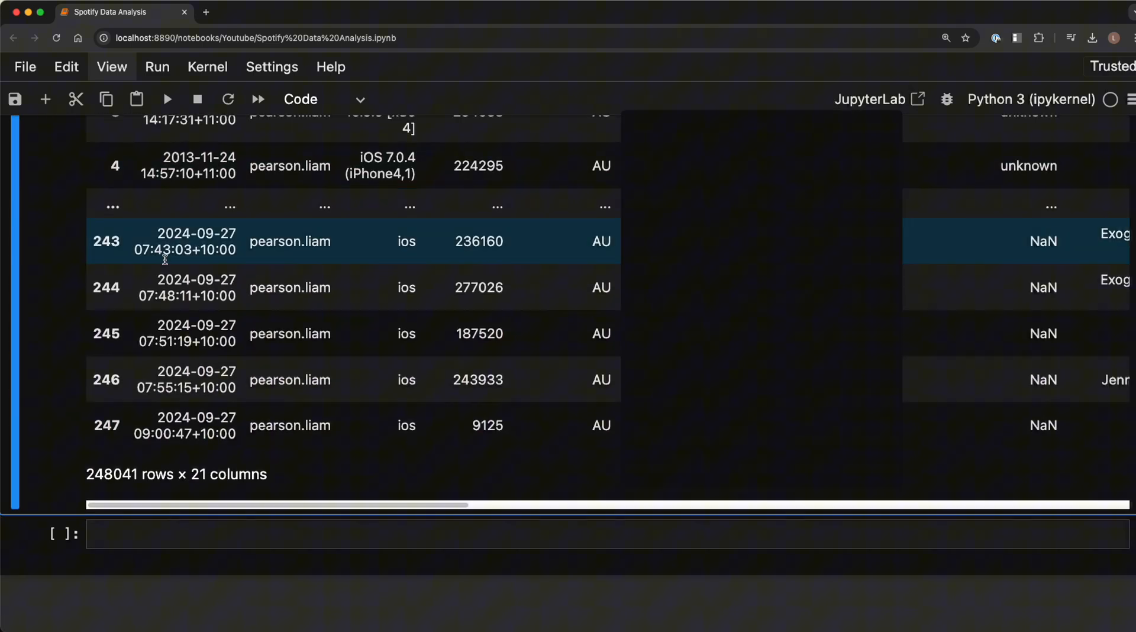
double_click(174, 425)
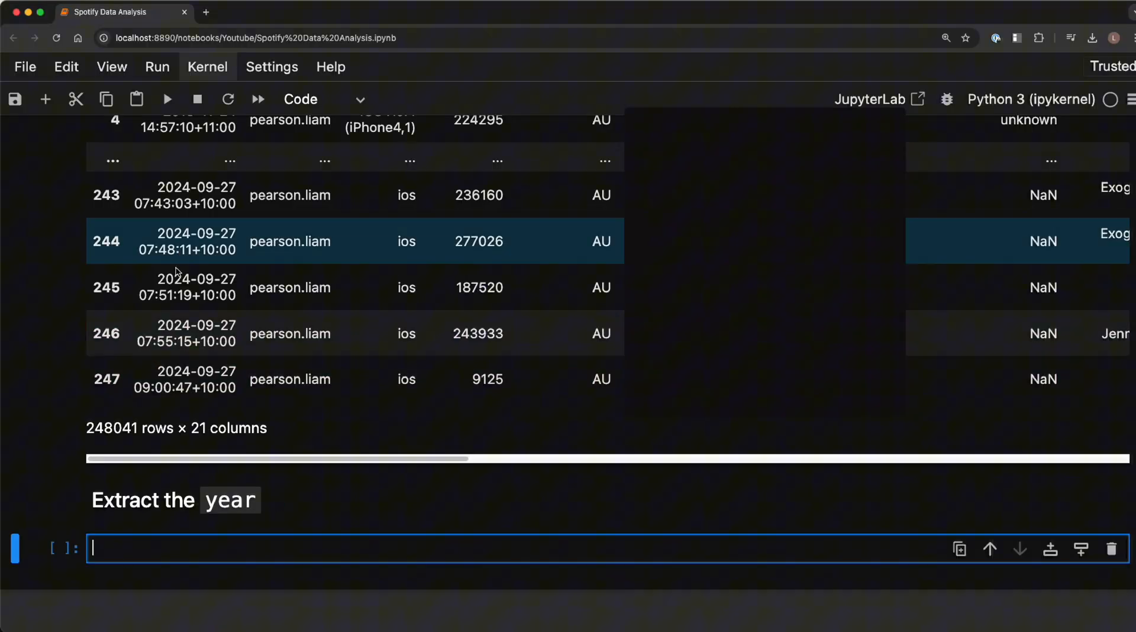
- Create df['year'] from df['ts'].dt.year and display the ts and year columns
type("df")
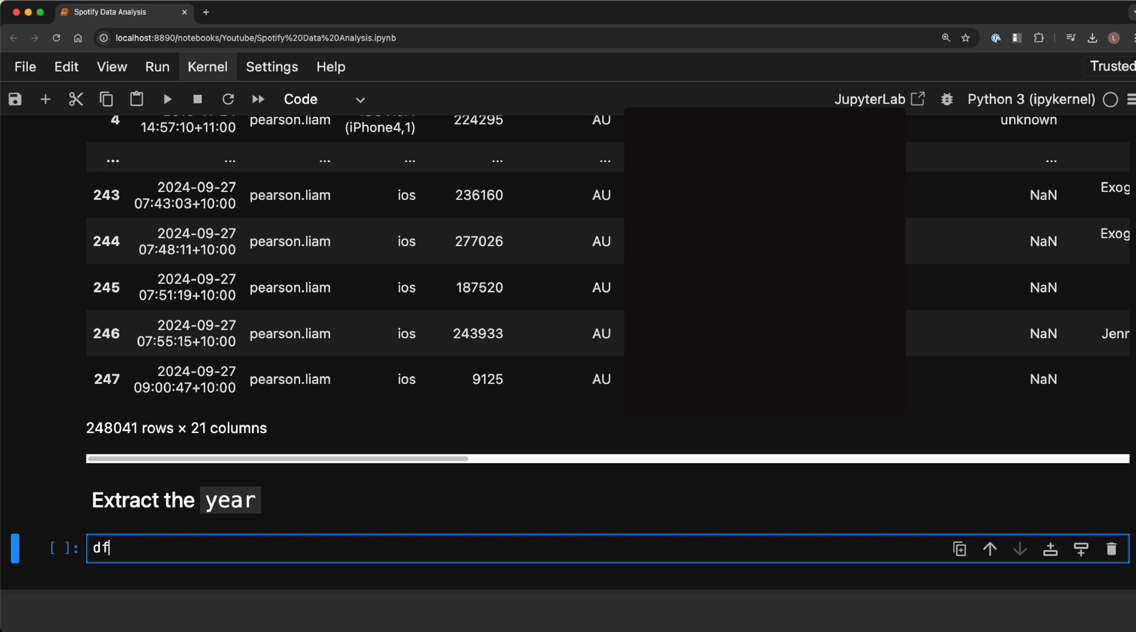
type("['year']")
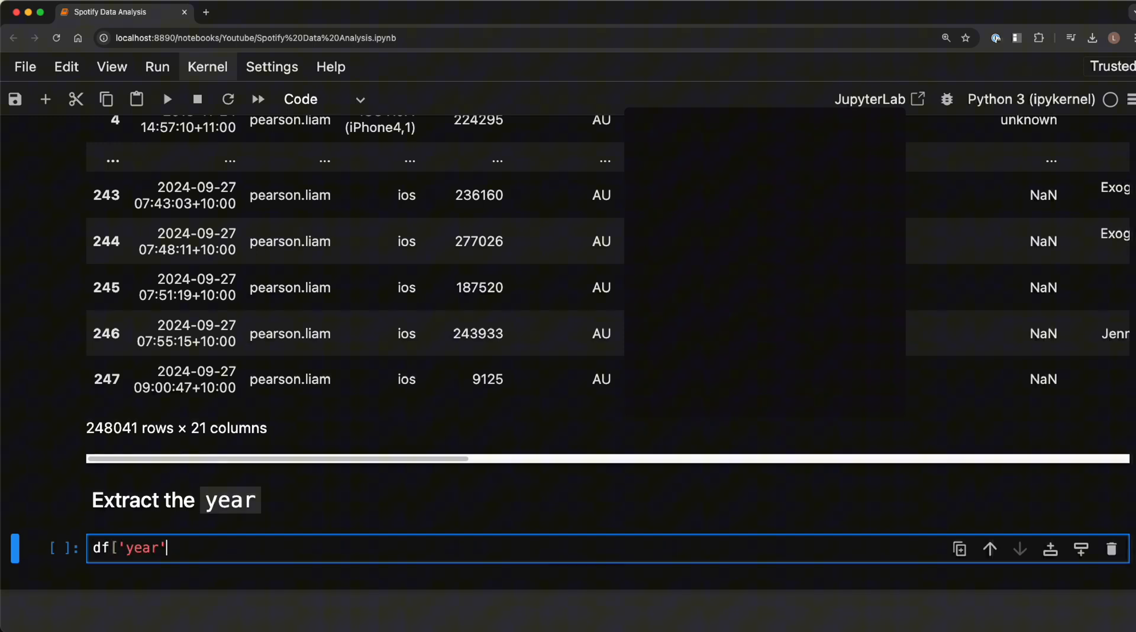
type("=")
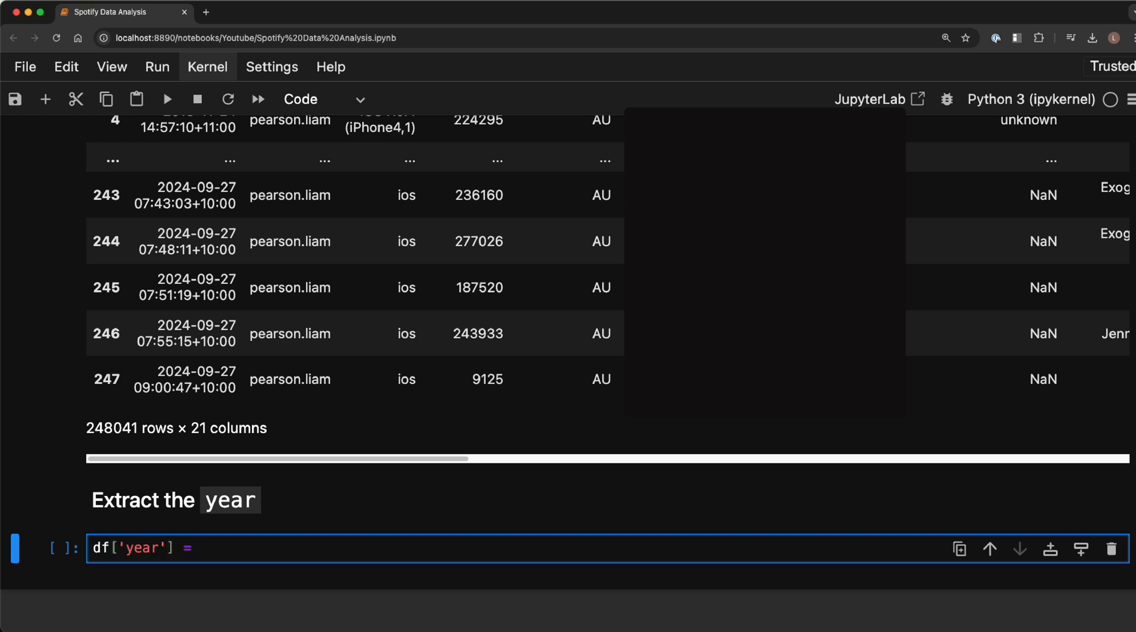
type("df['ts")
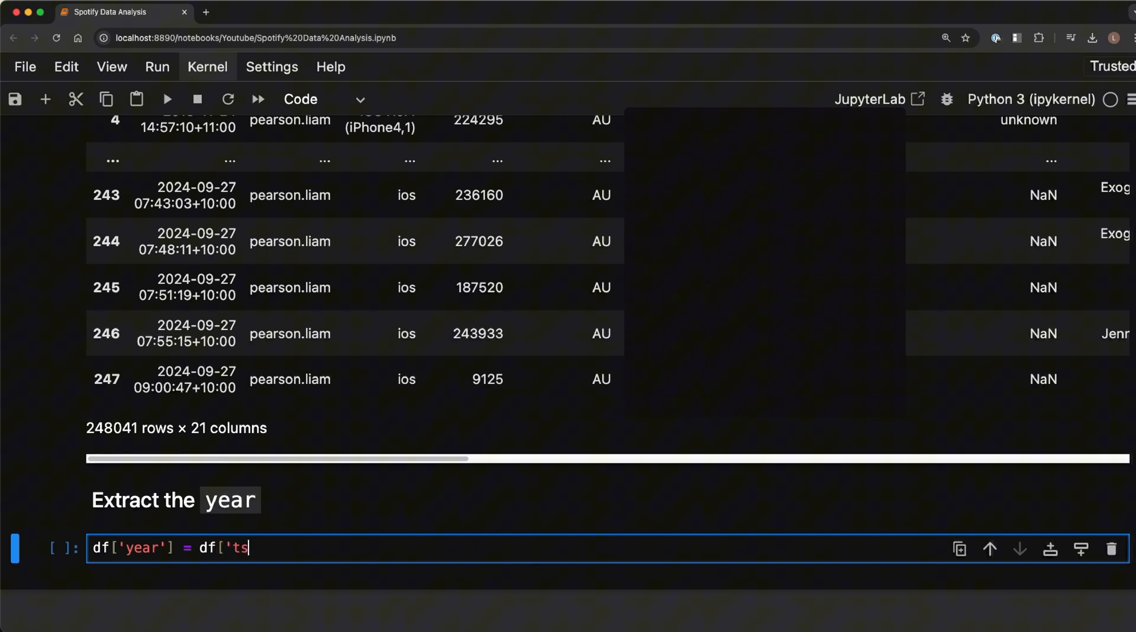
type("'].")
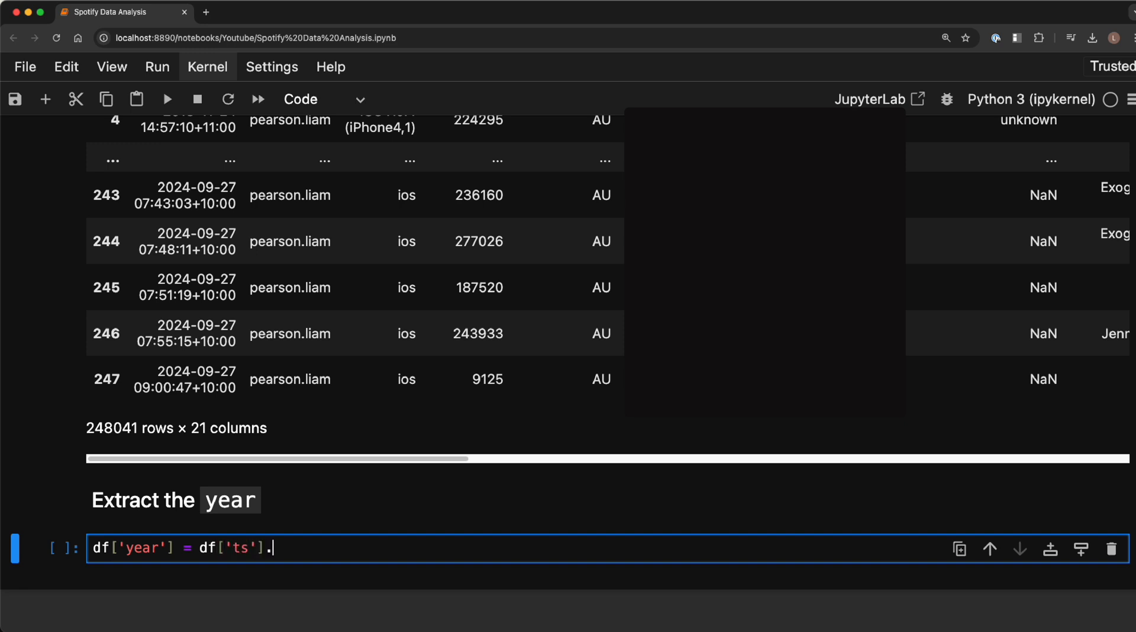
type("dt.")
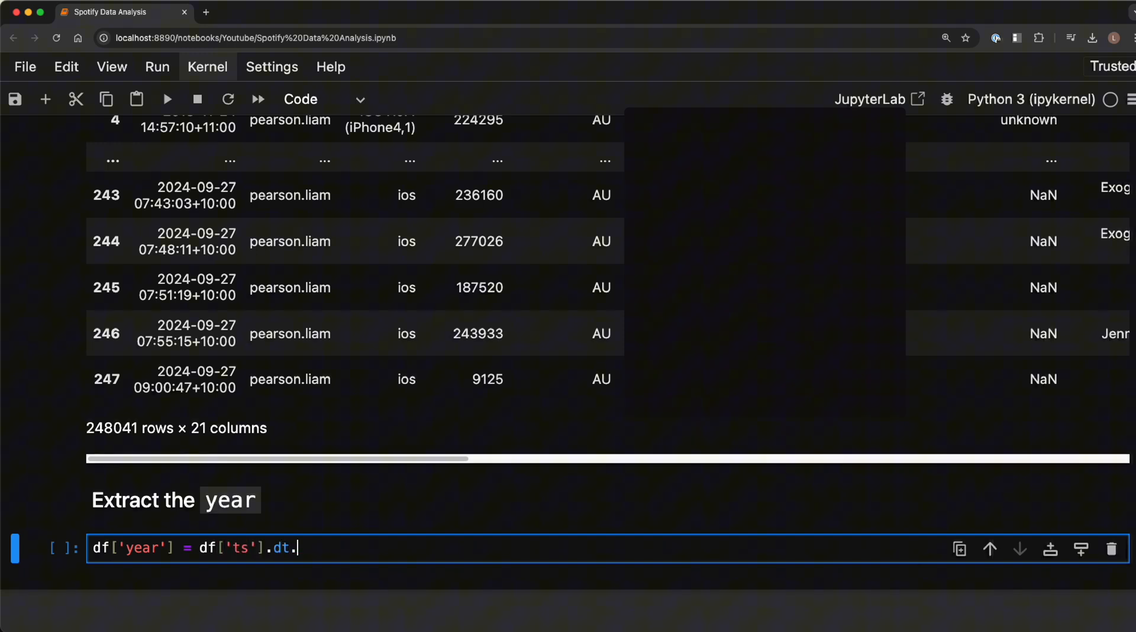
type("year")
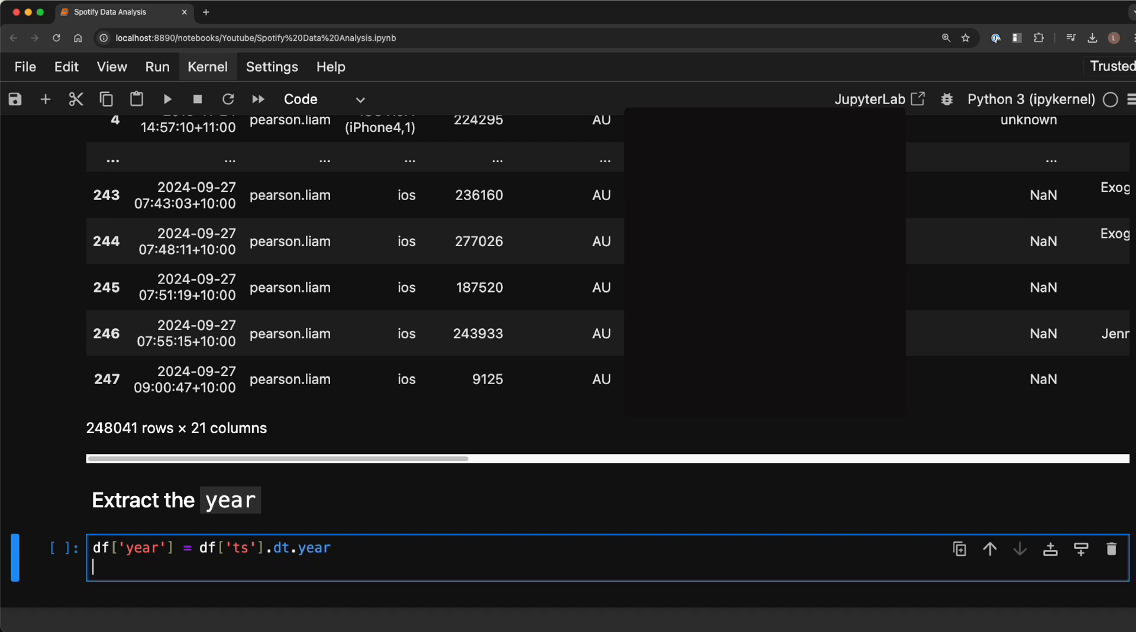
type("df[")
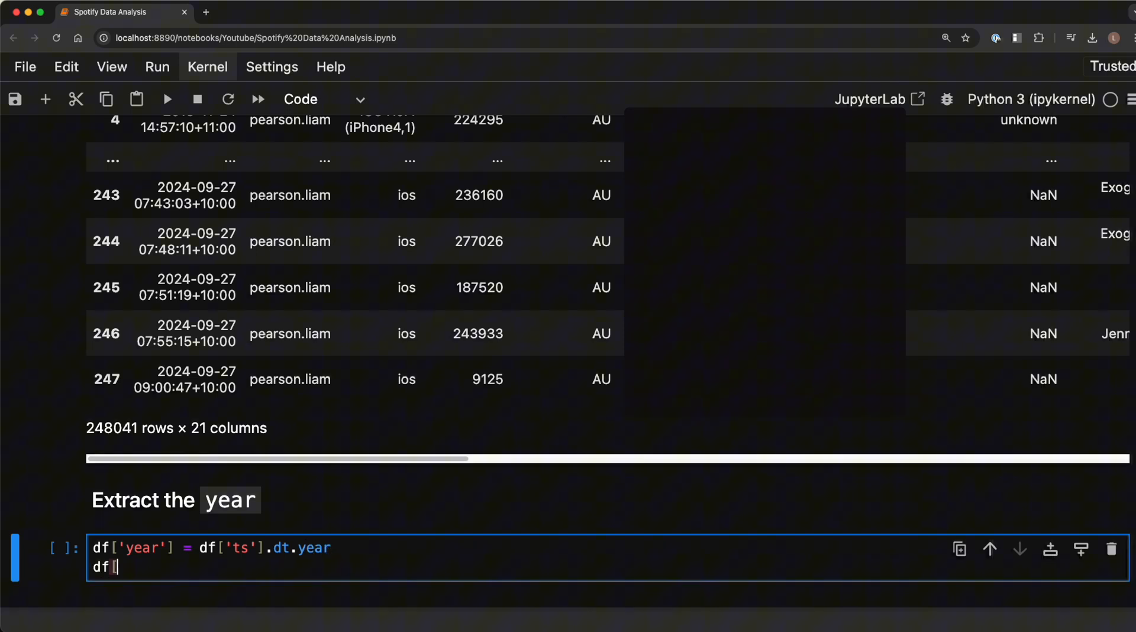
type("['ts")
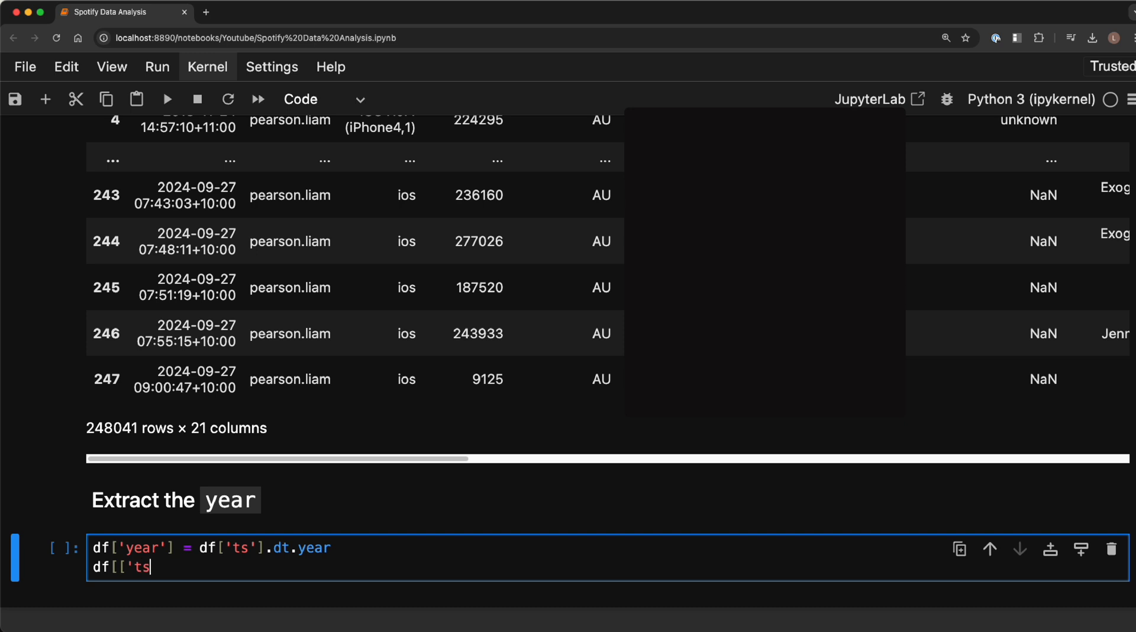
type("', 'year")
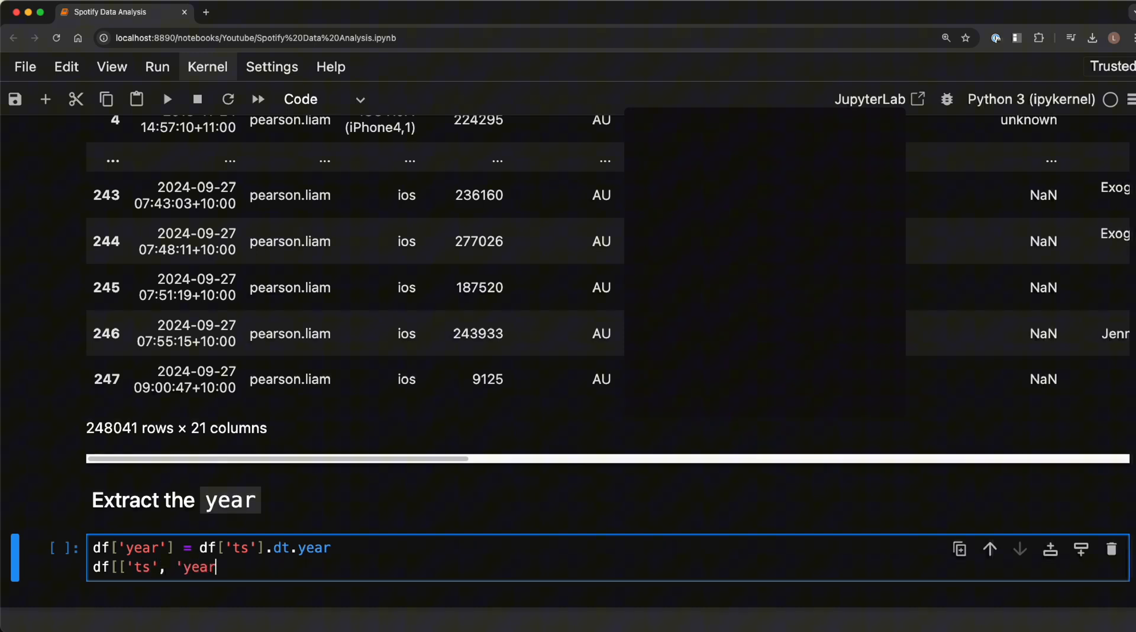
key("shift+enter")
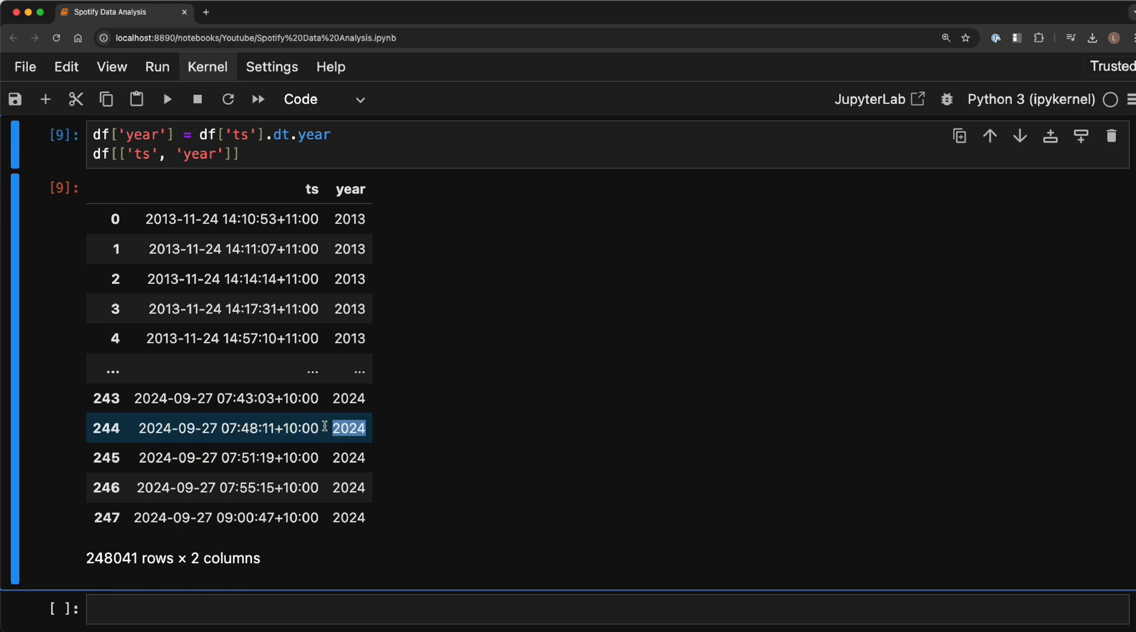
mouse_move(51, 417)
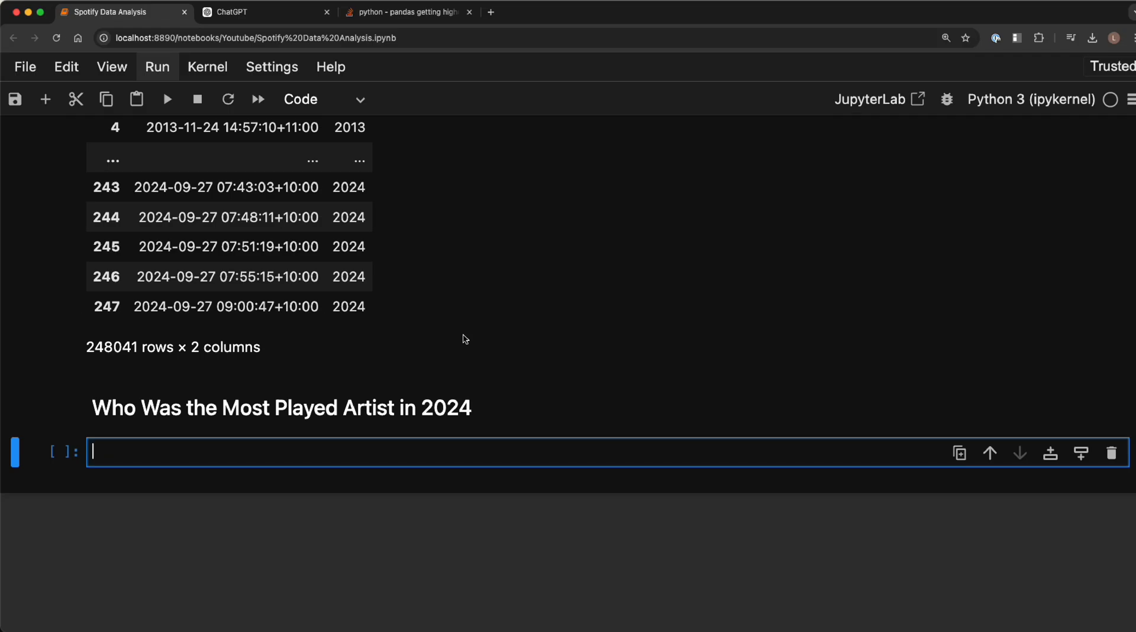
- Filter the DataFrame to rows where year equals 2024
type("df.grou")
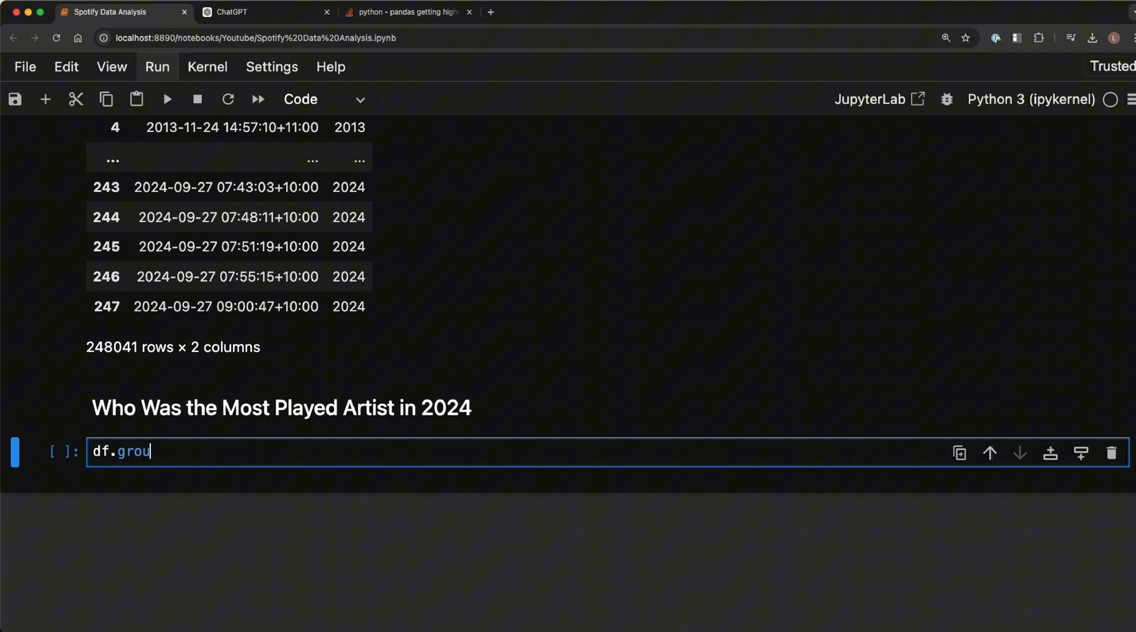
type("pby(")
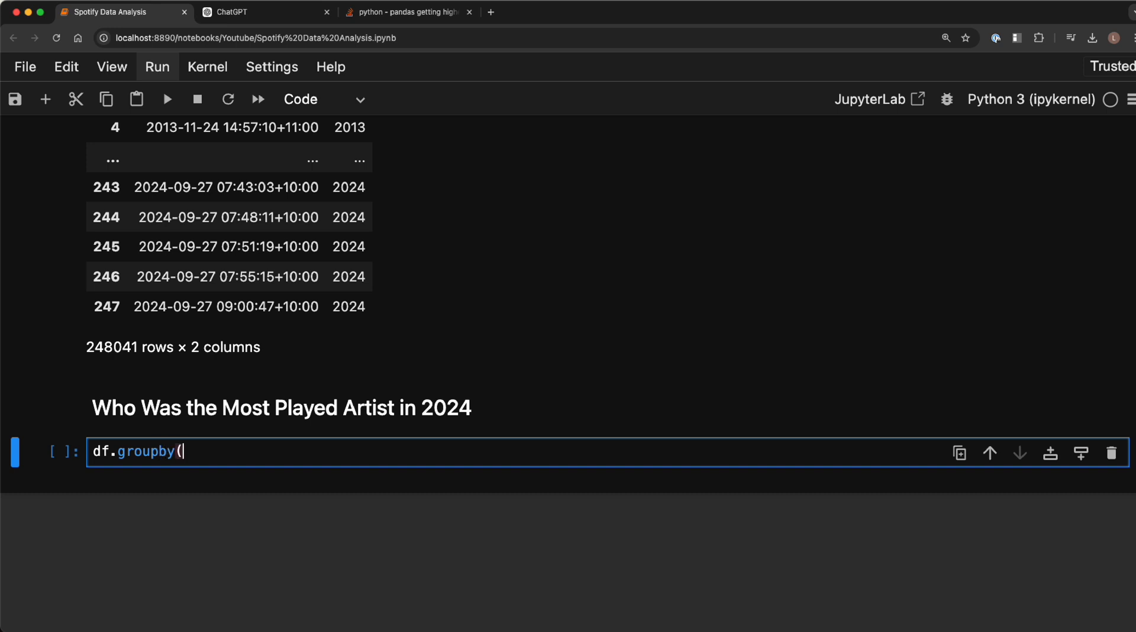
type("'year'")
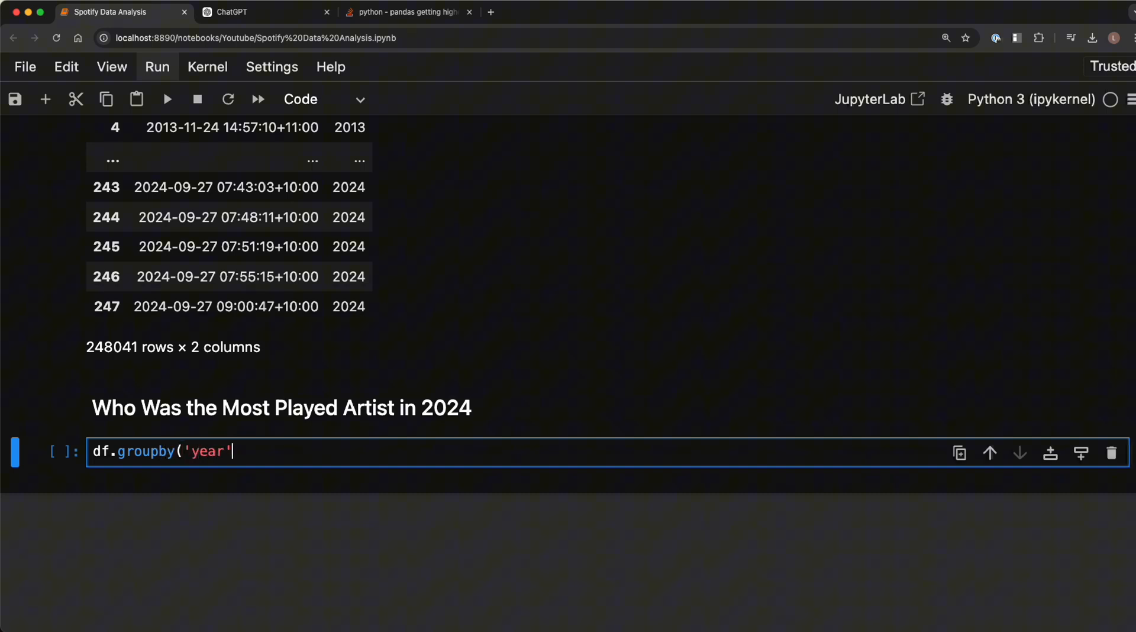
type("[df['")
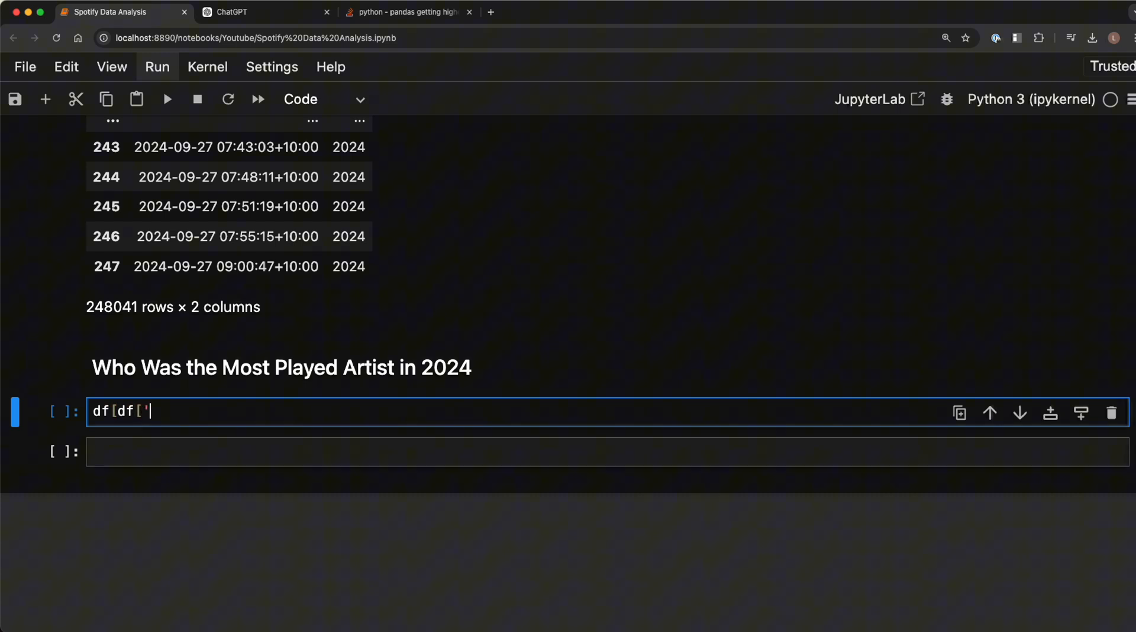
type("year']==")
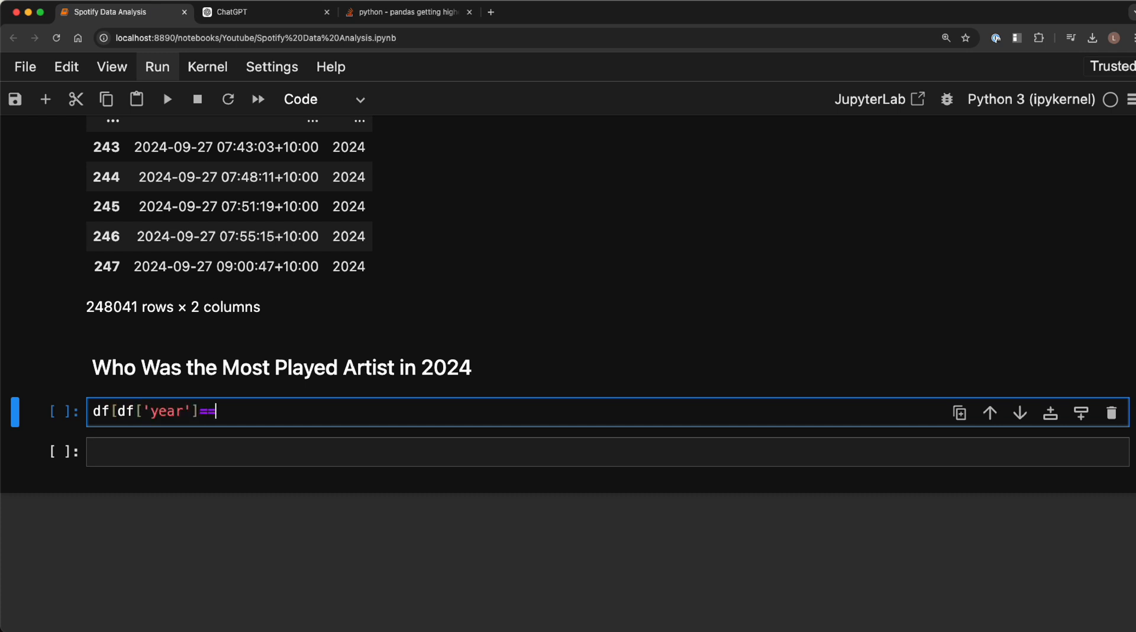
type("2024")
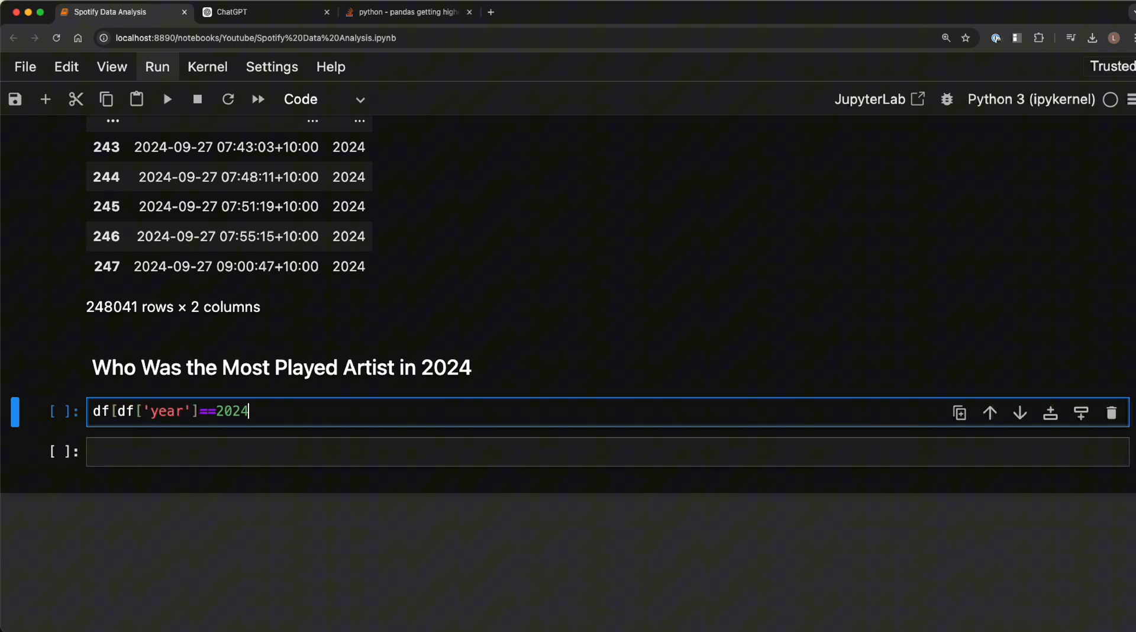
- Group the 2024 rows by master_metadata_album_artist_name and count plays per artist
type("].g")
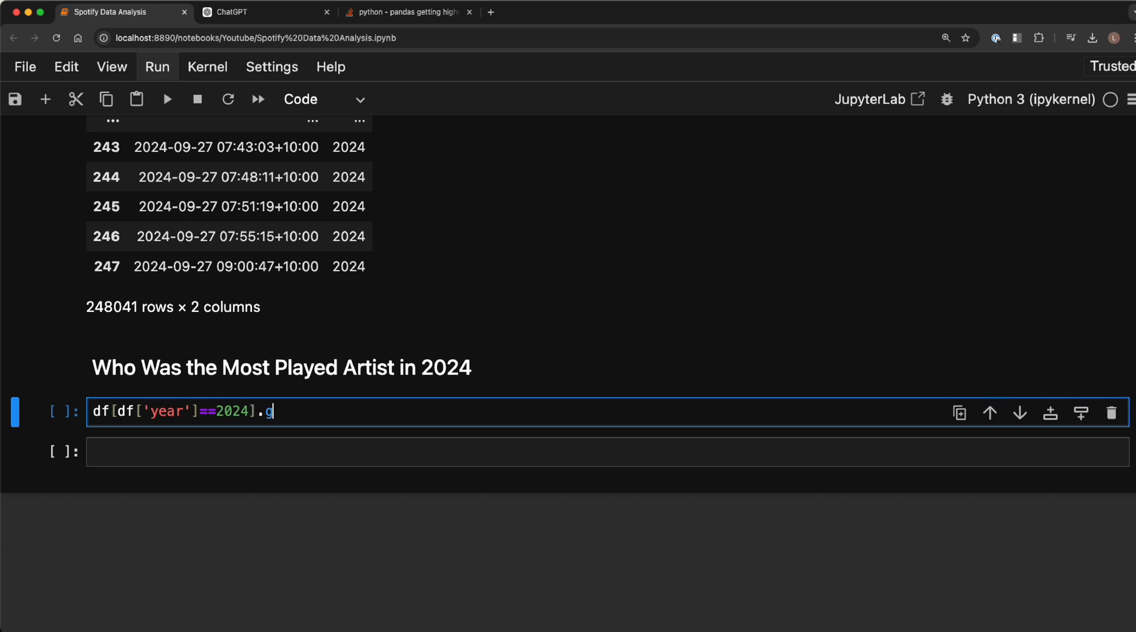
type("roupby(")
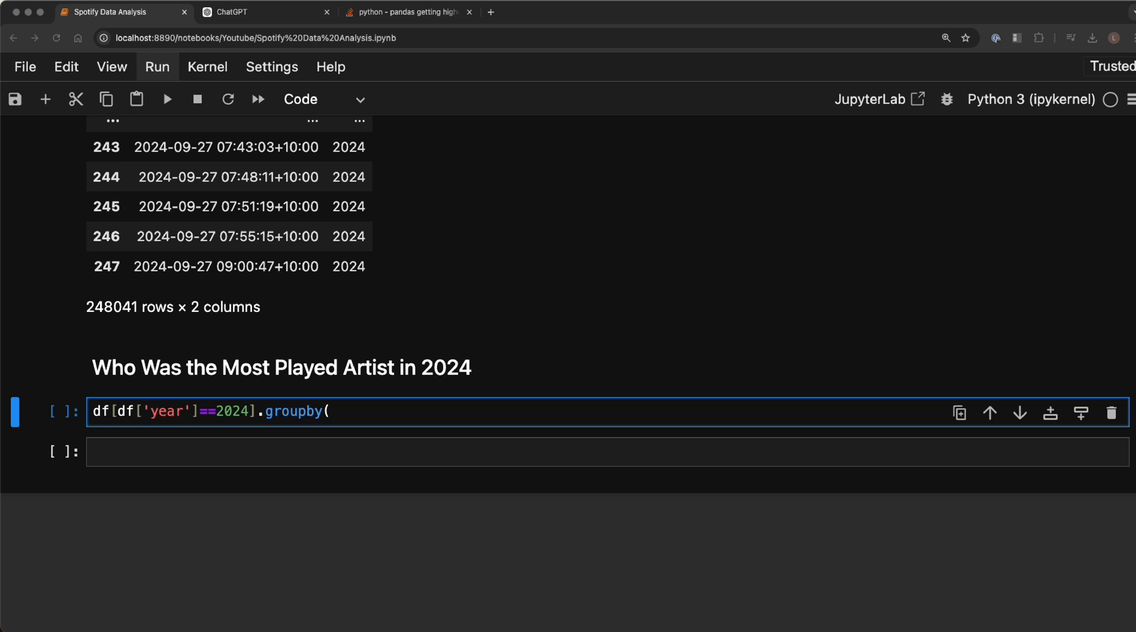
mouse_move(369, 442)
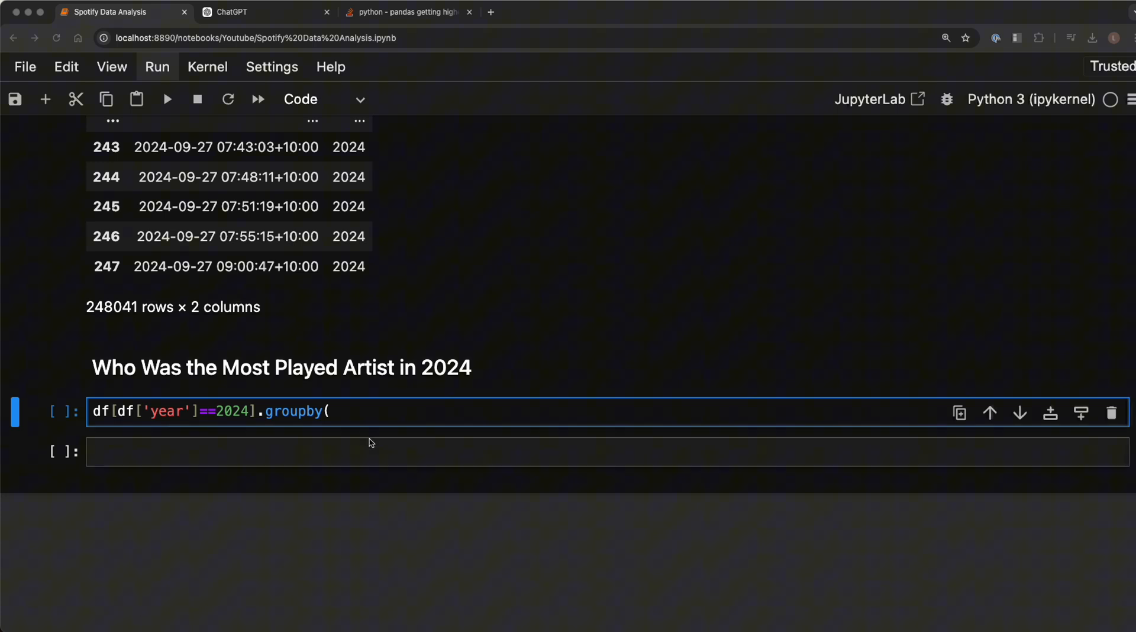
type("'master_metadata_album_artist_name")
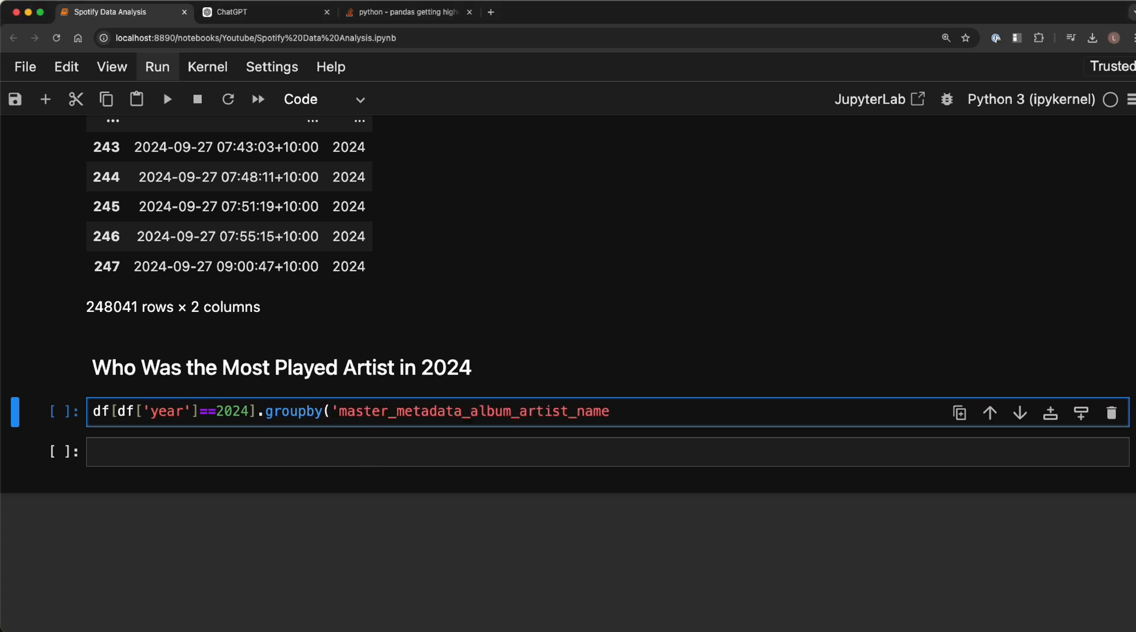
type("'")
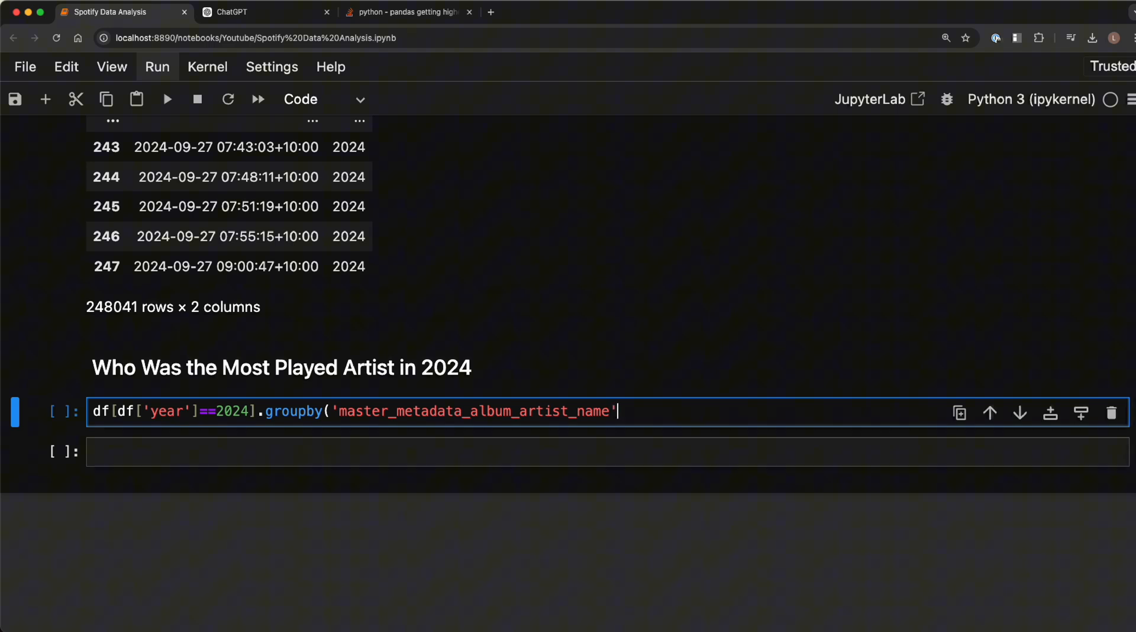
type(")")
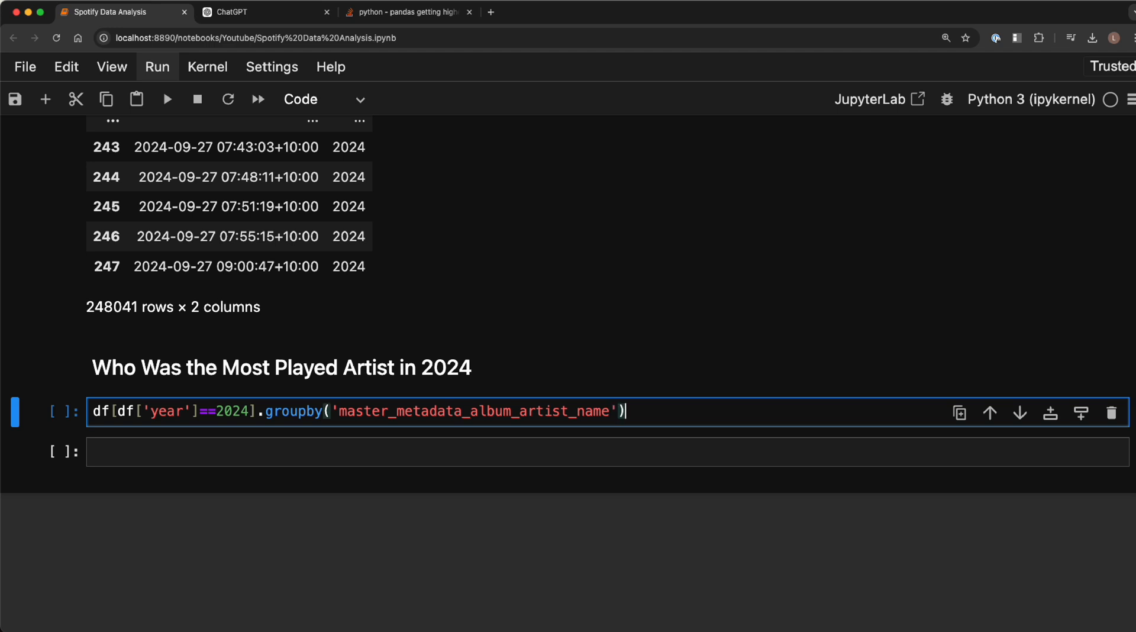
type("[")
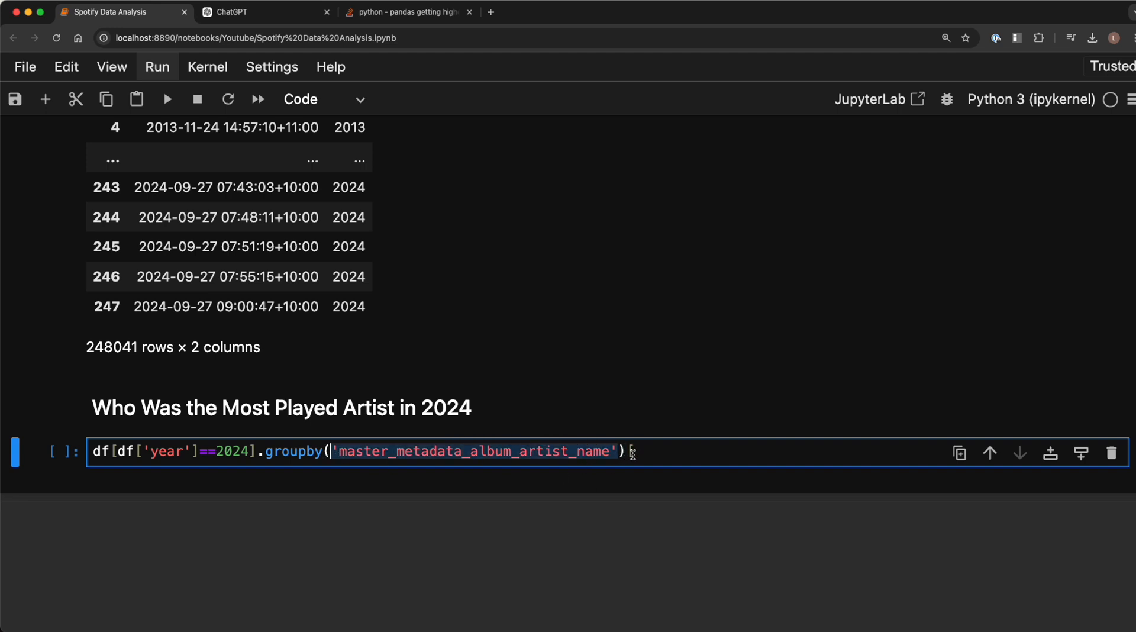
type("['master_metadata_album_artist_name'")
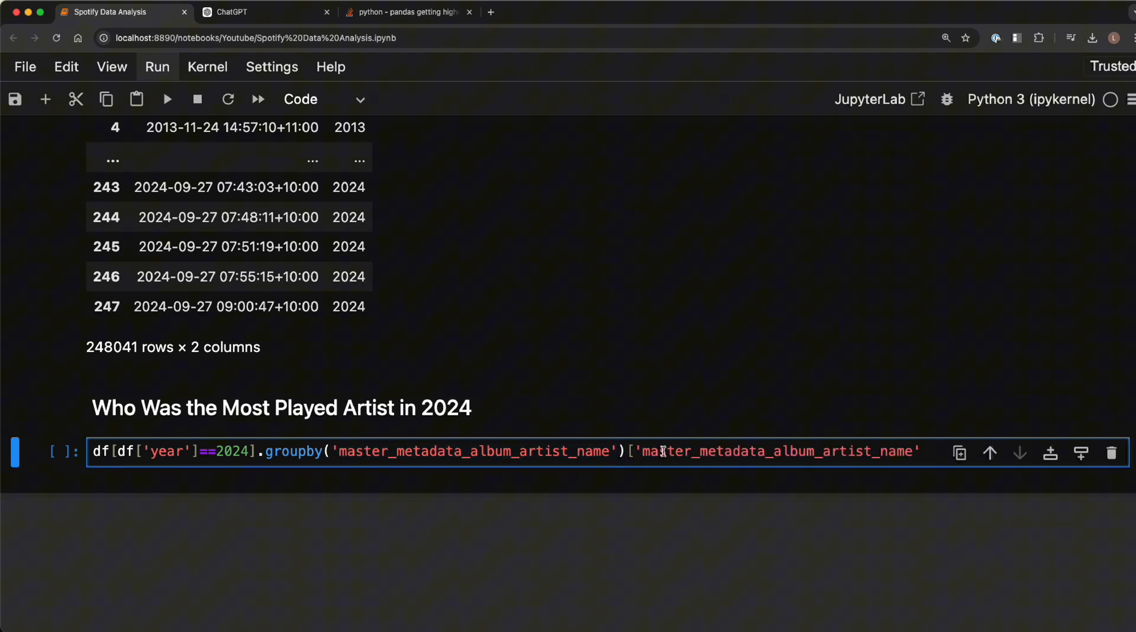
type(".")
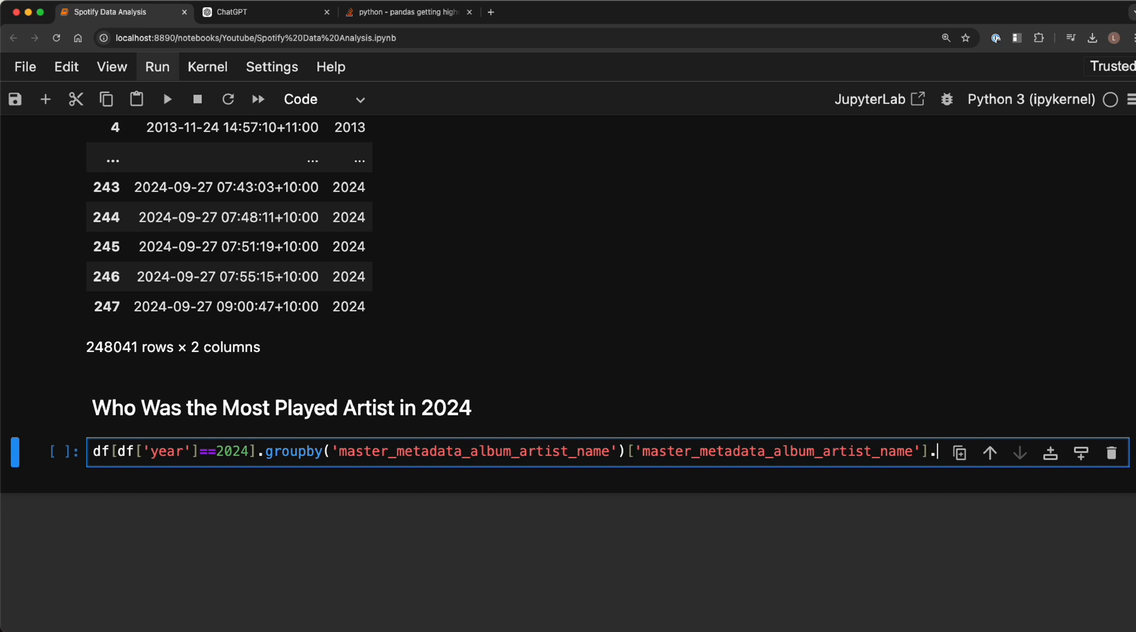
type("count()")
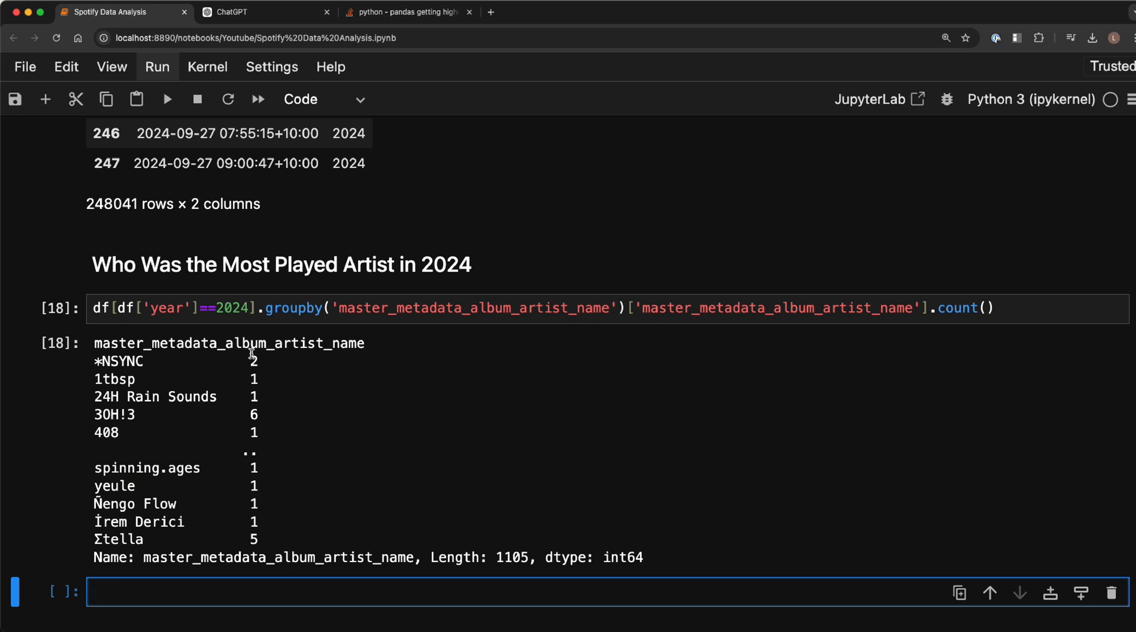
- Append .sort_values(ascending=False) to the 2024 artist play counts
left_click(507, 307)
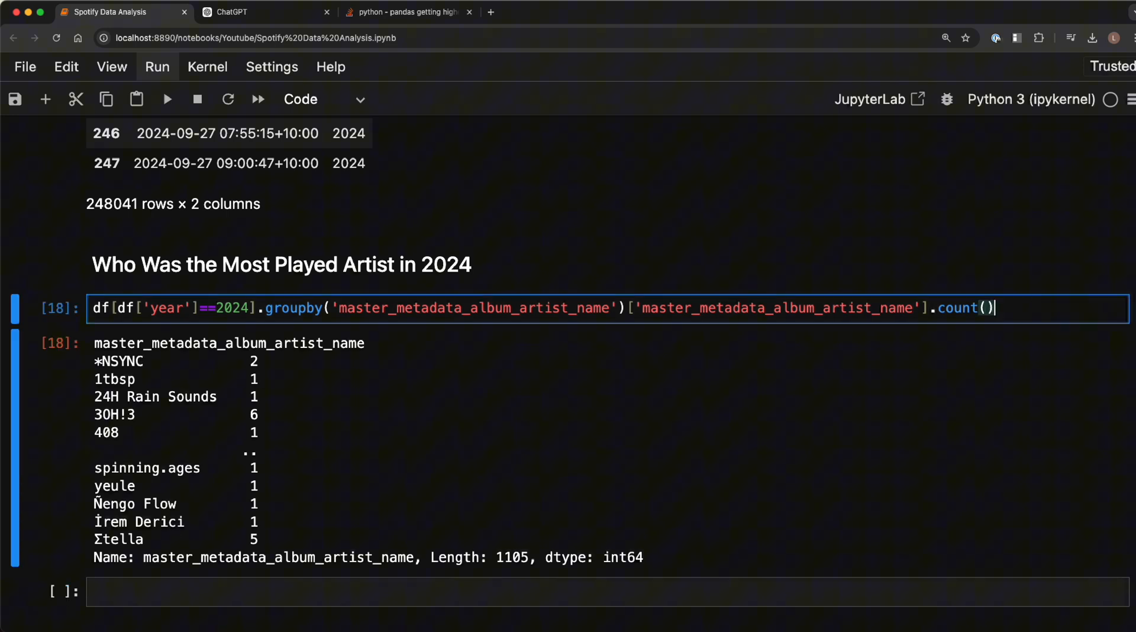
type(".sort_values(ascending=False")
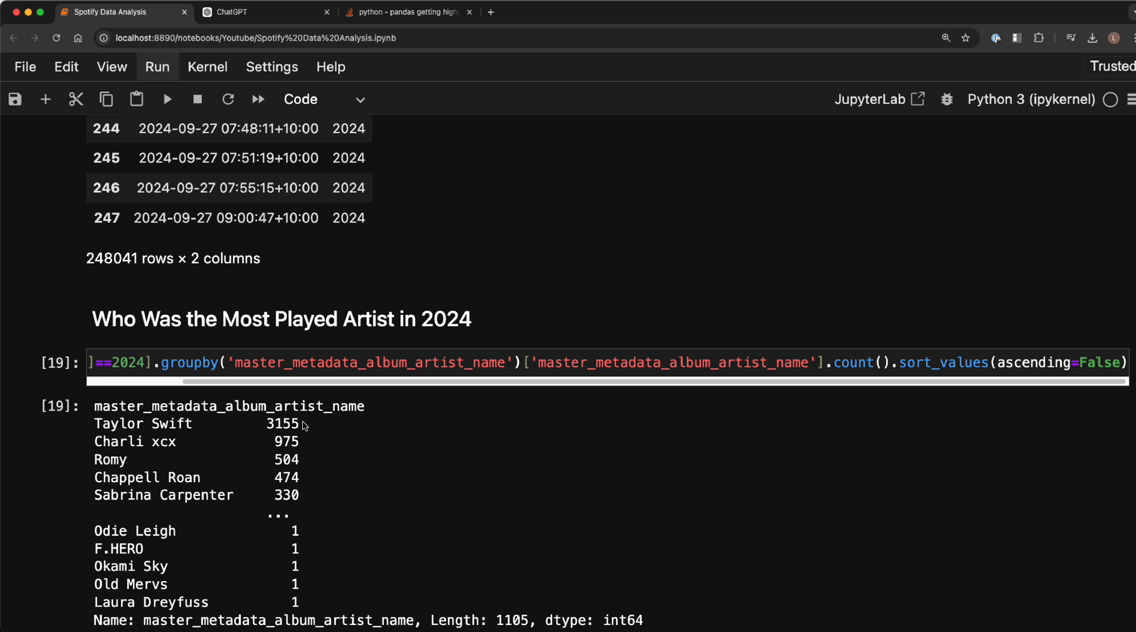
mouse_move(190, 442)
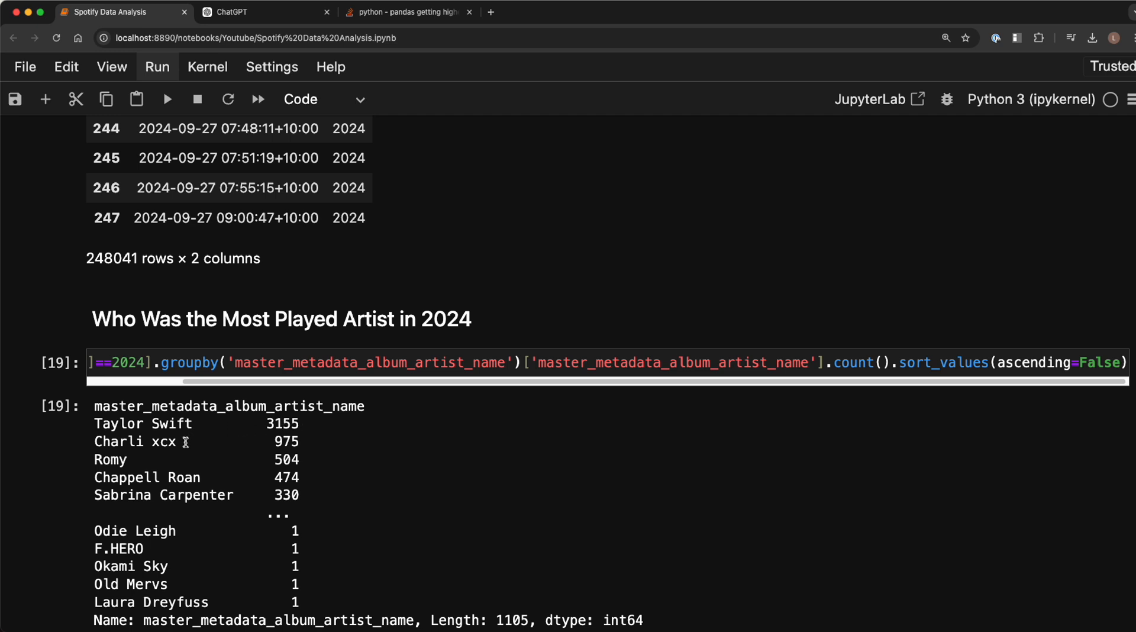
mouse_move(212, 442)
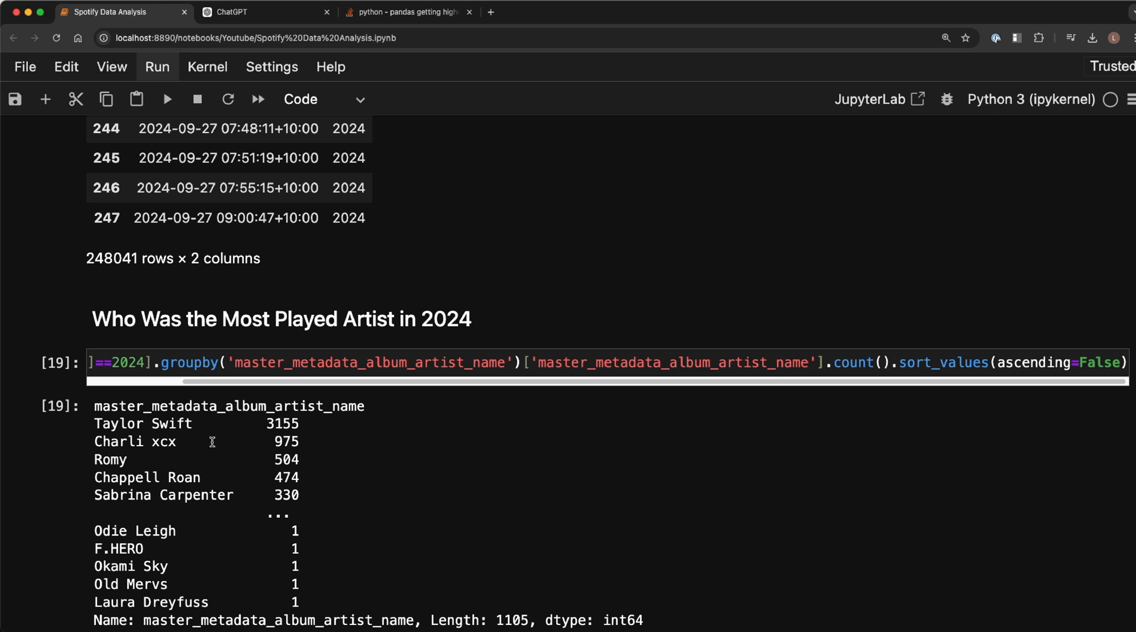